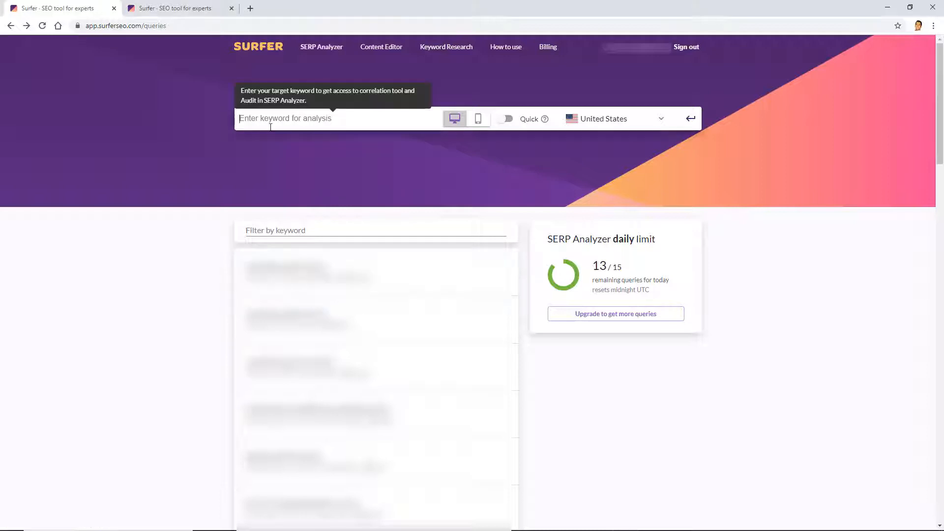
# Queue a SERP Analyzer query for 'auto glass repair' with Fresno chosen as the target location.
pyautogui.write('auto glass repair fresno')
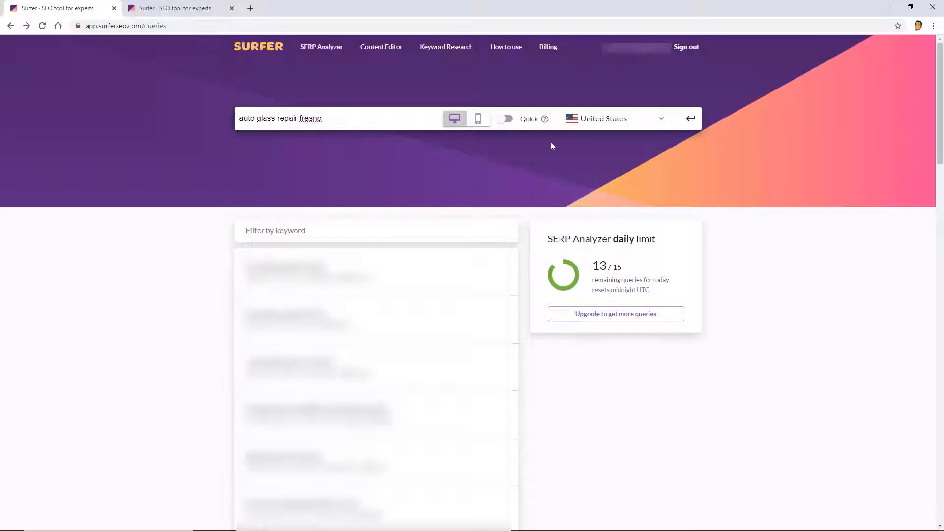
pyautogui.click(618, 118)
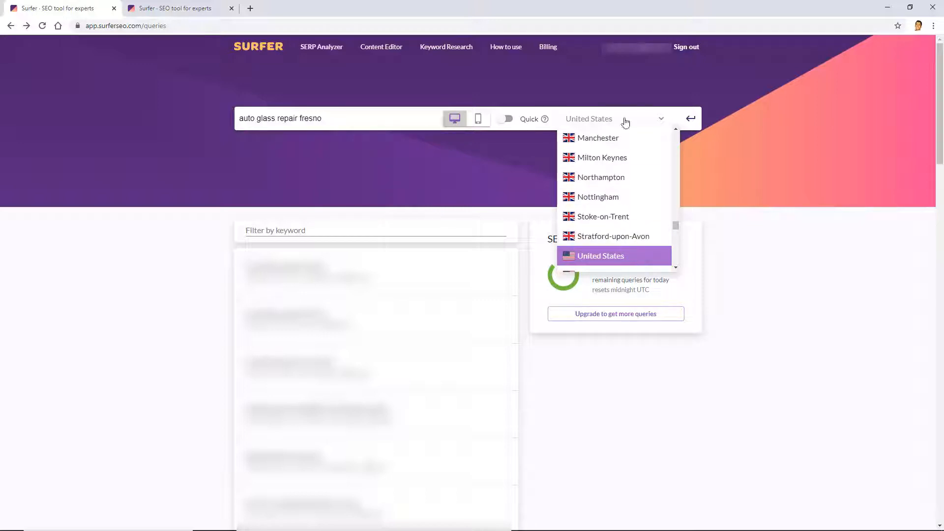
pyautogui.write('fresno')
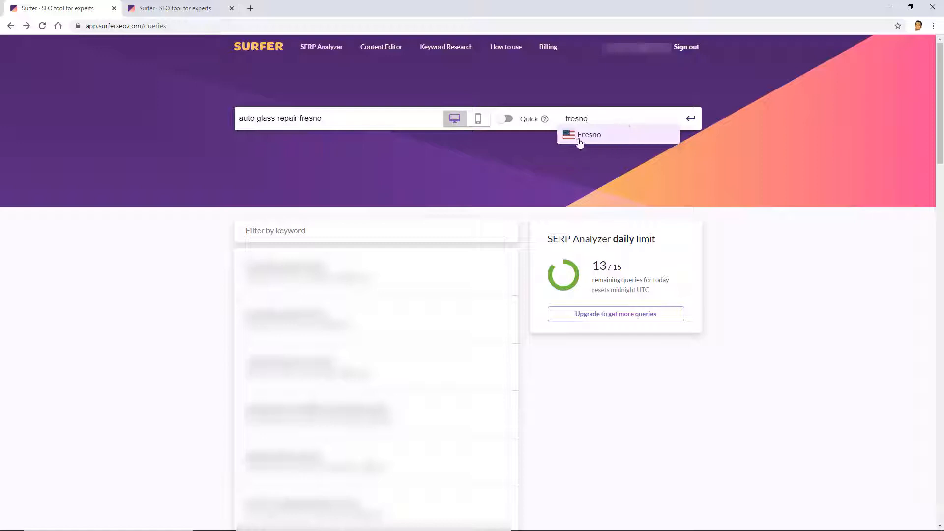
pyautogui.click(588, 134)
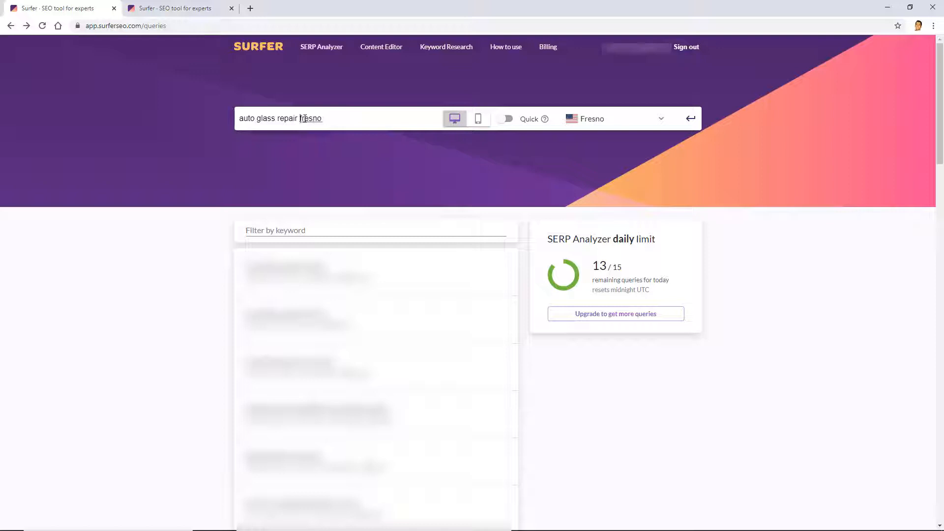
pyautogui.press('Backspace')
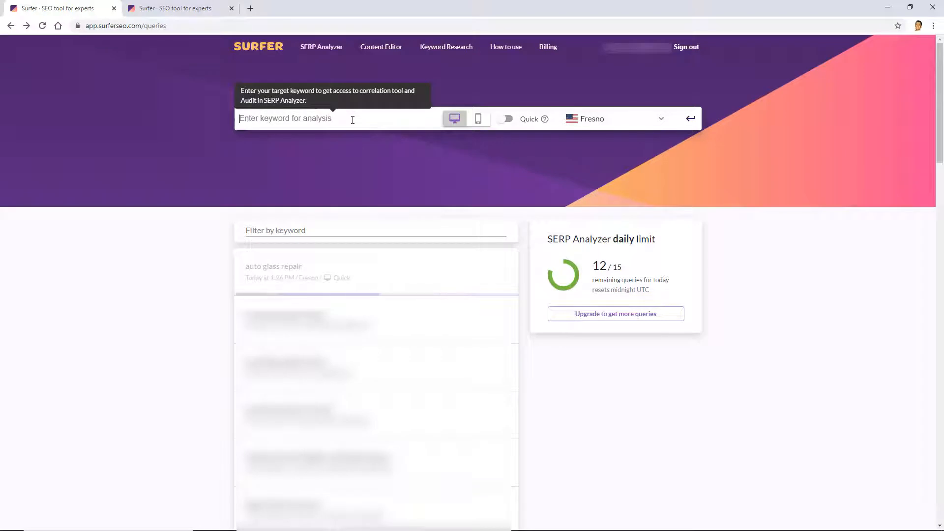
pyautogui.moveTo(4, 389)
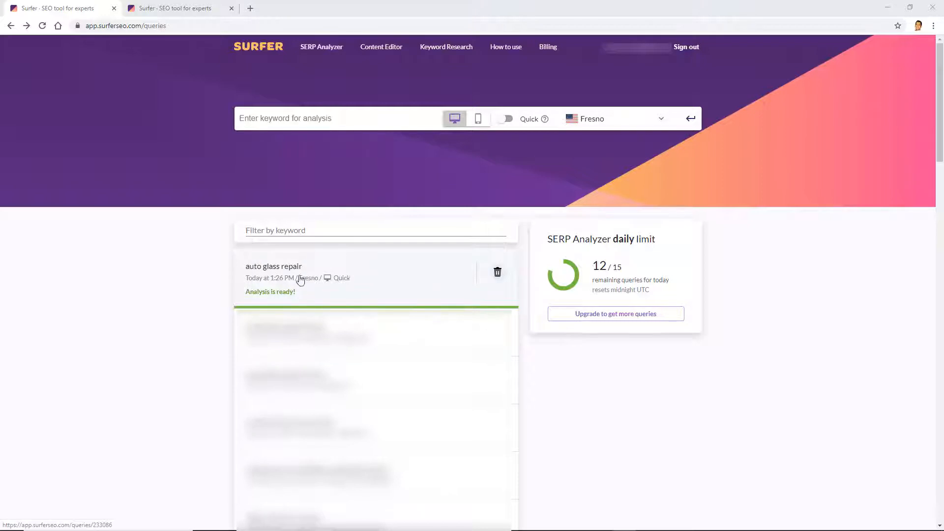
pyautogui.moveTo(382, 285)
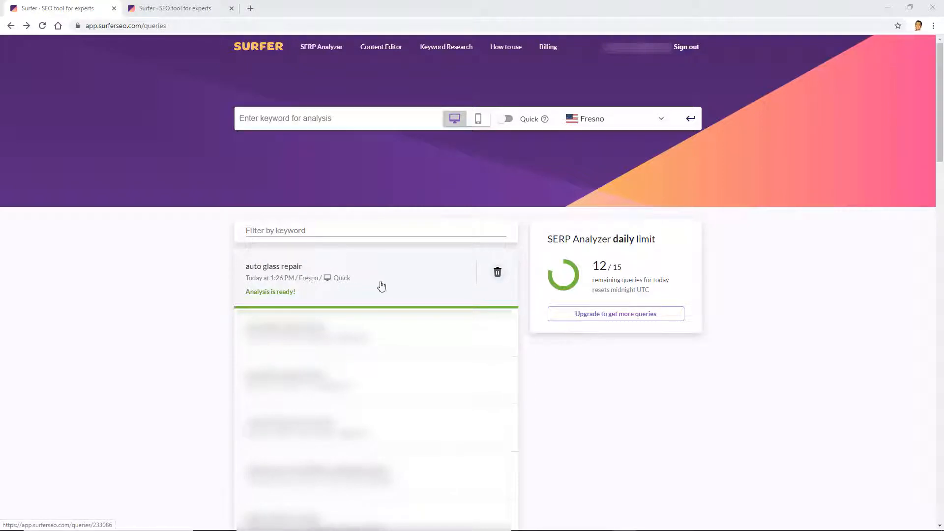
# View the completed 'auto glass repair' Fresno report and its word-count chart.
pyautogui.click(274, 266)
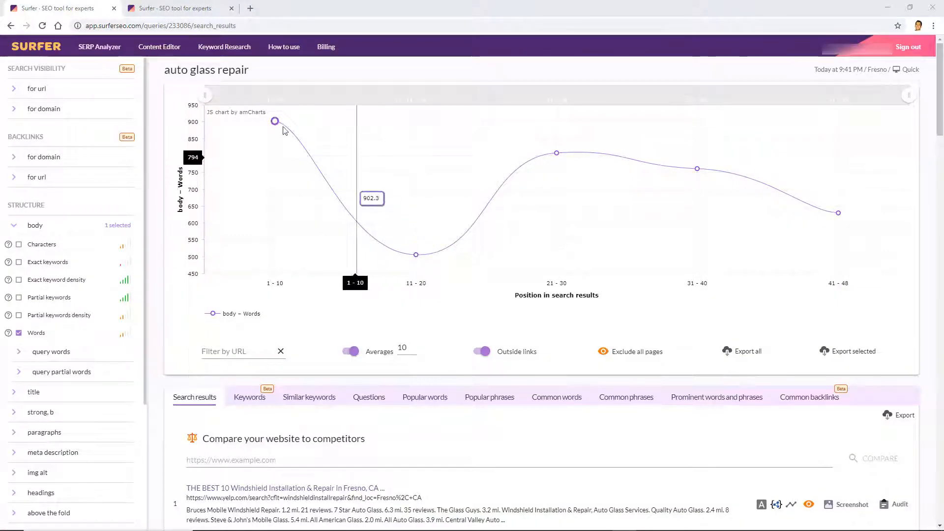
pyautogui.scroll(-3)
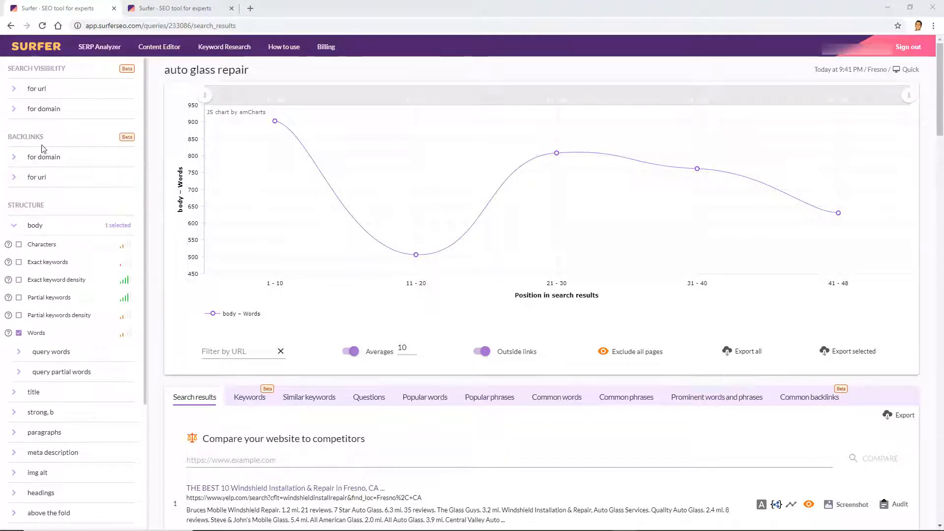
pyautogui.moveTo(99, 149)
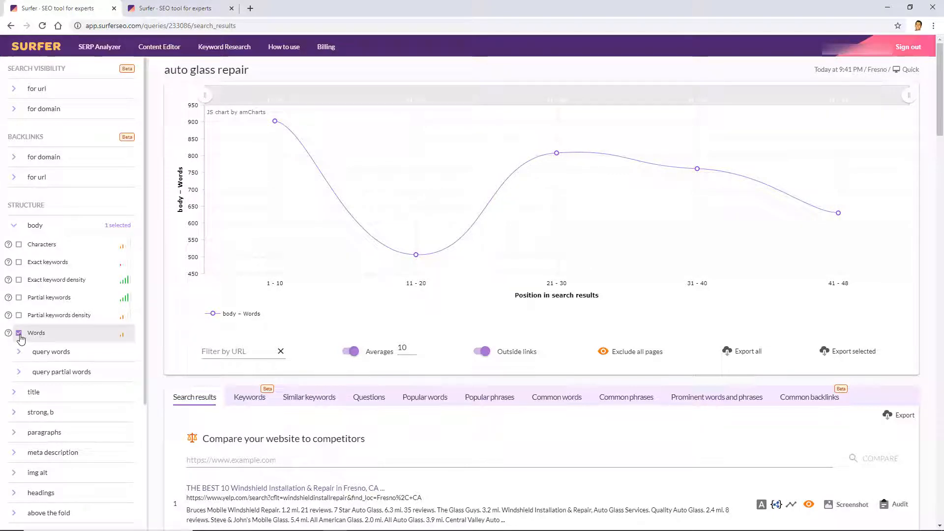
pyautogui.click(19, 332)
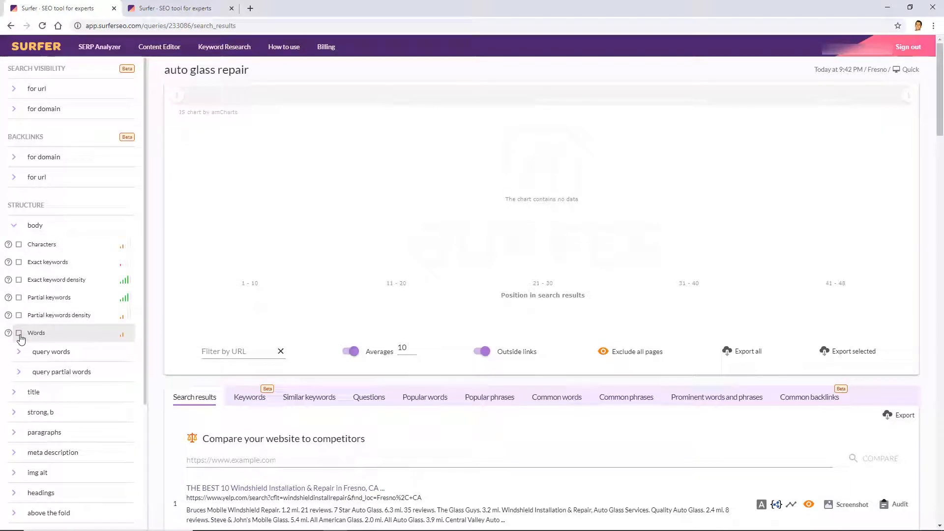
pyautogui.click(18, 332)
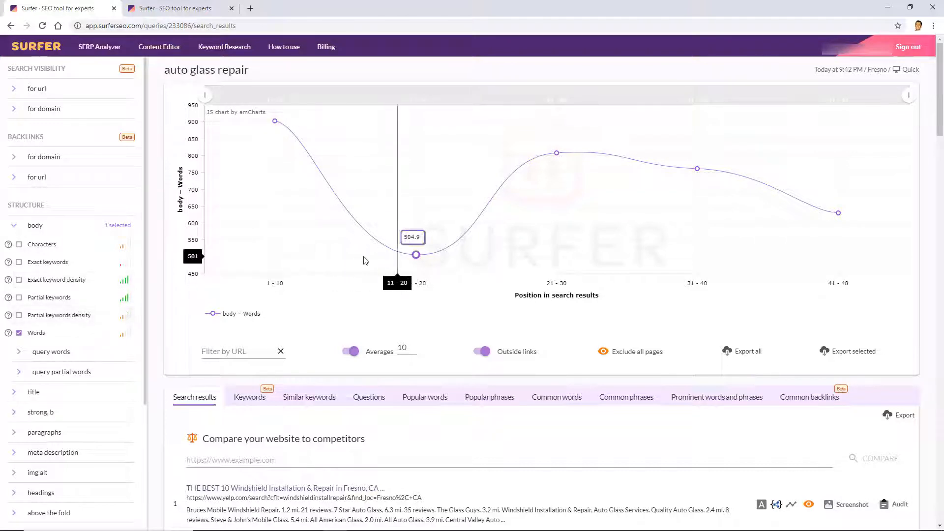
pyautogui.scroll(-3)
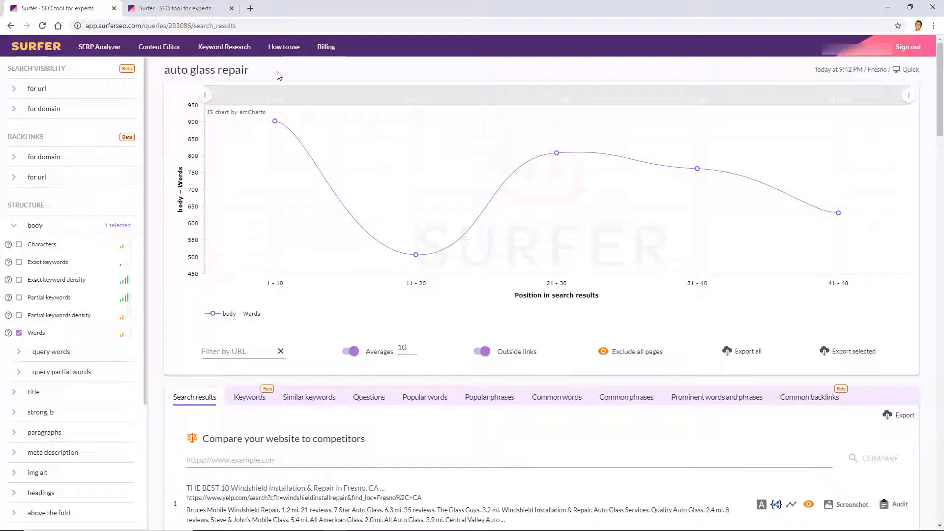
pyautogui.scroll(-3)
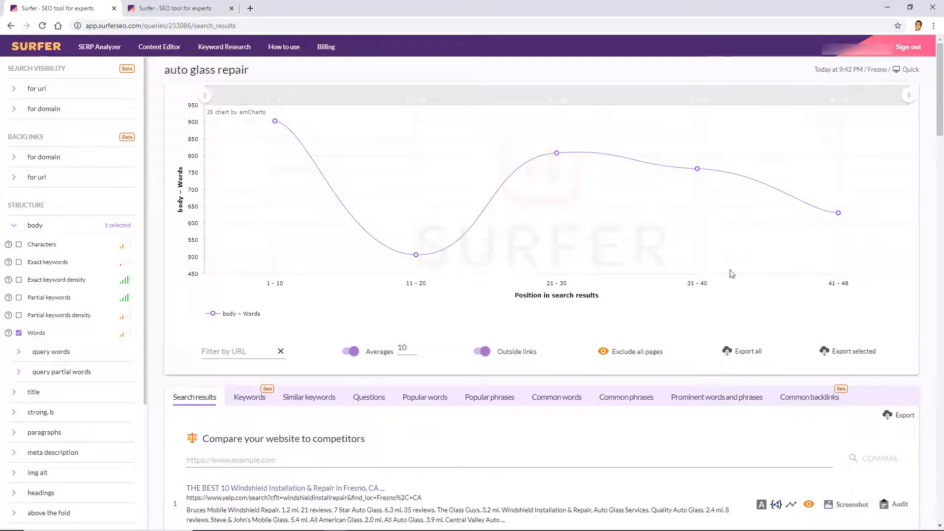
pyautogui.scroll(-3)
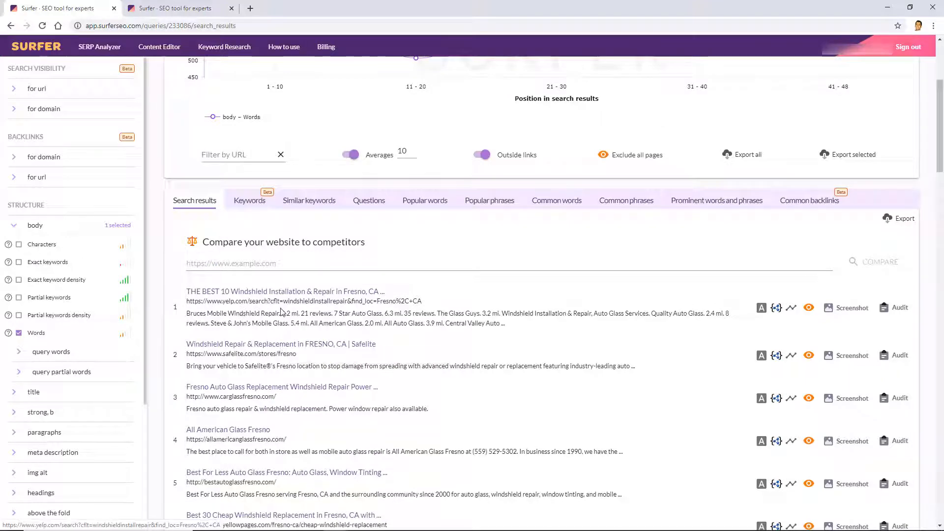
pyautogui.scroll(-3)
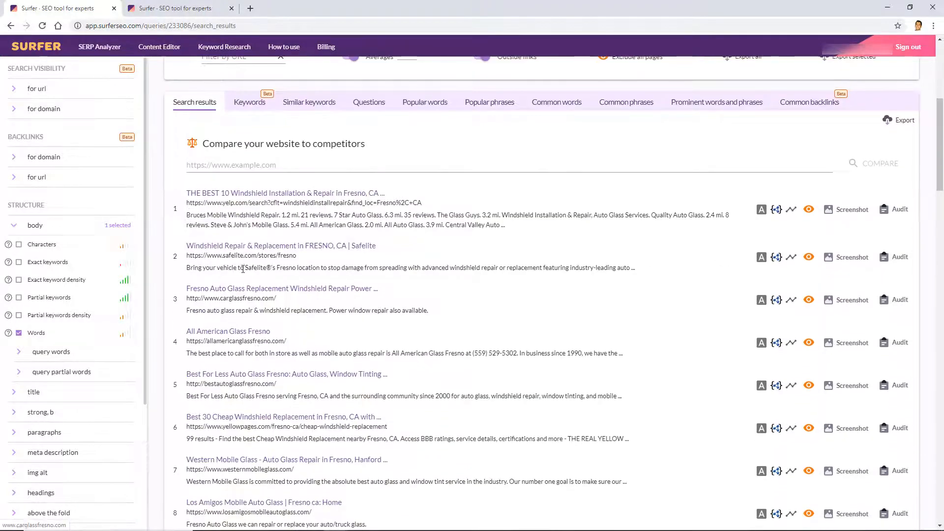
pyautogui.scroll(-3)
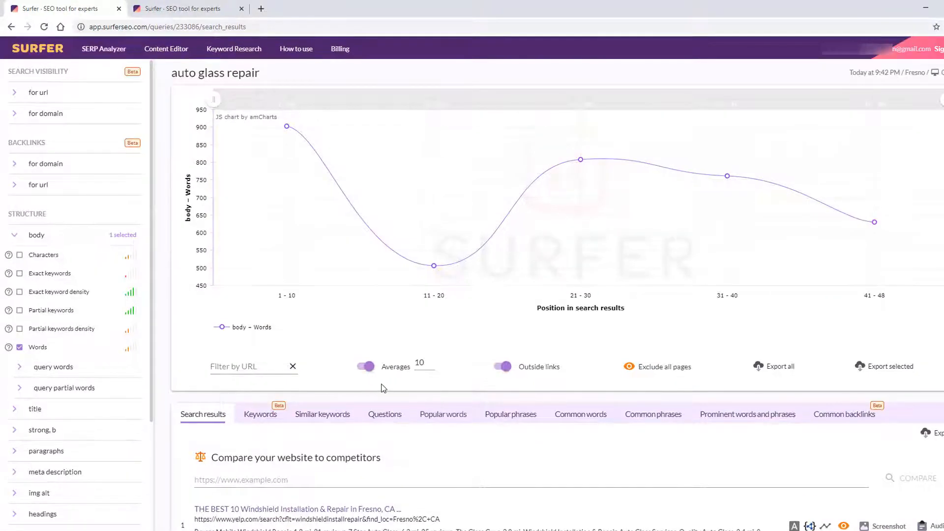
pyautogui.moveTo(348, 361)
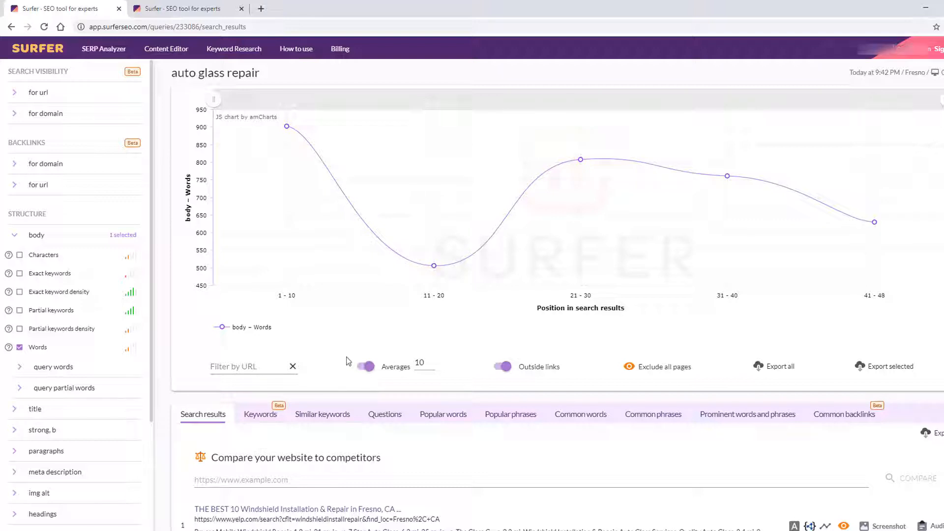
pyautogui.moveTo(362, 380)
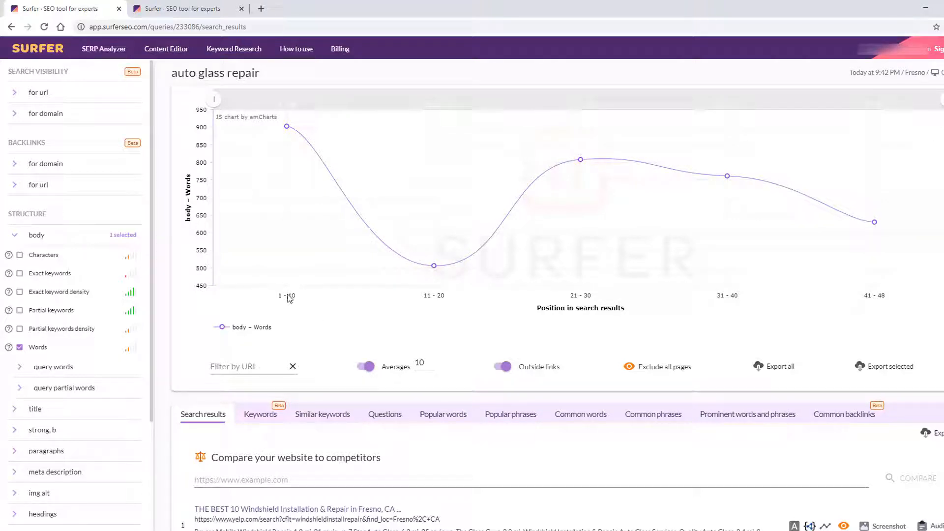
pyautogui.moveTo(287, 127)
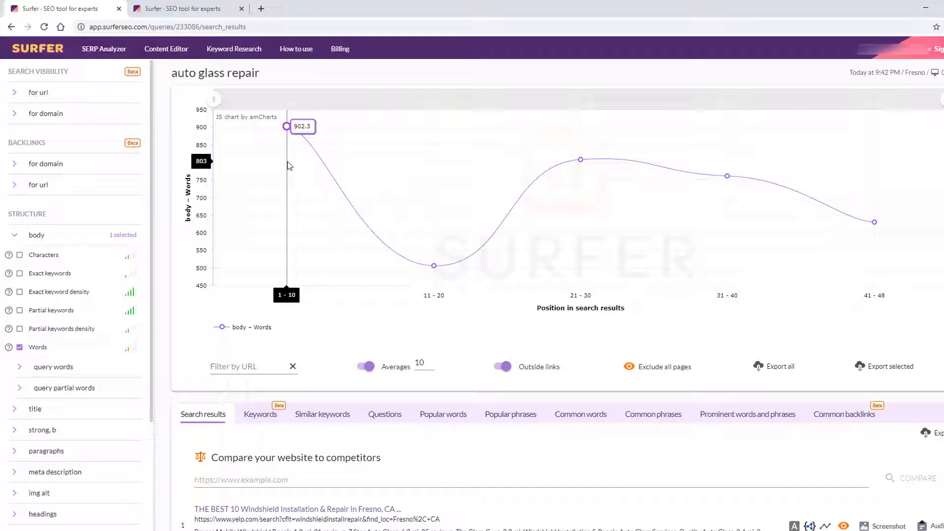
pyautogui.moveTo(433, 265)
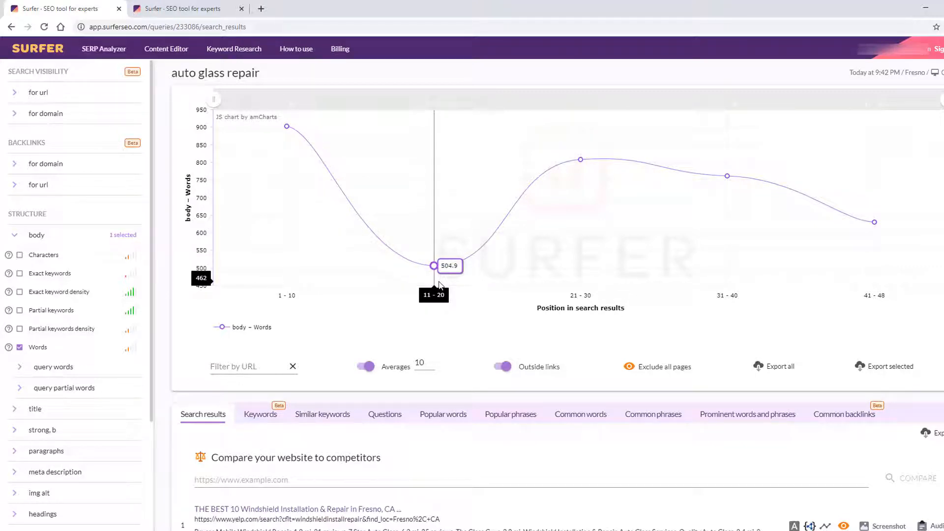
pyautogui.moveTo(540, 198)
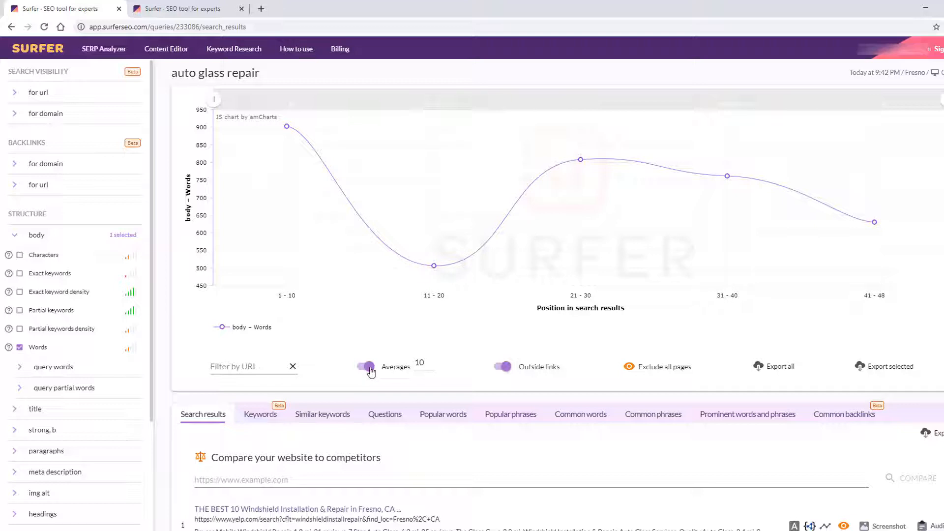
# Switch off averaging so the word-count chart plots every search position individually.
pyautogui.click(365, 366)
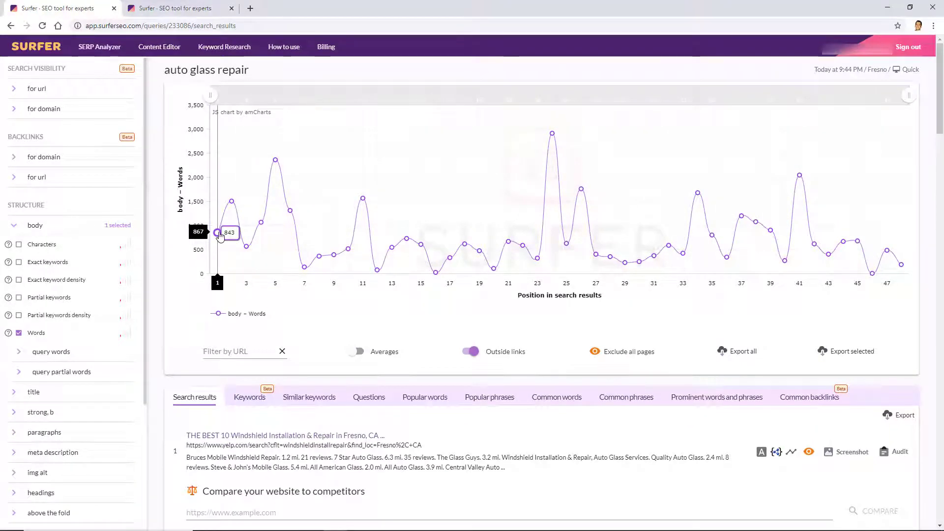
pyautogui.moveTo(260, 224)
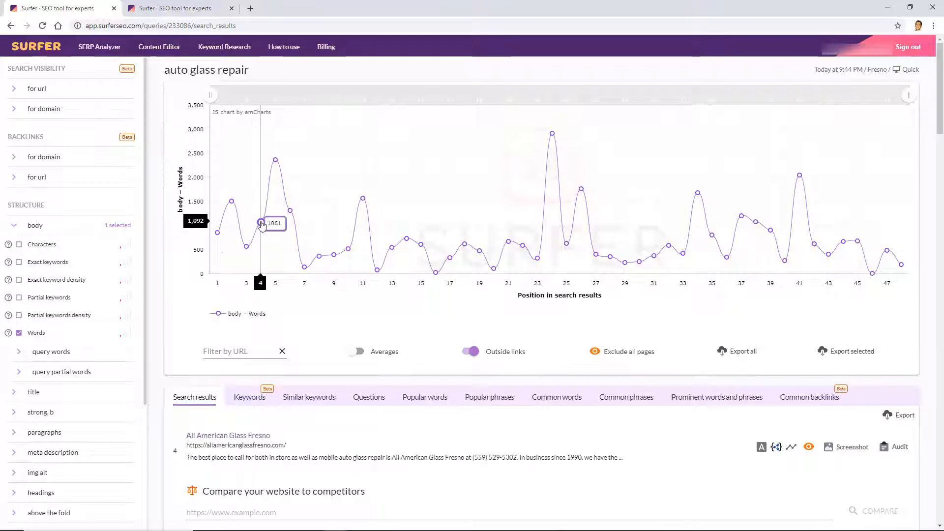
pyautogui.moveTo(237, 432)
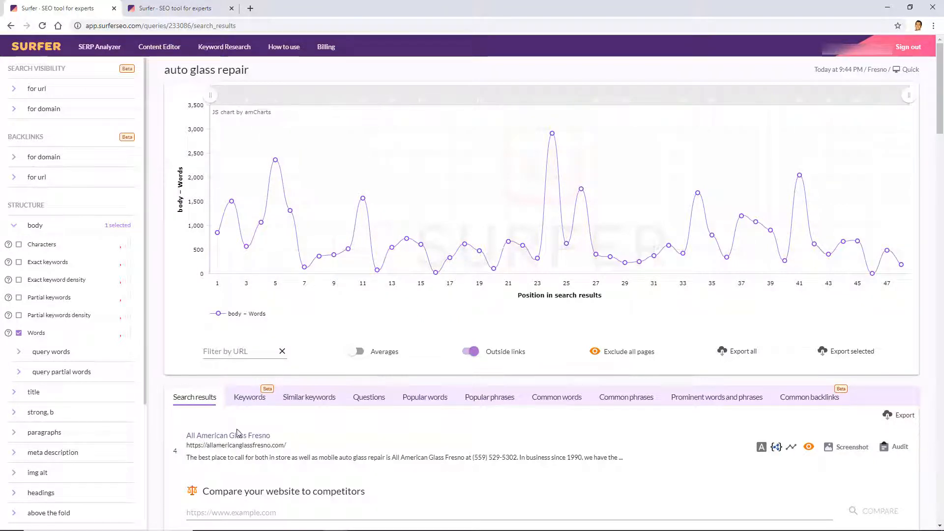
pyautogui.moveTo(249, 443)
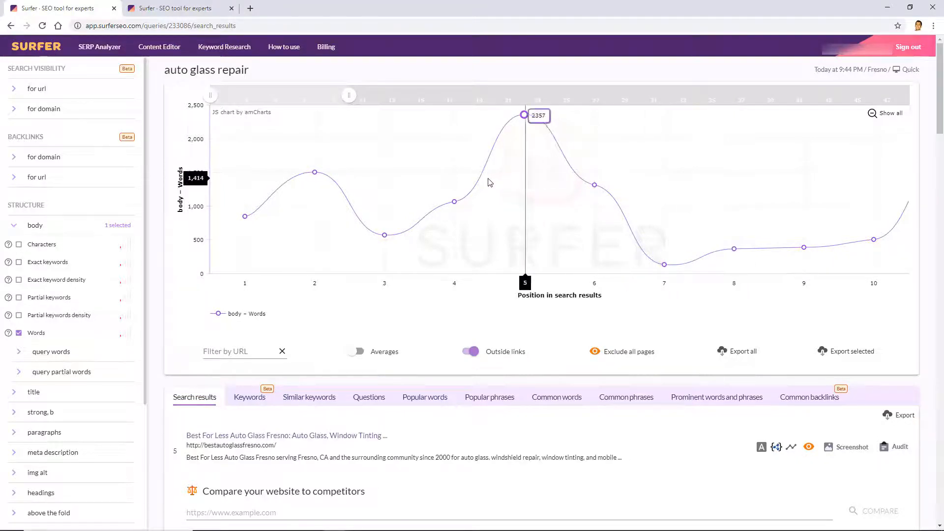
pyautogui.moveTo(600, 177)
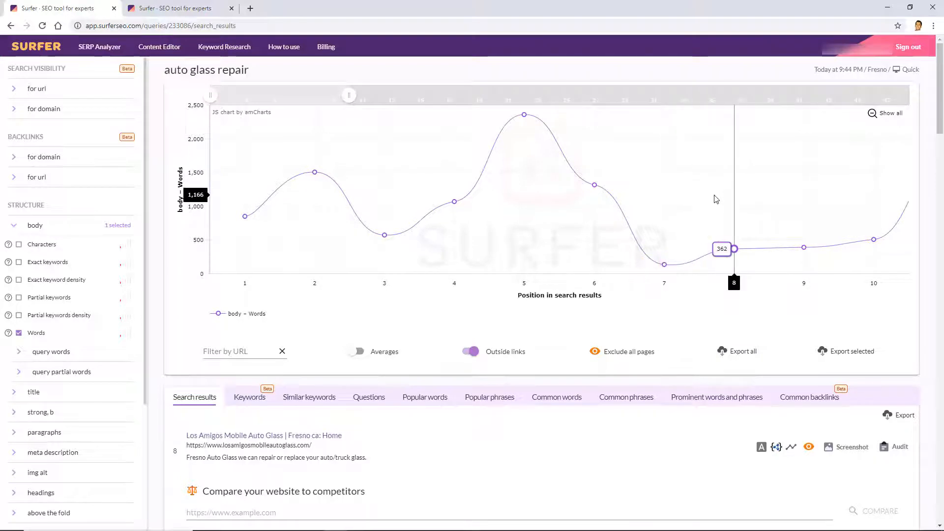
pyautogui.moveTo(721, 204)
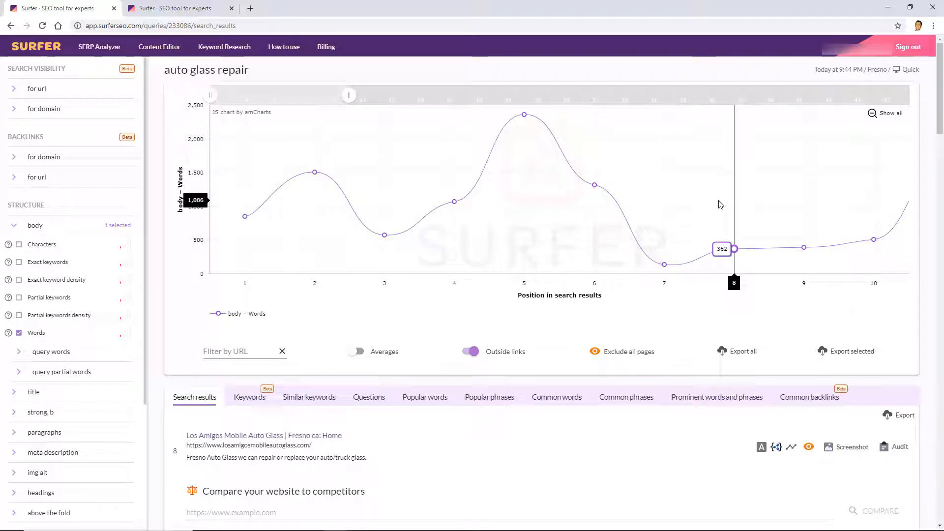
# View the Los Amigos Mobile Auto Glass home page in a new tab and come back to the report.
pyautogui.click(258, 435)
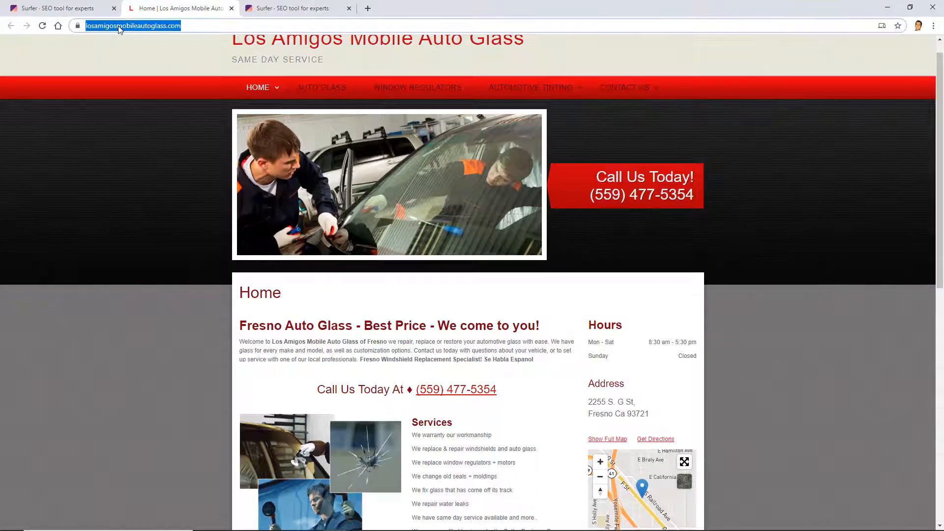
pyautogui.moveTo(130, 63)
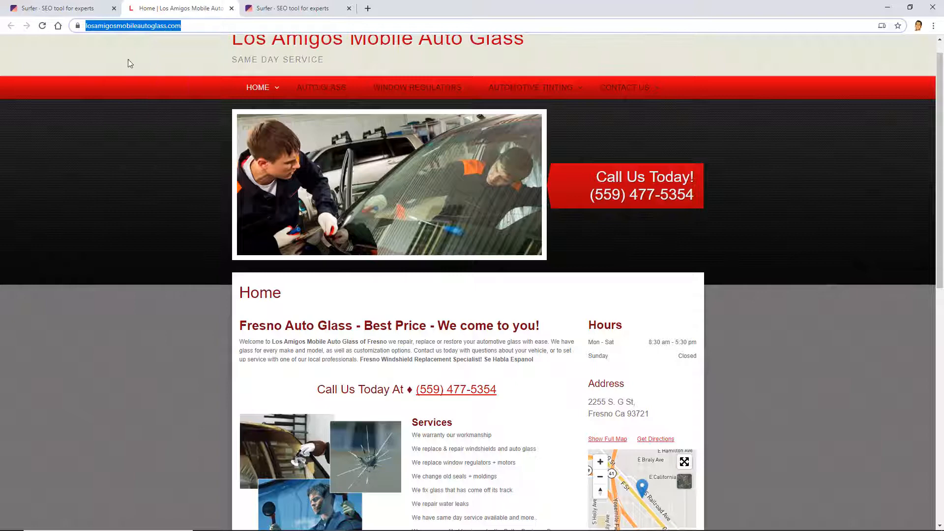
pyautogui.click(59, 8)
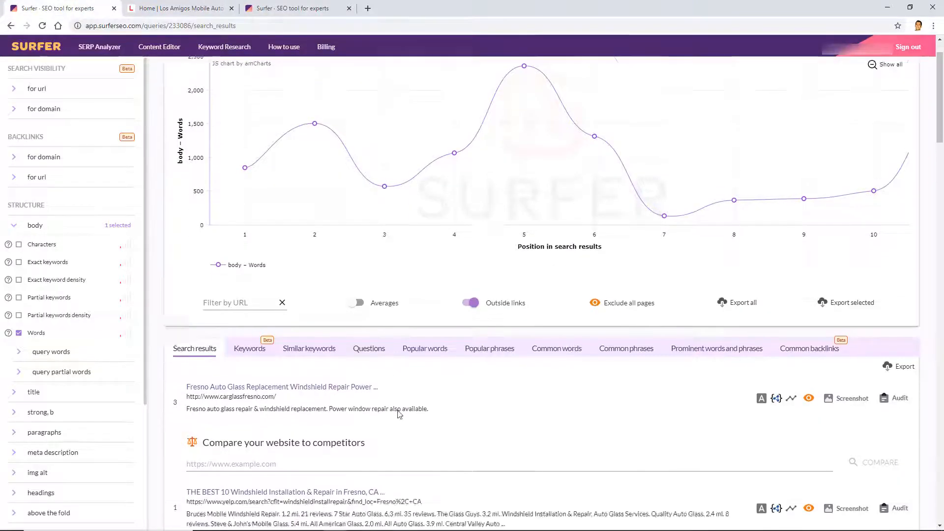
# Add the pasted Los Amigos URL as a comparison entry against the 47 results.
pyautogui.scroll(-3)
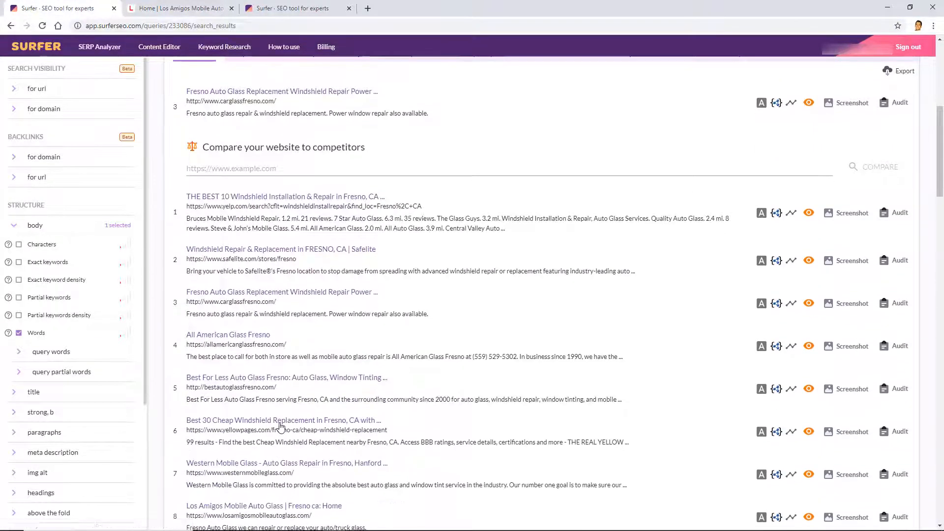
pyautogui.scroll(-3)
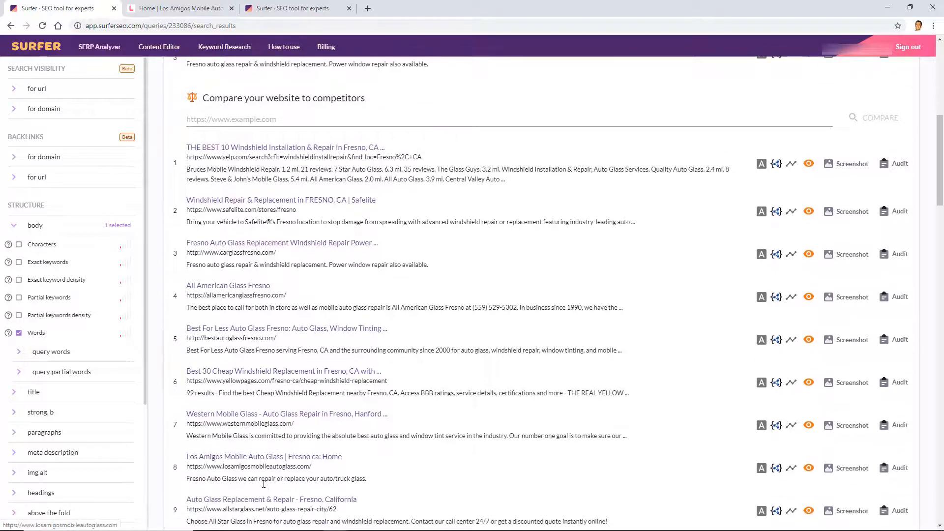
pyautogui.moveTo(310, 399)
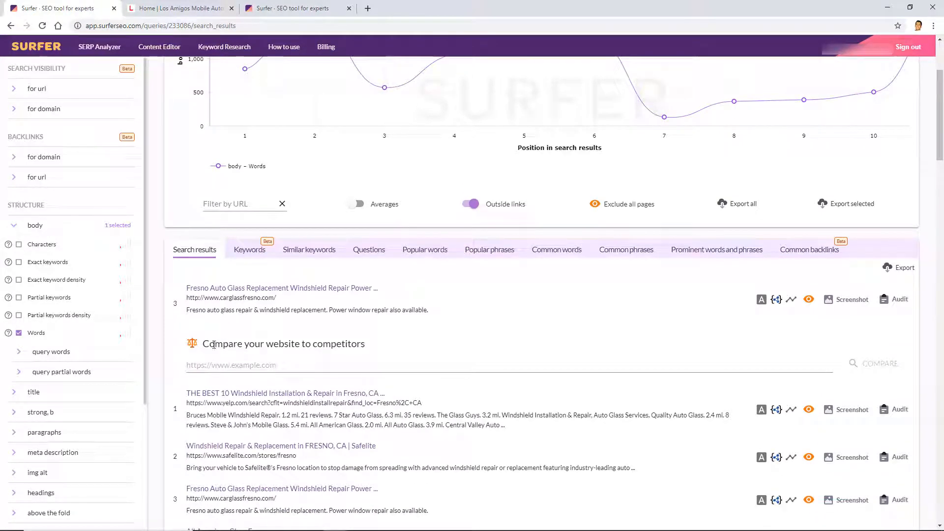
pyautogui.click(878, 364)
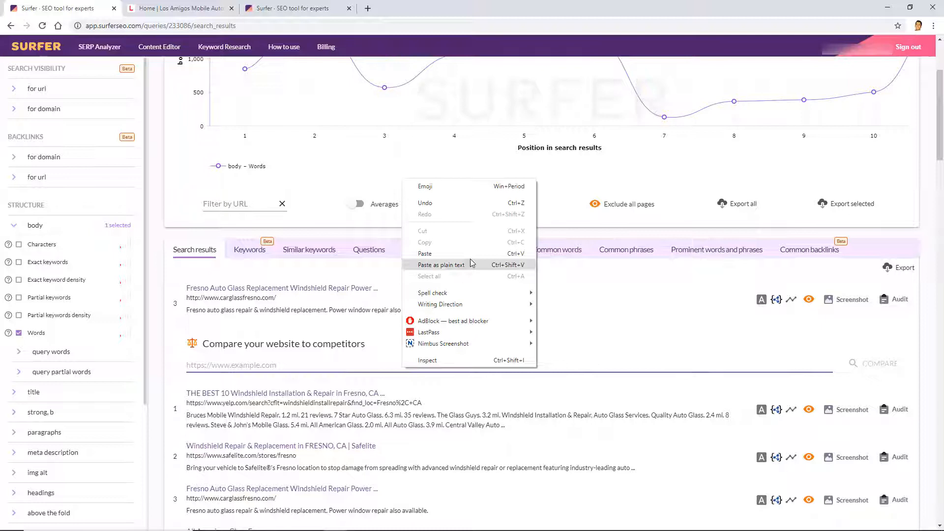
pyautogui.click(470, 203)
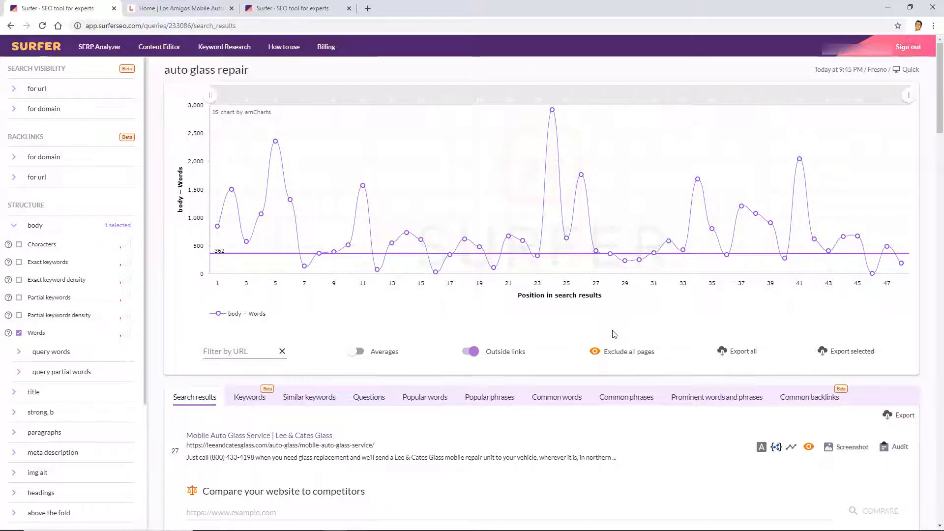
pyautogui.moveTo(595, 354)
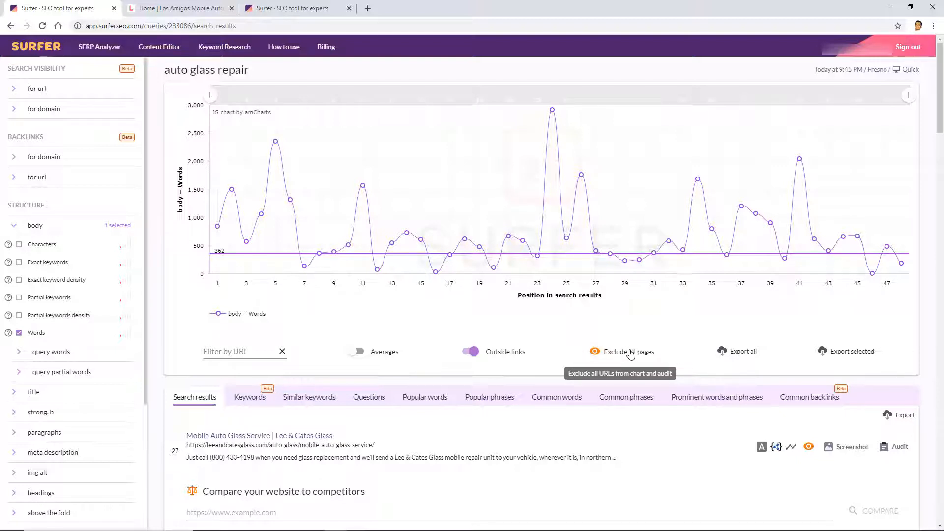
pyautogui.moveTo(622, 354)
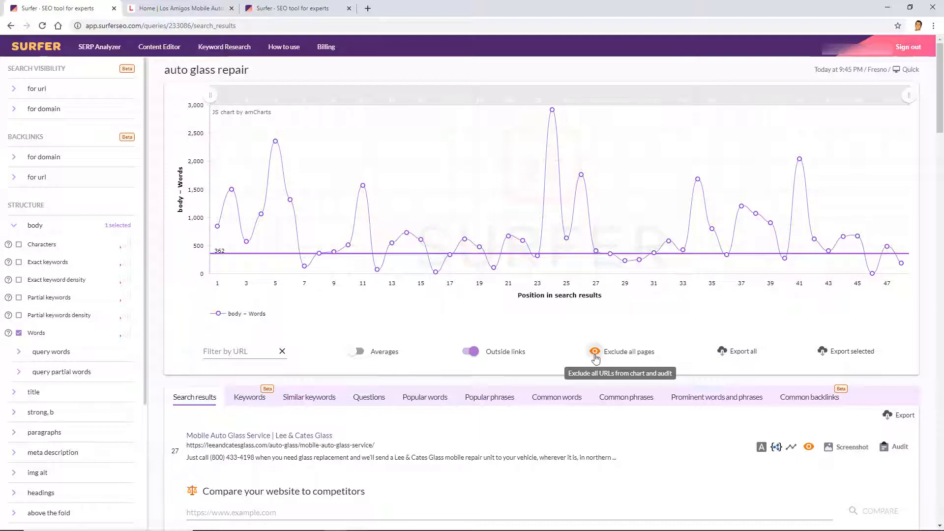
# Exclude all competitor result pages from the chart.
pyautogui.click(595, 351)
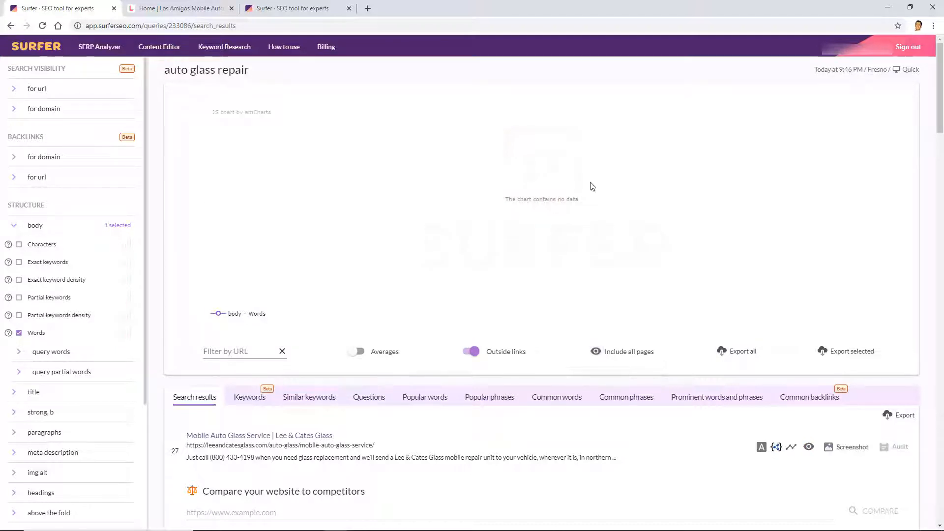
pyautogui.scroll(-3)
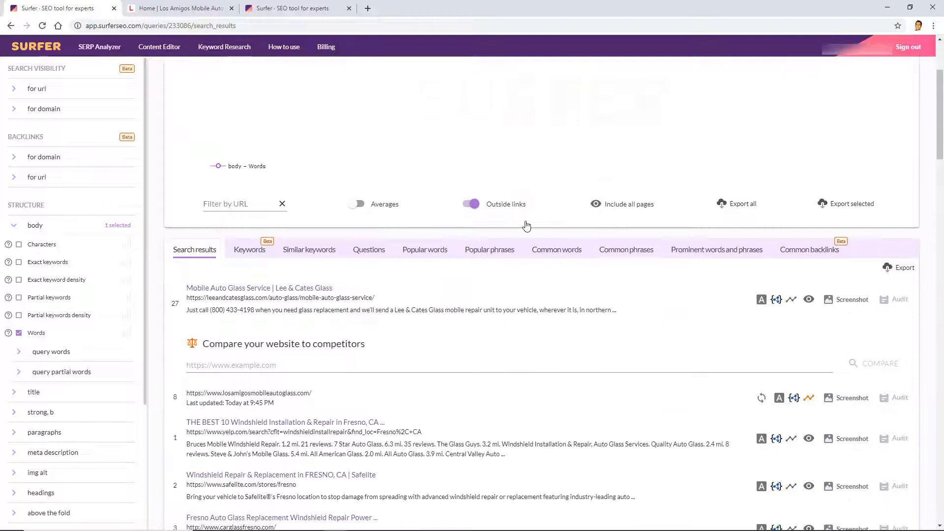
# Scroll the Search results list past the Safelite, carglassfresno and allamericanglassfresno links.
pyautogui.scroll(-3)
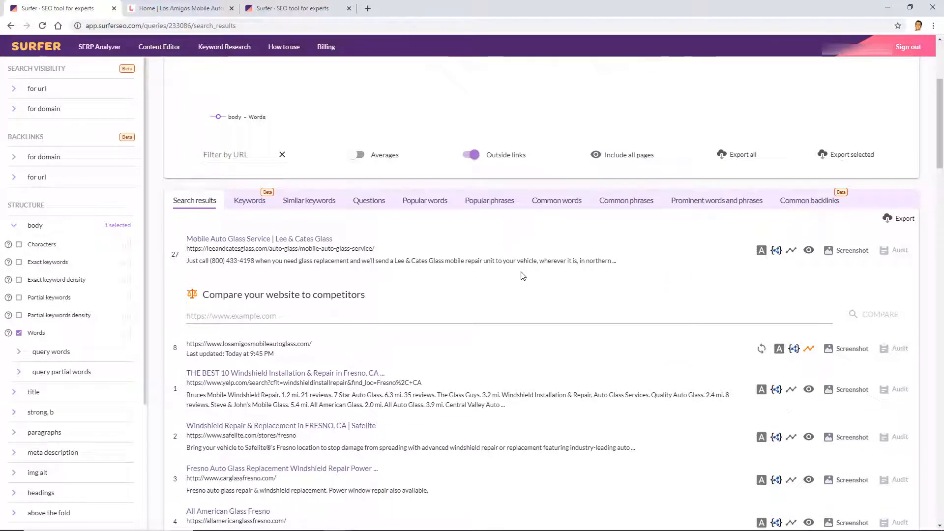
pyautogui.scroll(-3)
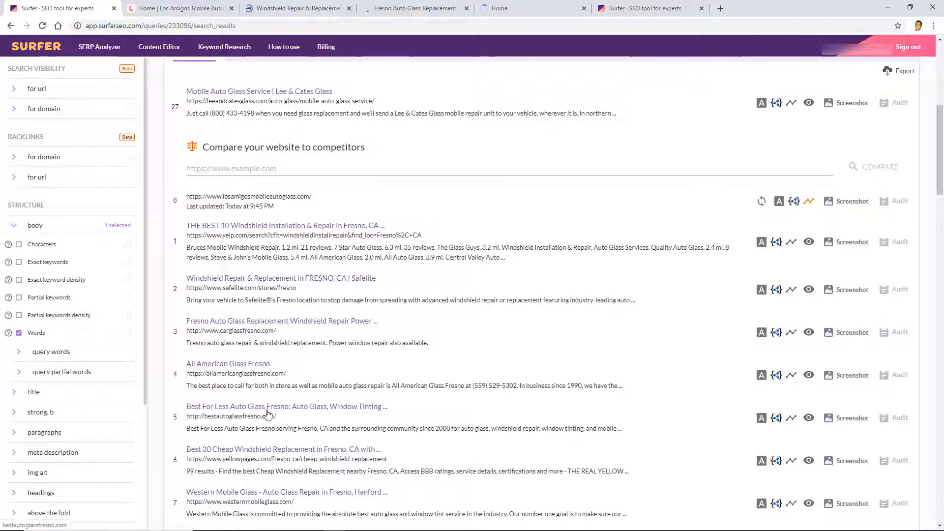
pyautogui.scroll(-3)
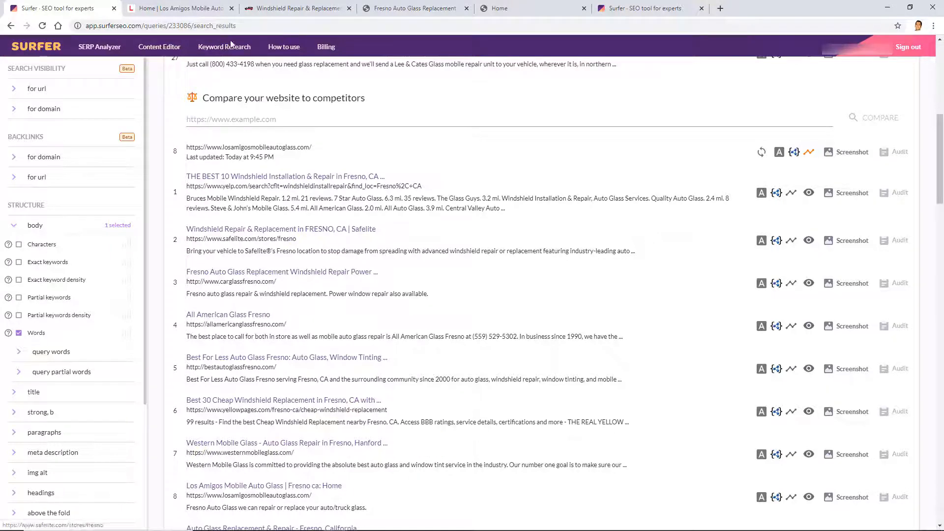
# Review the Los Amigos and Safelite Fresno store pages in their browser tabs.
pyautogui.click(181, 8)
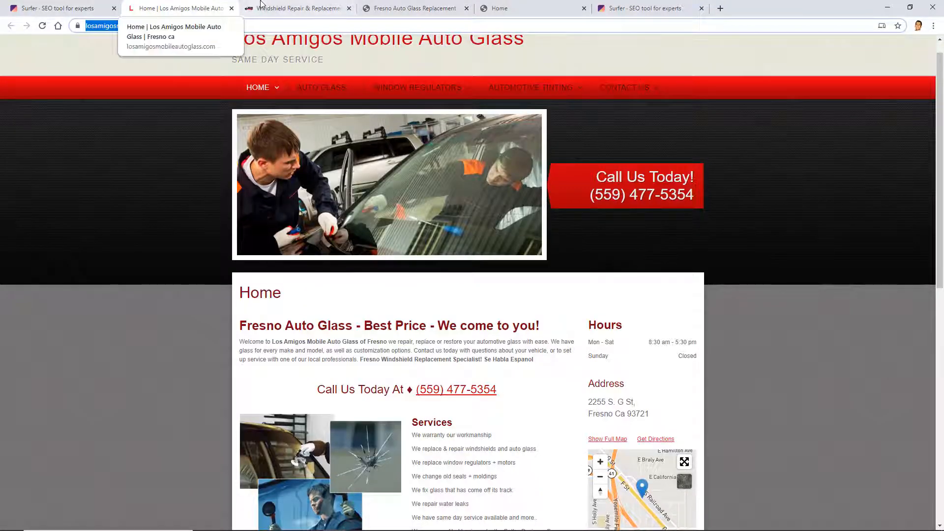
pyautogui.click(299, 8)
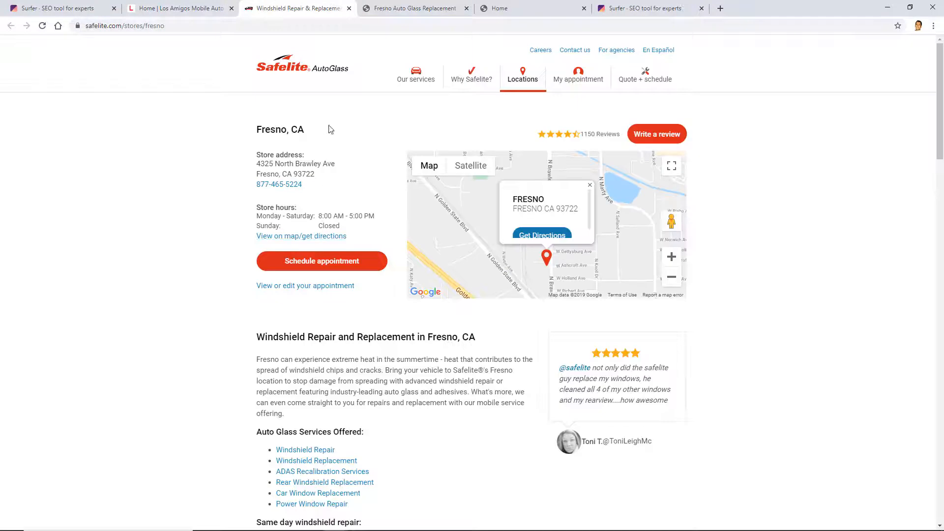
pyautogui.scroll(-3)
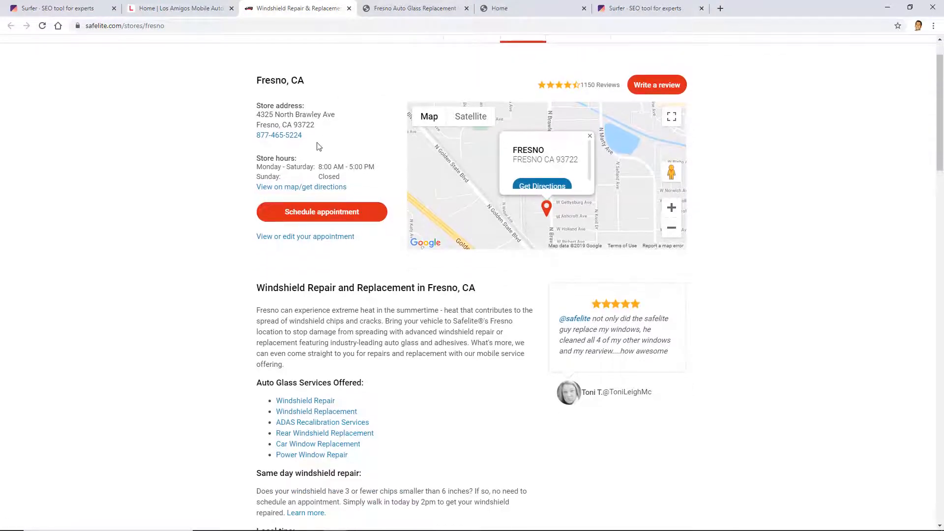
pyautogui.scroll(-3)
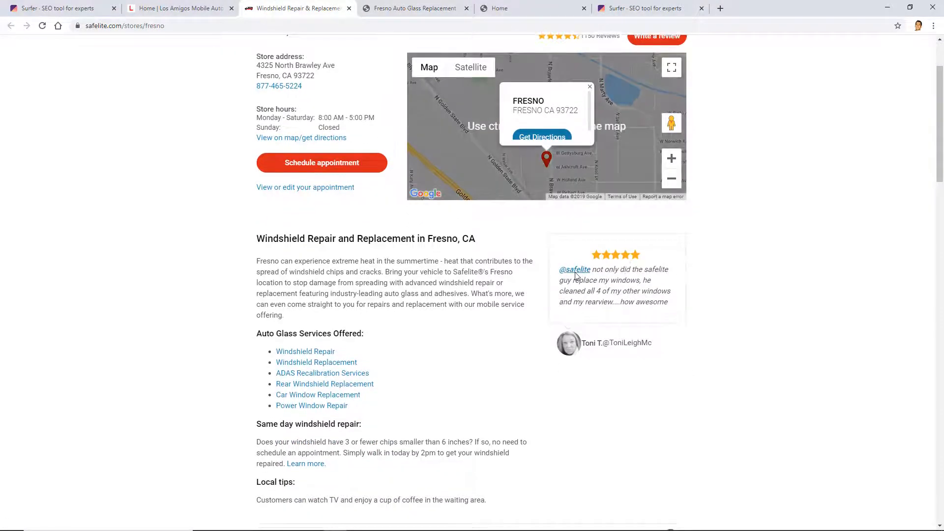
pyautogui.scroll(-3)
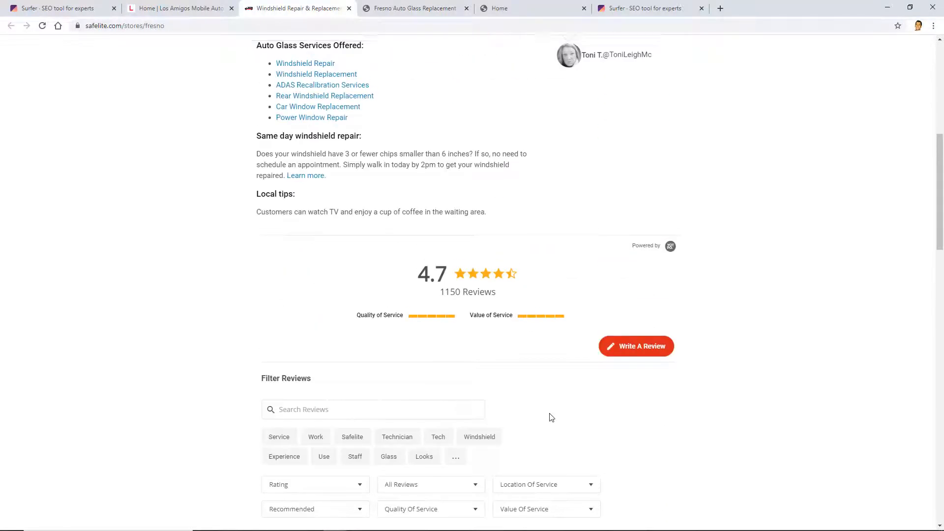
pyautogui.scroll(3)
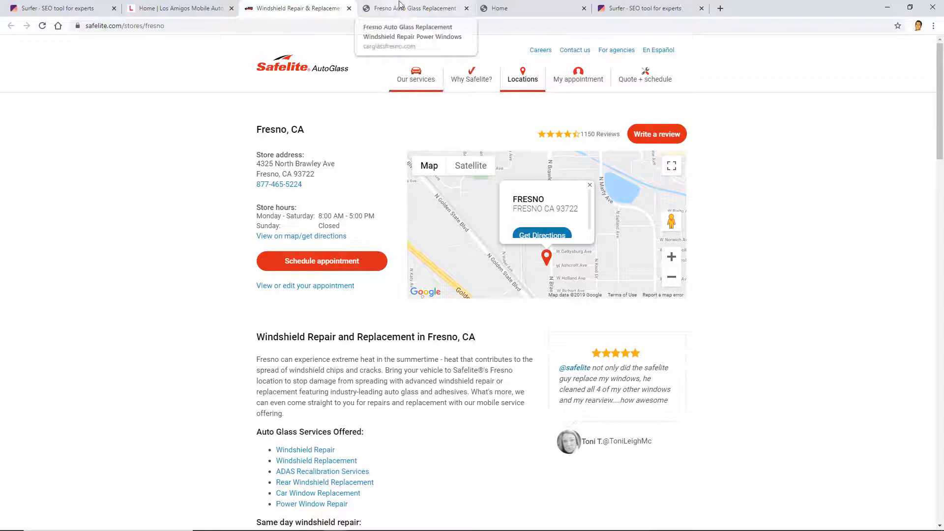
# Review the Car Glass Fresno and All American Glass pages, then return to the Surfer results.
pyautogui.click(412, 8)
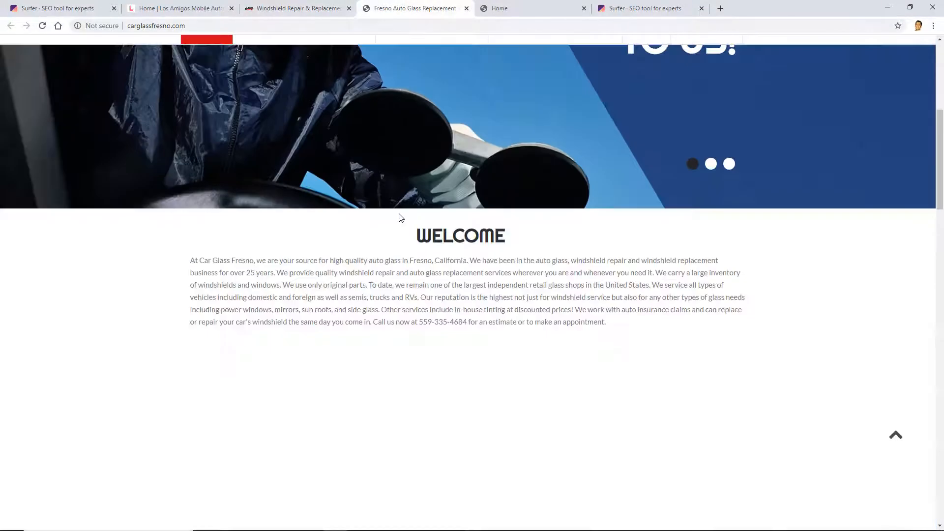
pyautogui.scroll(-3)
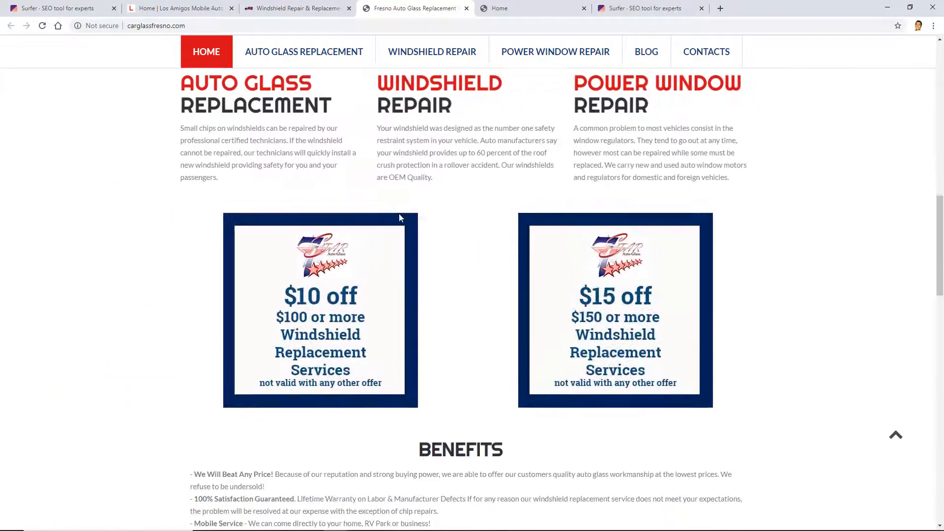
pyautogui.click(497, 8)
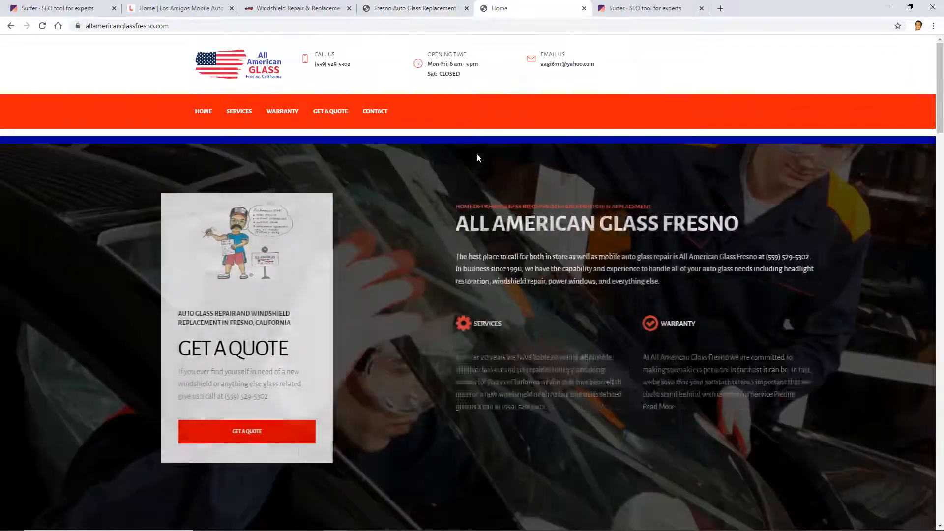
pyautogui.scroll(-3)
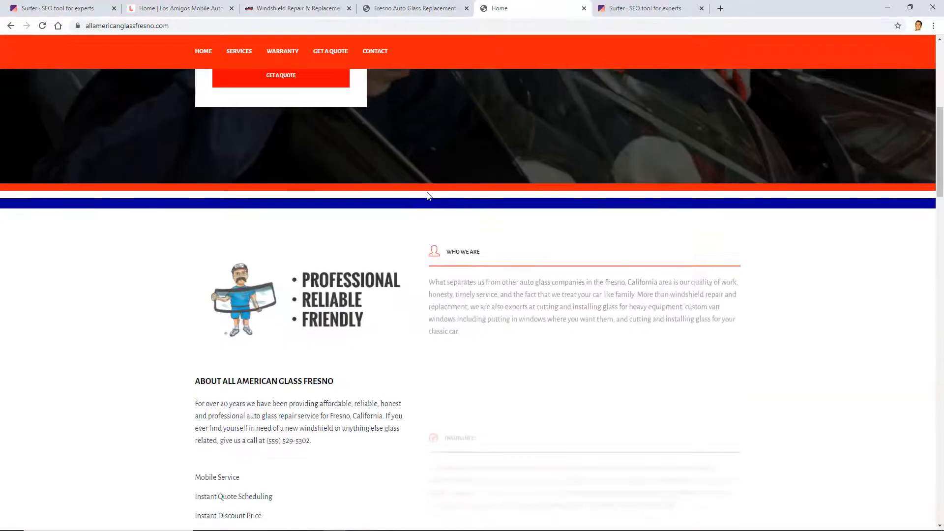
pyautogui.scroll(3)
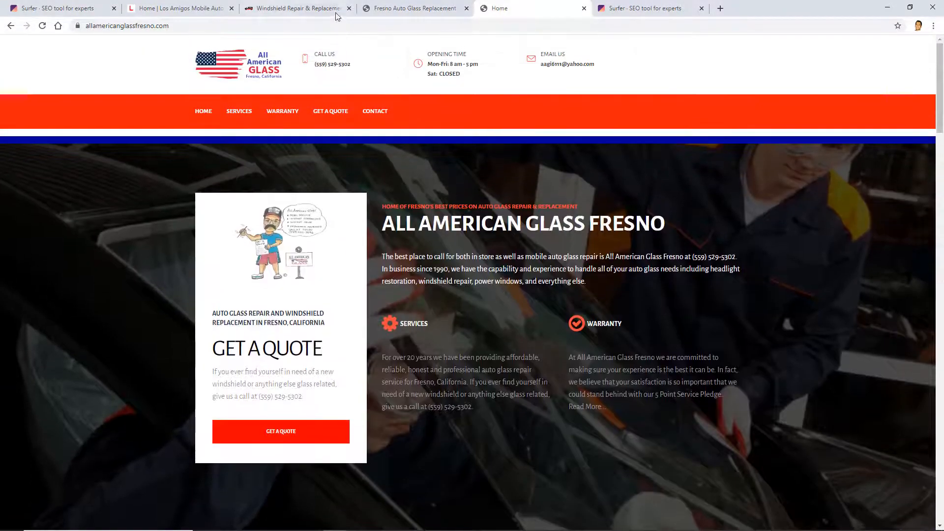
pyautogui.click(59, 8)
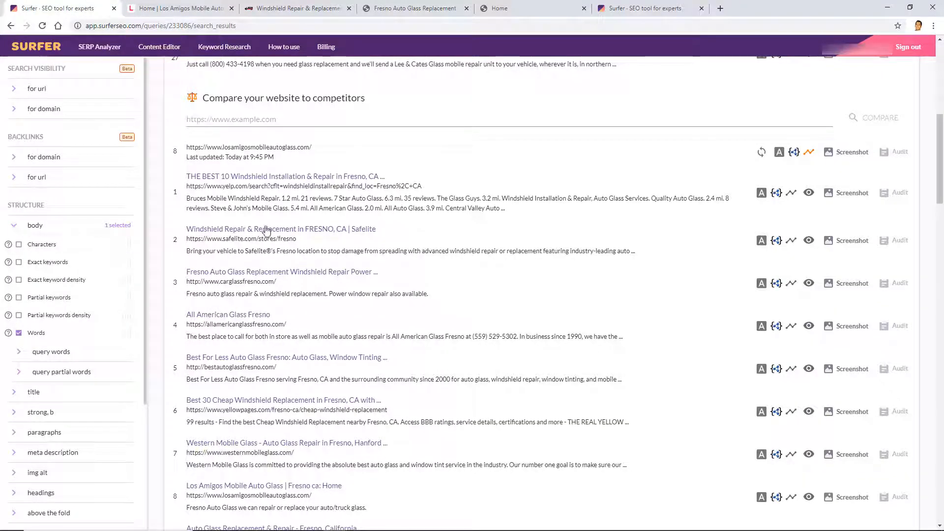
pyautogui.moveTo(247, 181)
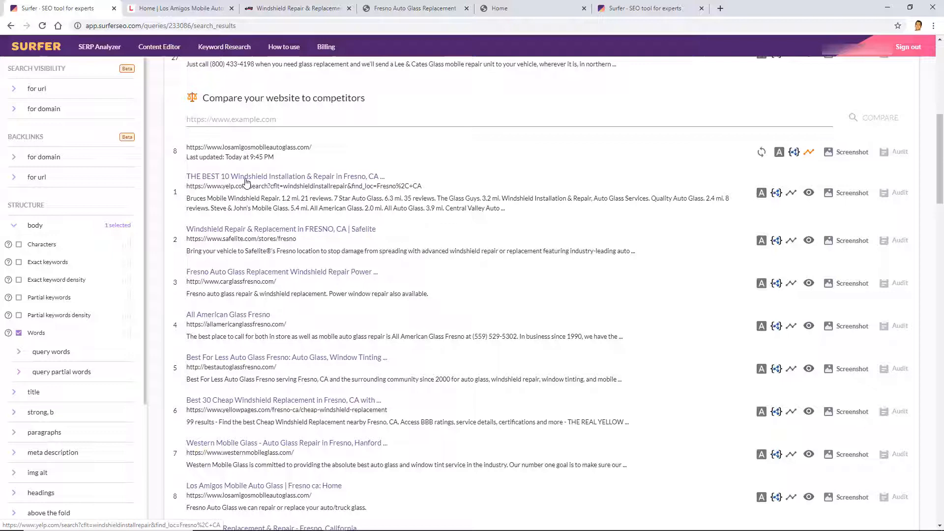
# Browse the Yelp Fresno windshield repair listings and close the competitor tabs.
pyautogui.click(284, 176)
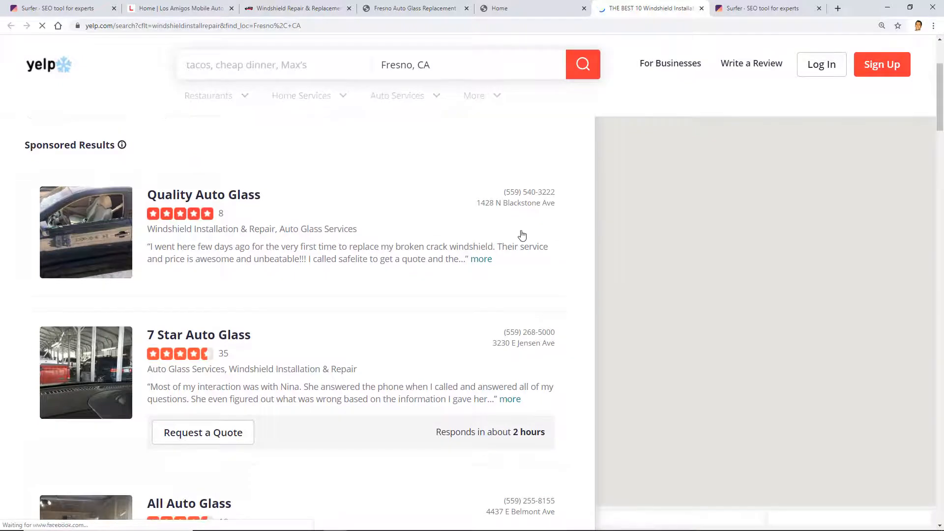
pyautogui.scroll(-3)
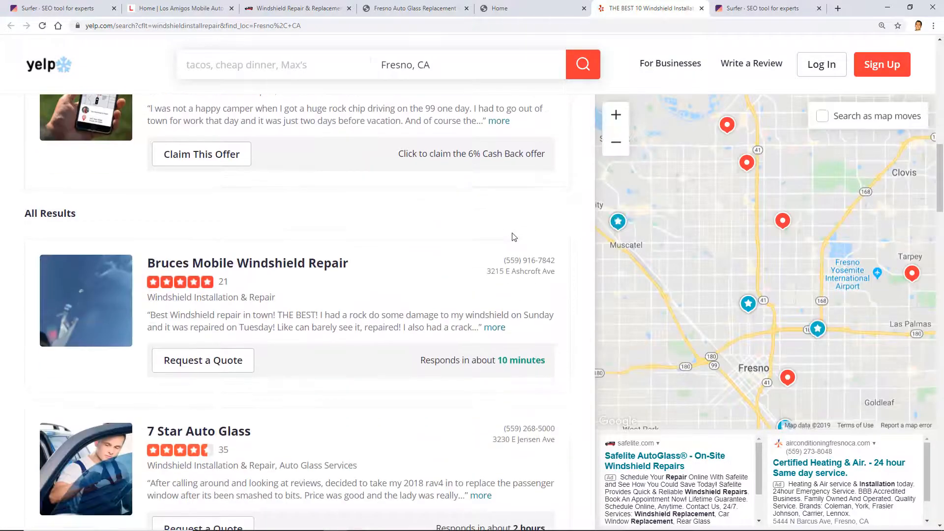
pyautogui.scroll(-3)
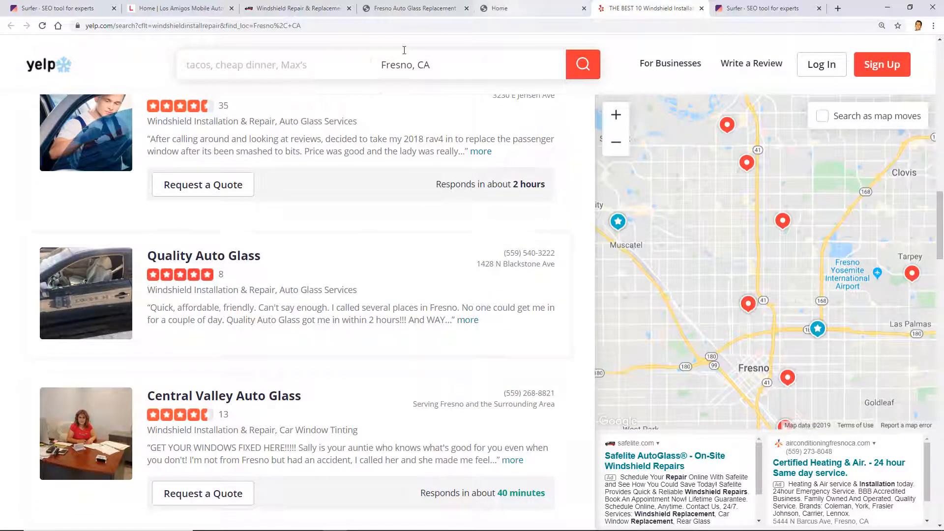
pyautogui.click(349, 8)
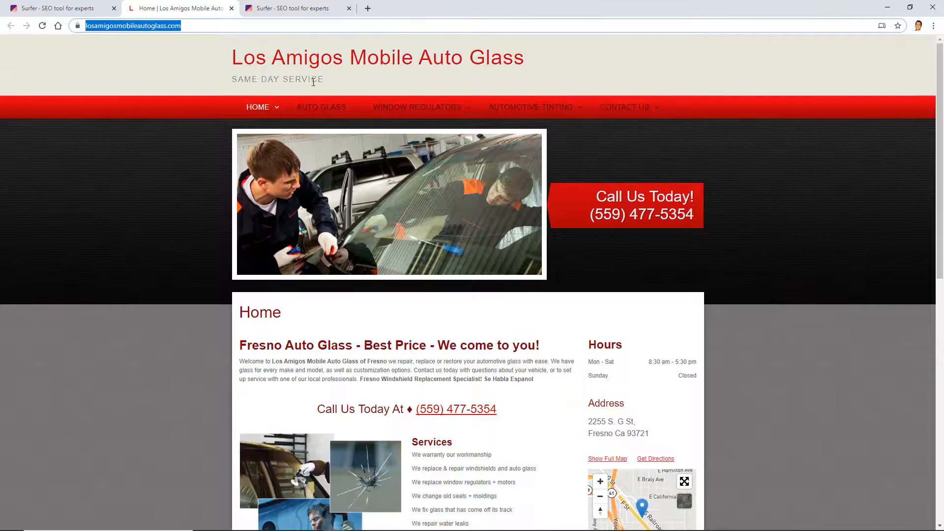
# Return to the Surfer report and bring the Search results list with the Los Amigos entry into view.
pyautogui.click(54, 8)
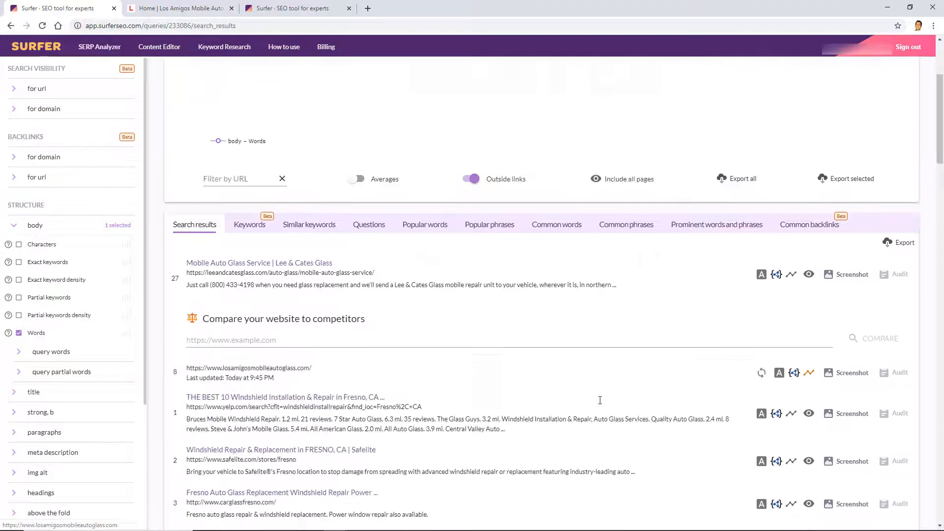
pyautogui.scroll(-3)
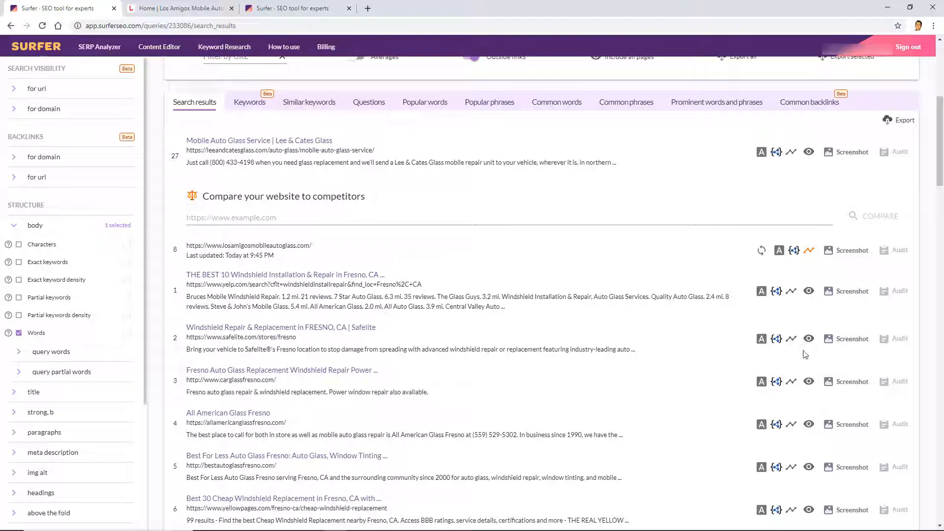
pyautogui.moveTo(808, 340)
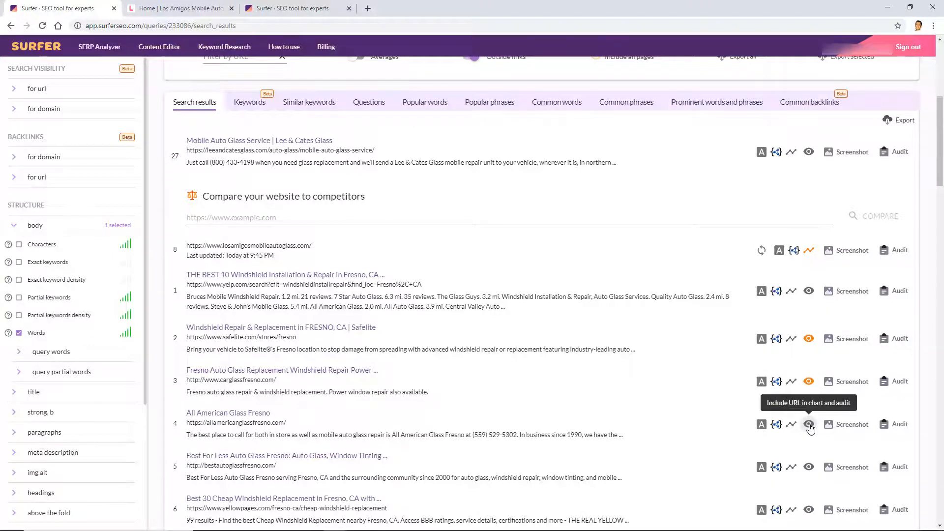
# Include result 4, All American Glass Fresno, so it plots against the 362-word Los Amigos line.
pyautogui.click(808, 425)
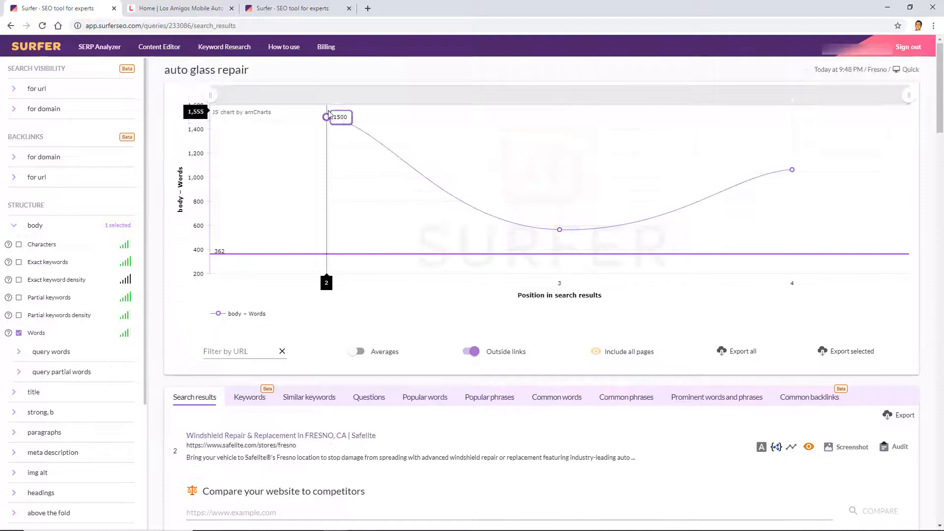
pyautogui.moveTo(560, 230)
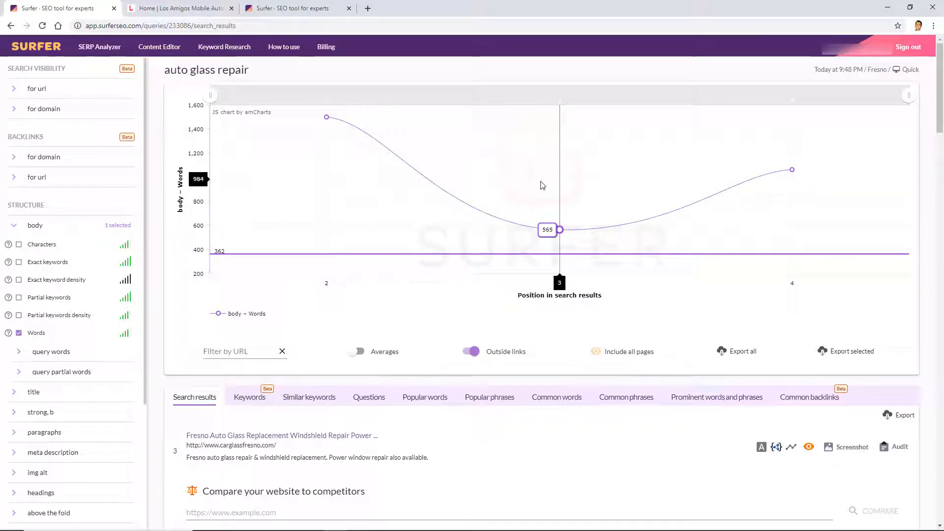
pyautogui.moveTo(543, 187)
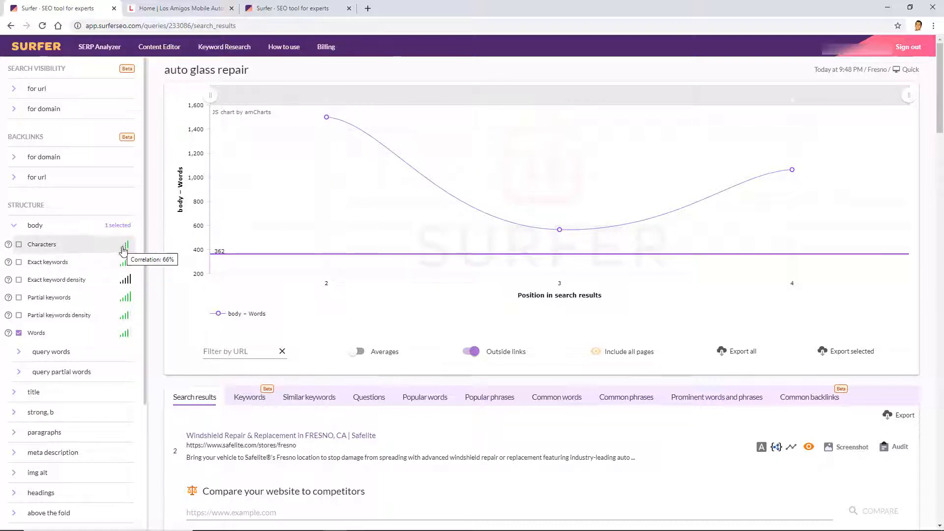
pyautogui.moveTo(130, 303)
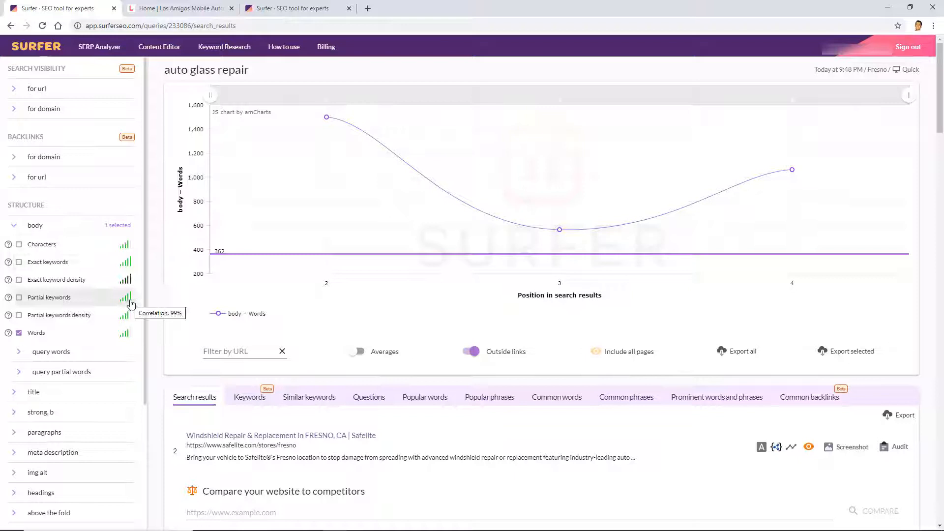
pyautogui.moveTo(129, 330)
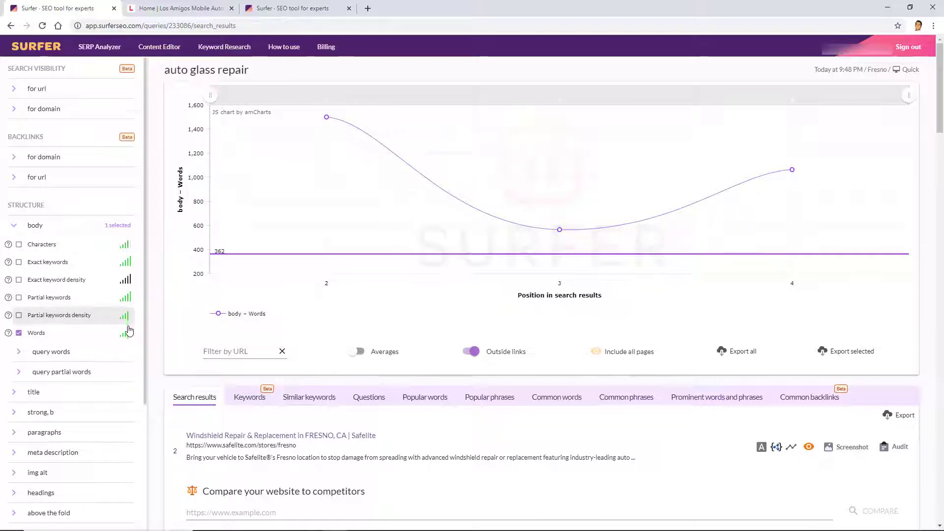
pyautogui.moveTo(791, 171)
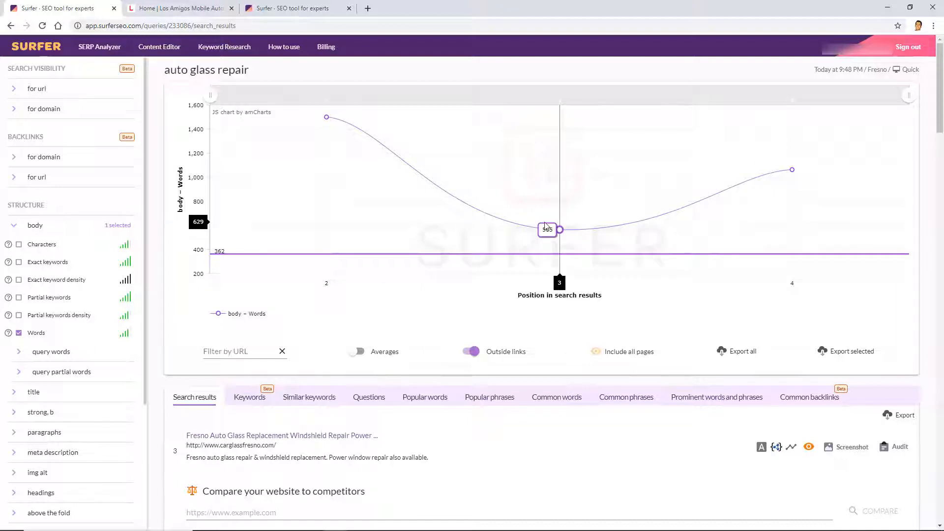
pyautogui.moveTo(457, 469)
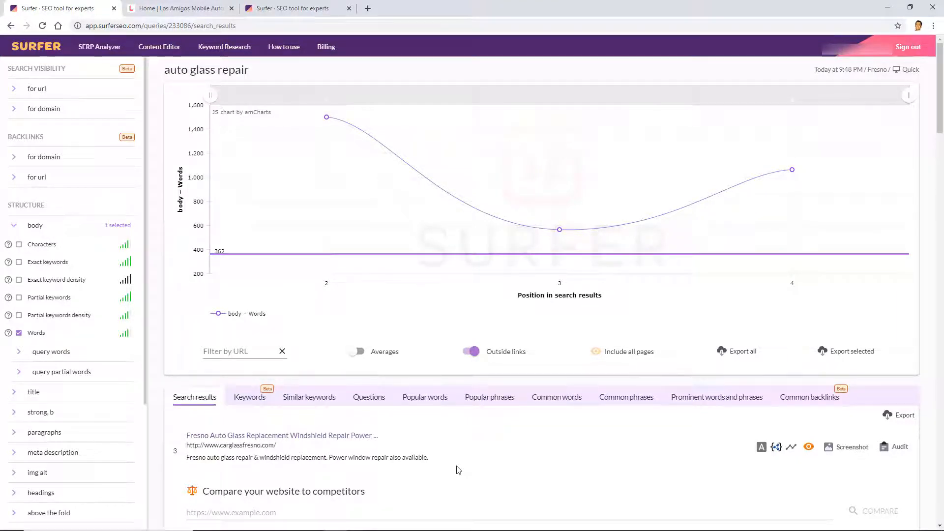
pyautogui.moveTo(460, 465)
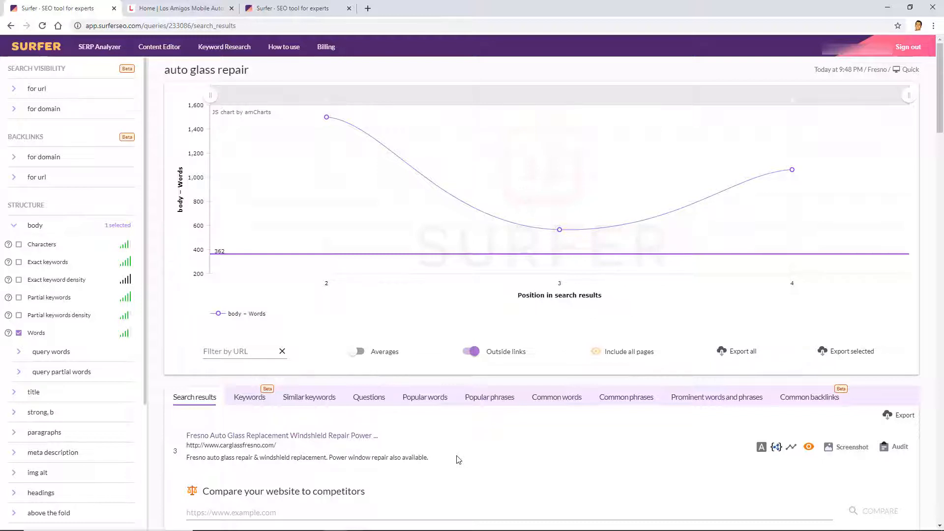
pyautogui.scroll(-3)
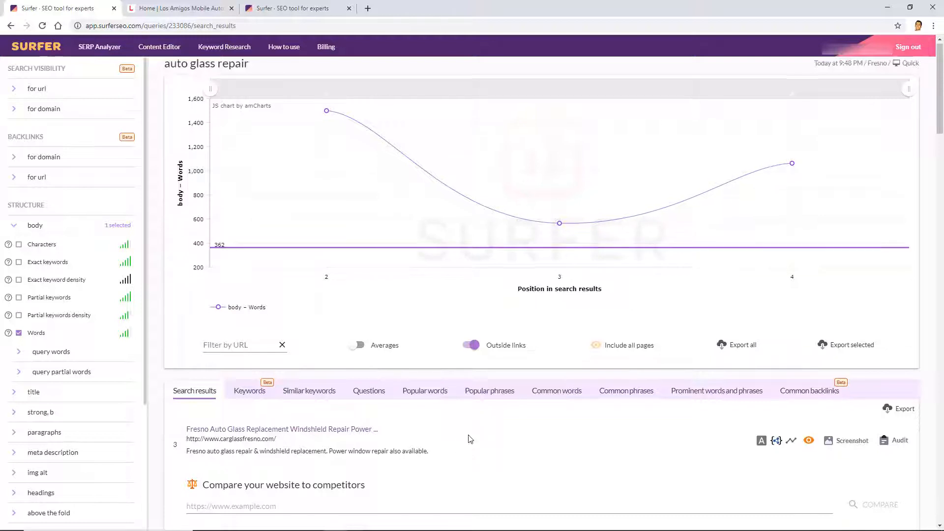
pyautogui.scroll(-3)
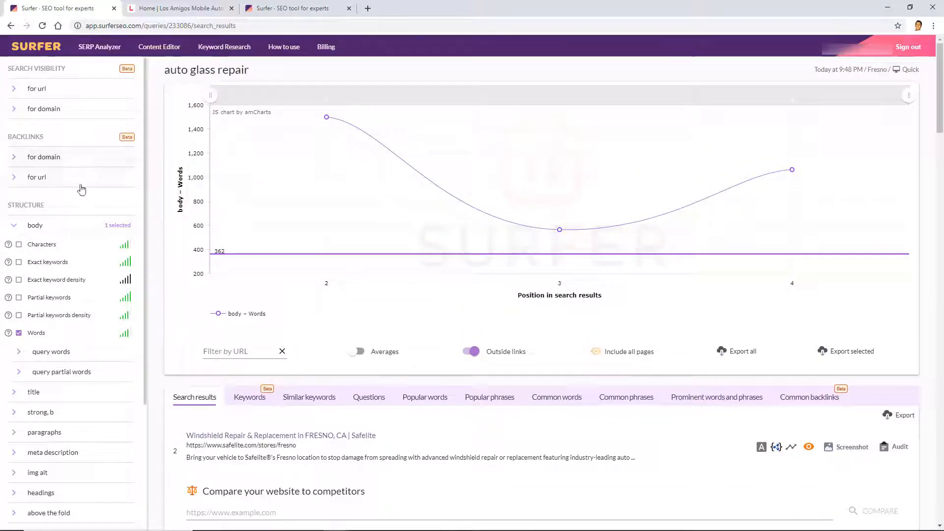
pyautogui.moveTo(97, 278)
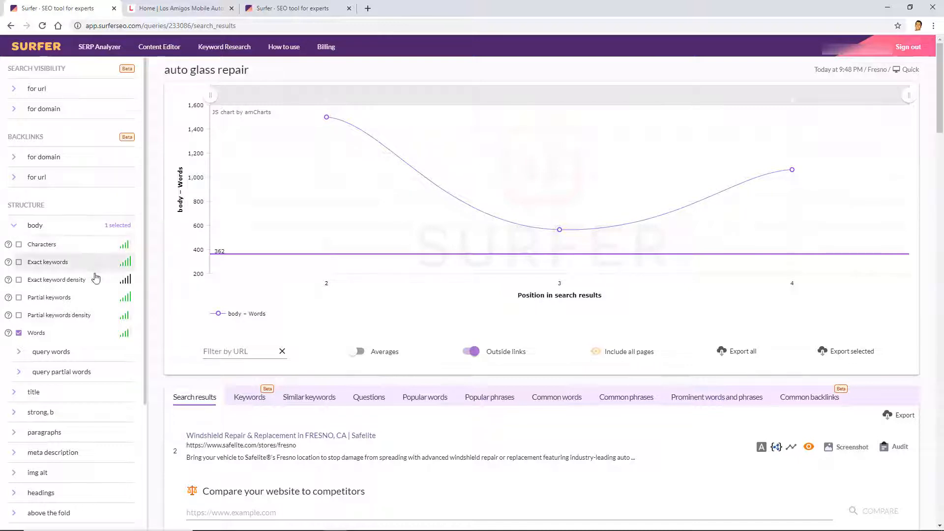
pyautogui.scroll(-3)
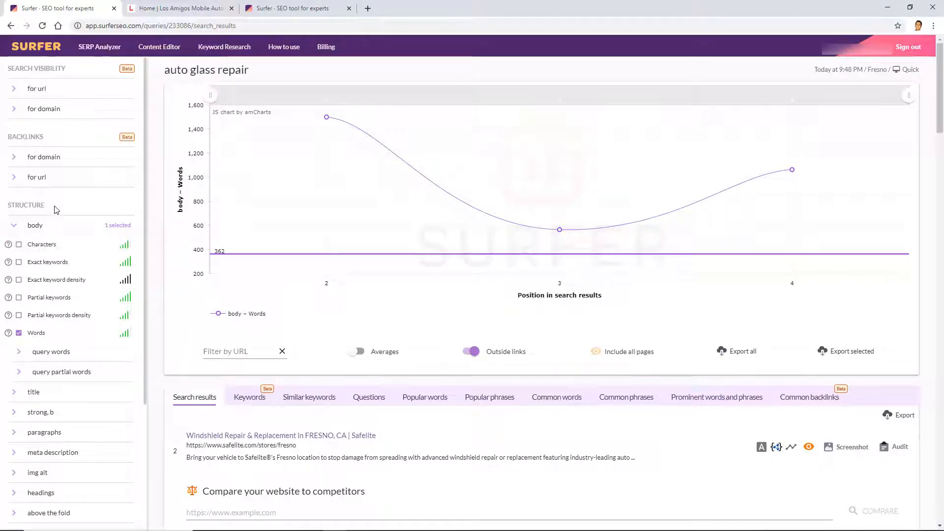
# Plot body exact keywords, then remove word count and exact keywords so the chart is empty.
pyautogui.click(35, 225)
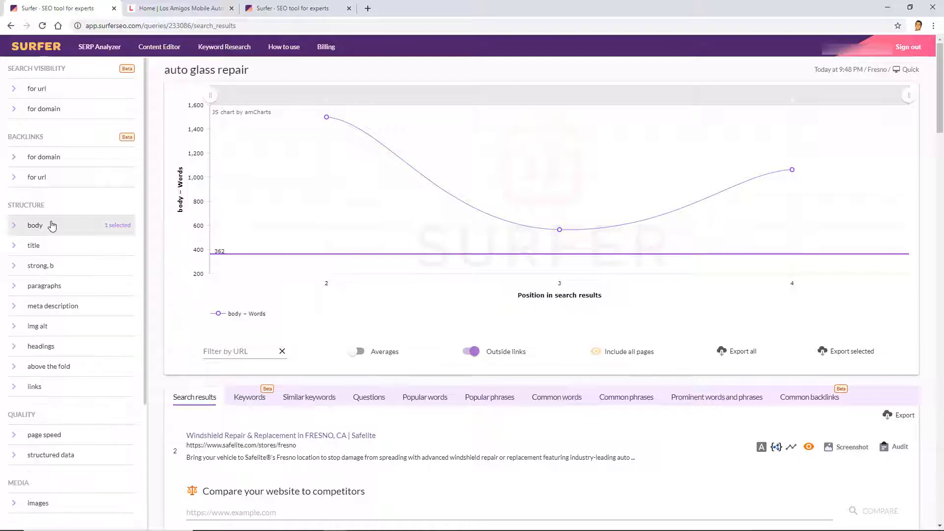
pyautogui.scroll(-3)
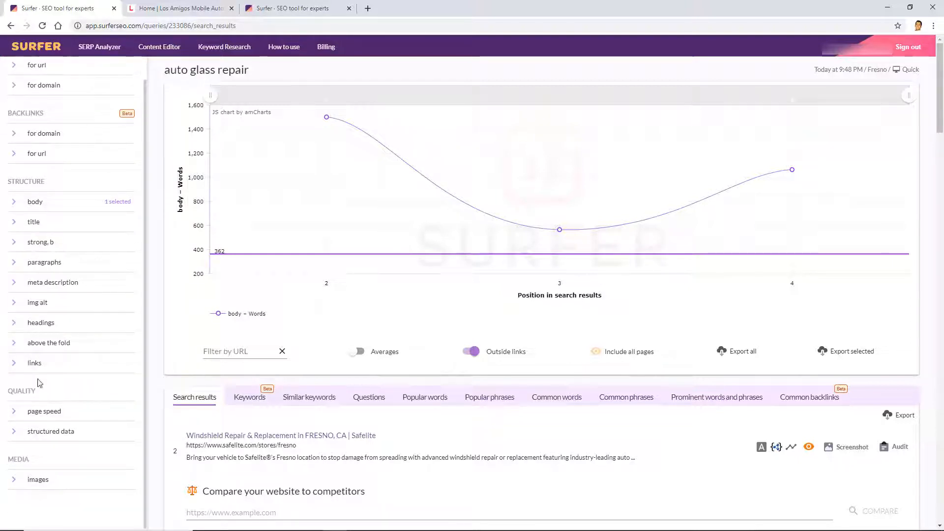
pyautogui.moveTo(64, 214)
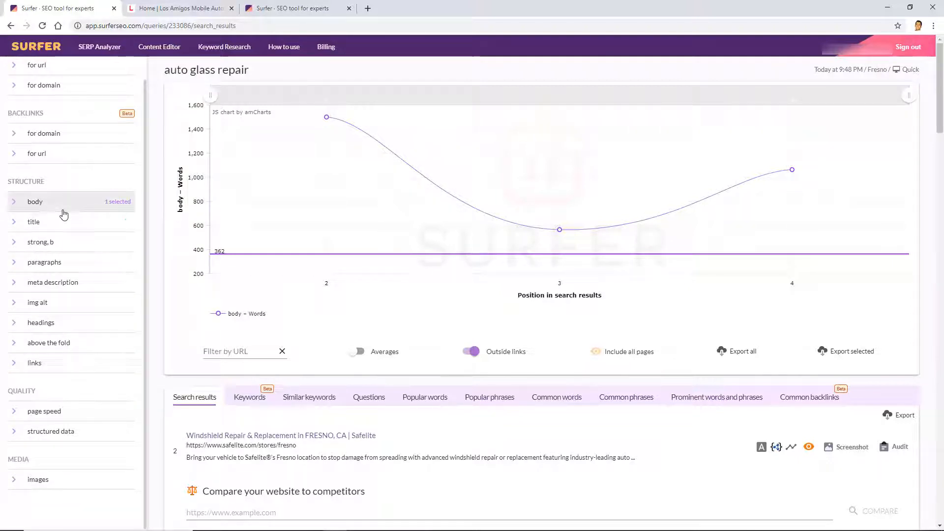
pyautogui.click(34, 202)
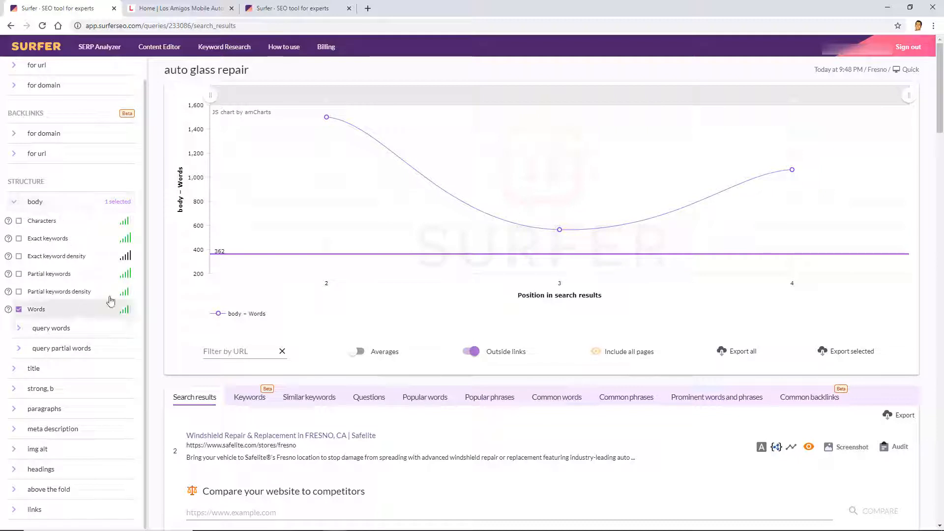
pyautogui.moveTo(101, 259)
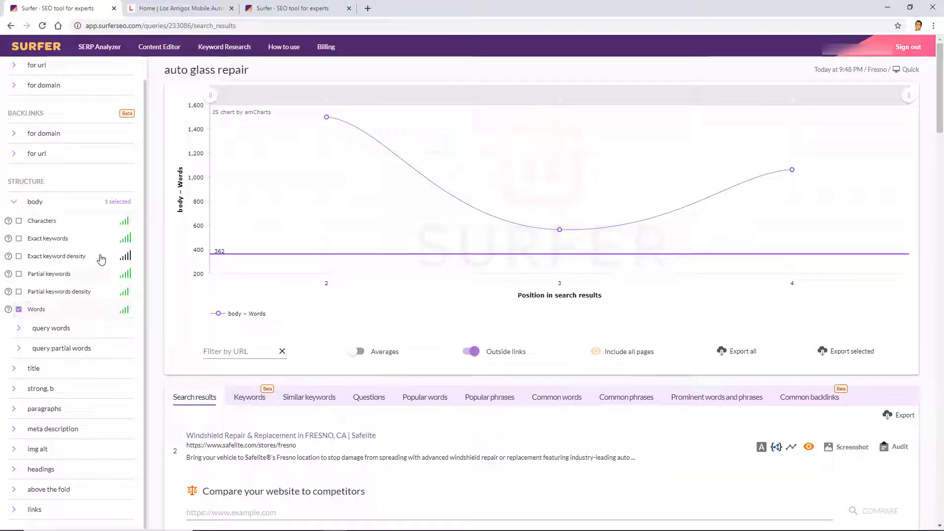
pyautogui.click(17, 238)
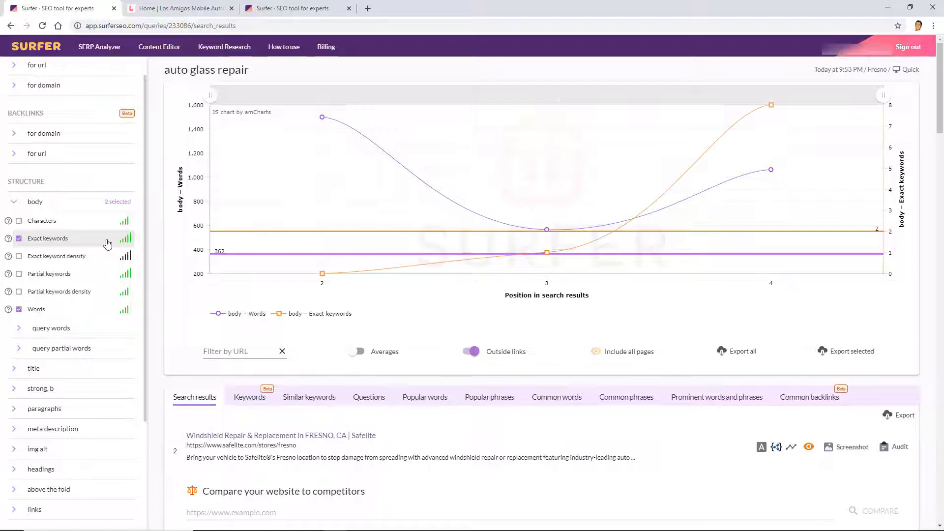
pyautogui.click(19, 309)
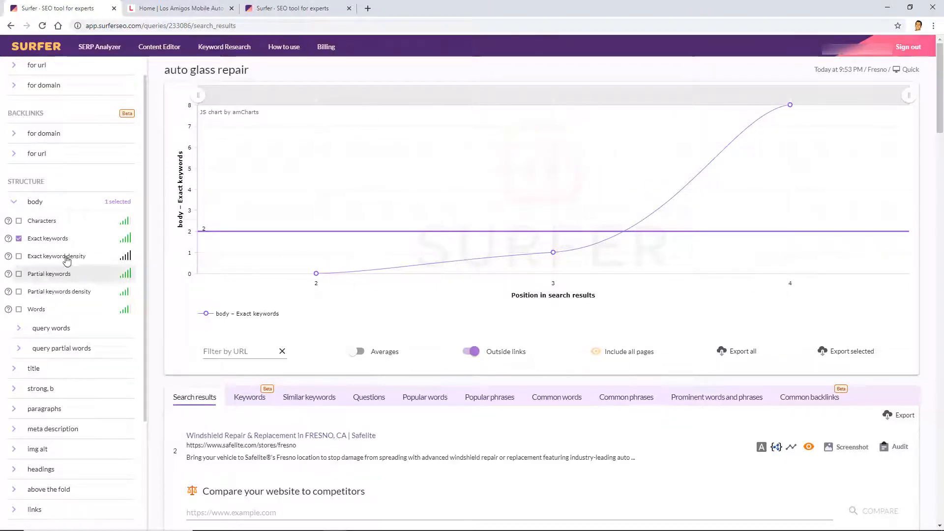
pyautogui.click(17, 238)
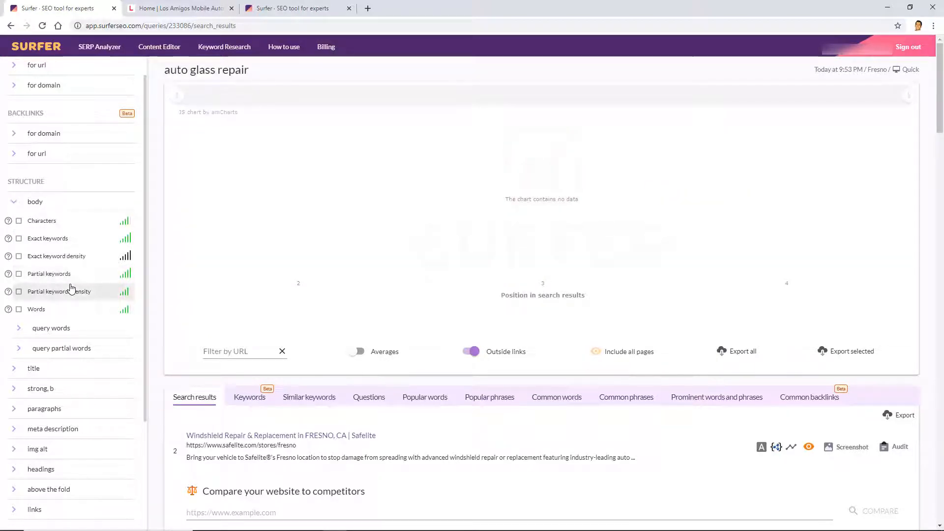
# Review the title factors, noting 82% correlation for title characters, then collapse them.
pyautogui.scroll(-3)
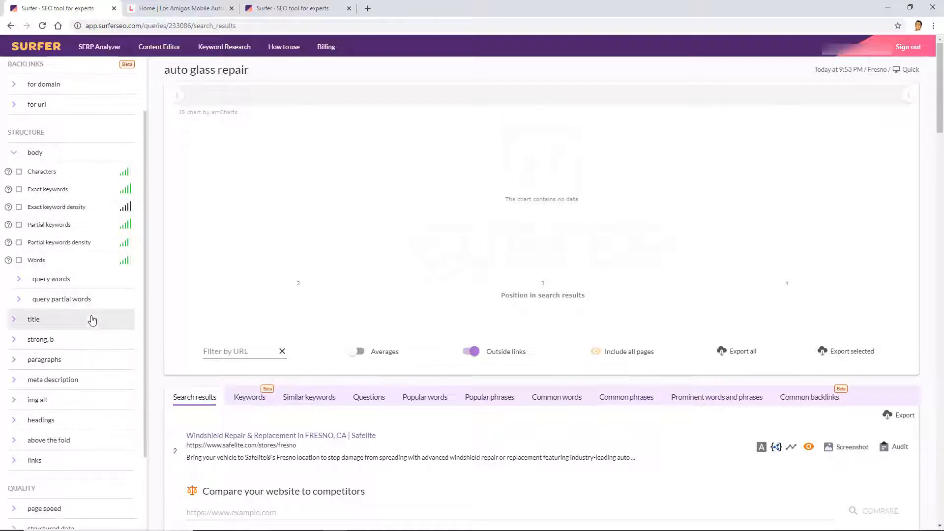
pyautogui.click(34, 318)
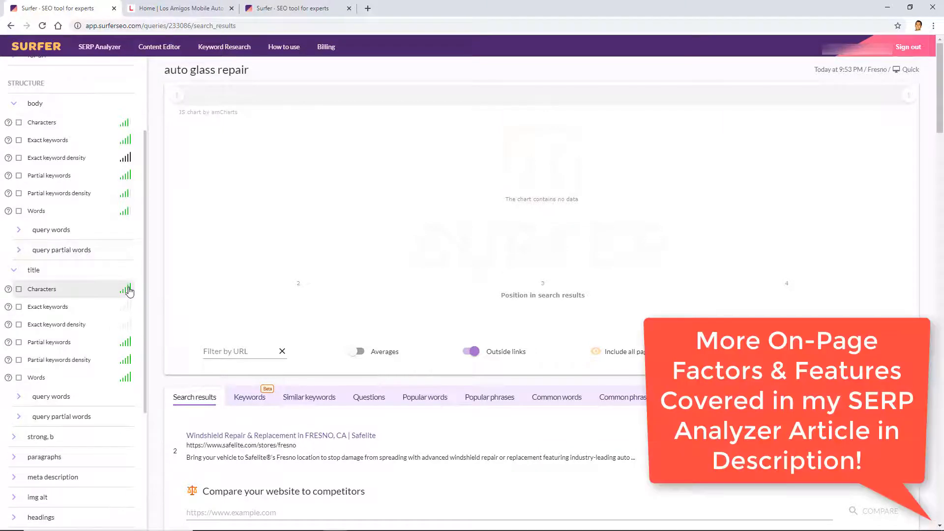
pyautogui.moveTo(126, 298)
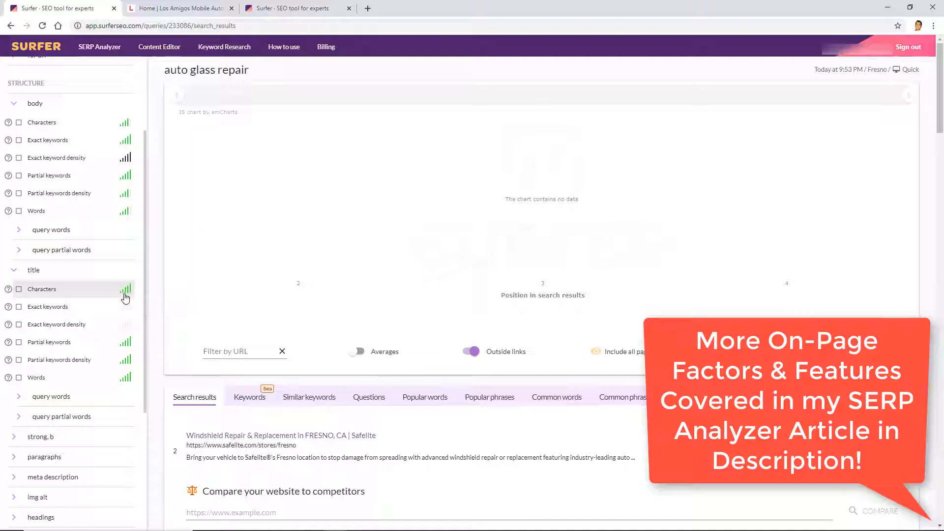
pyautogui.moveTo(128, 293)
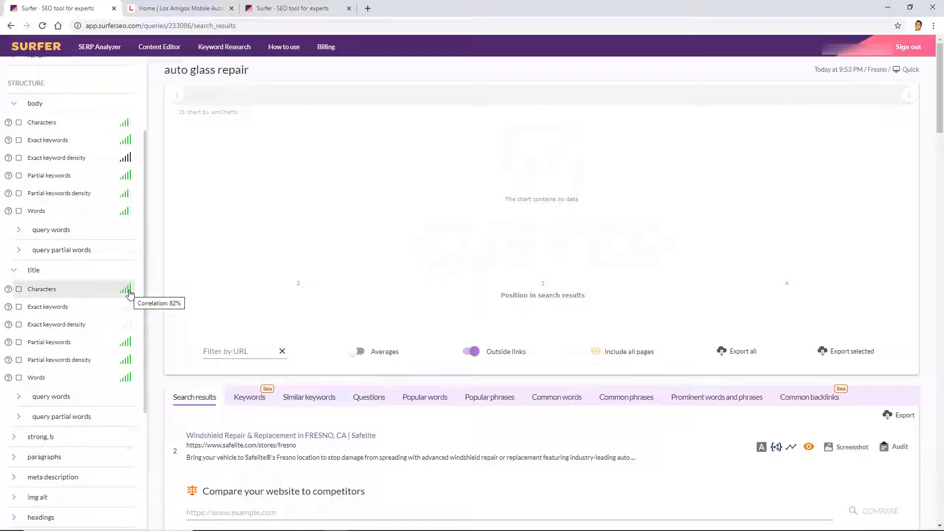
pyautogui.moveTo(119, 338)
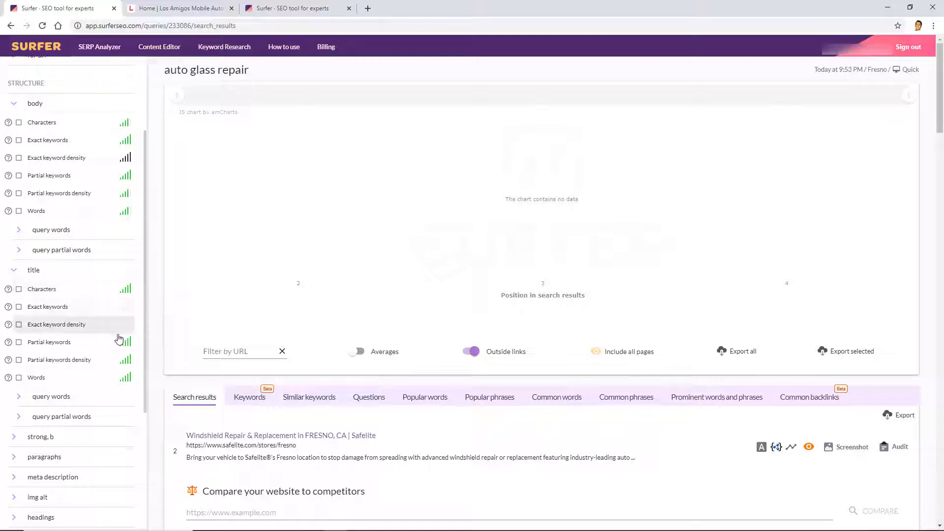
pyautogui.moveTo(113, 358)
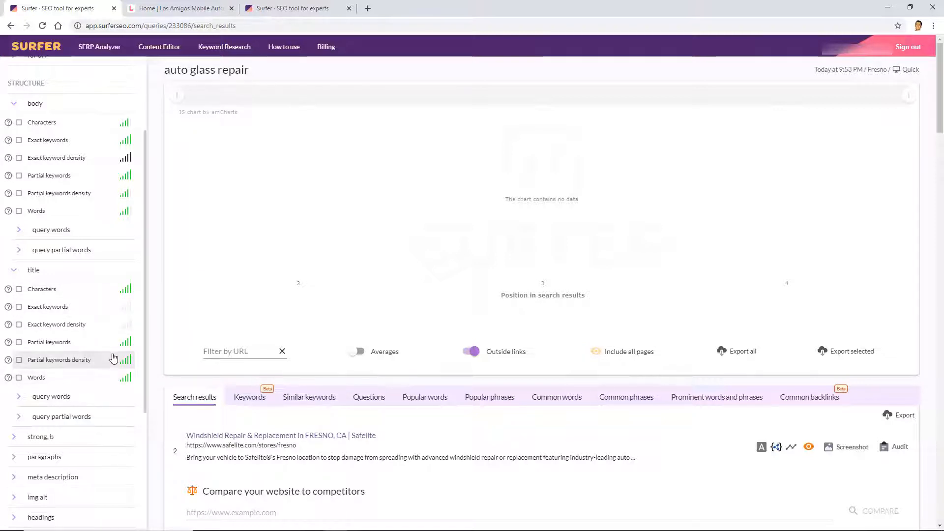
pyautogui.moveTo(50, 307)
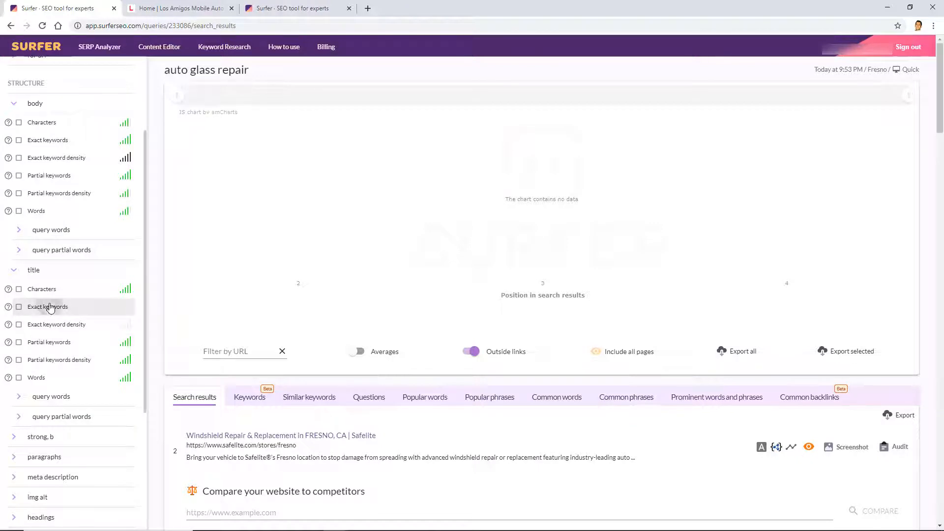
pyautogui.click(18, 307)
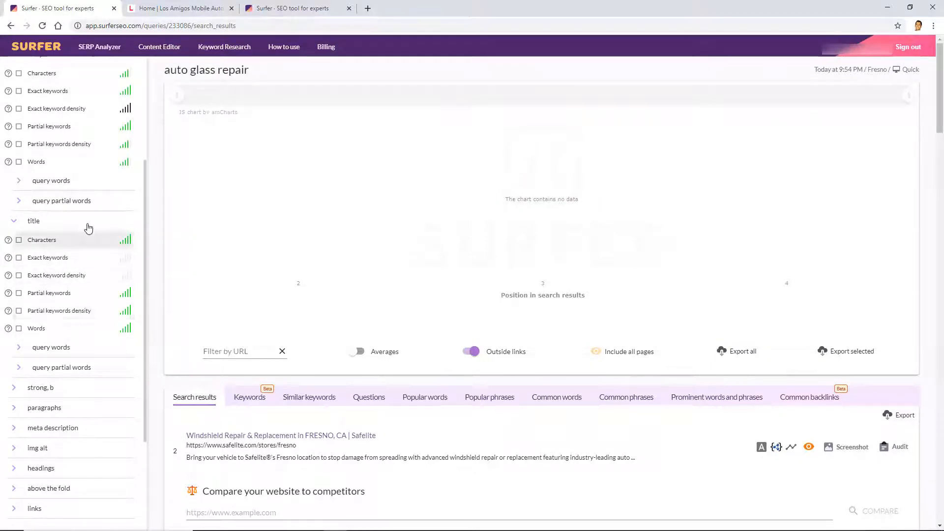
pyautogui.click(14, 221)
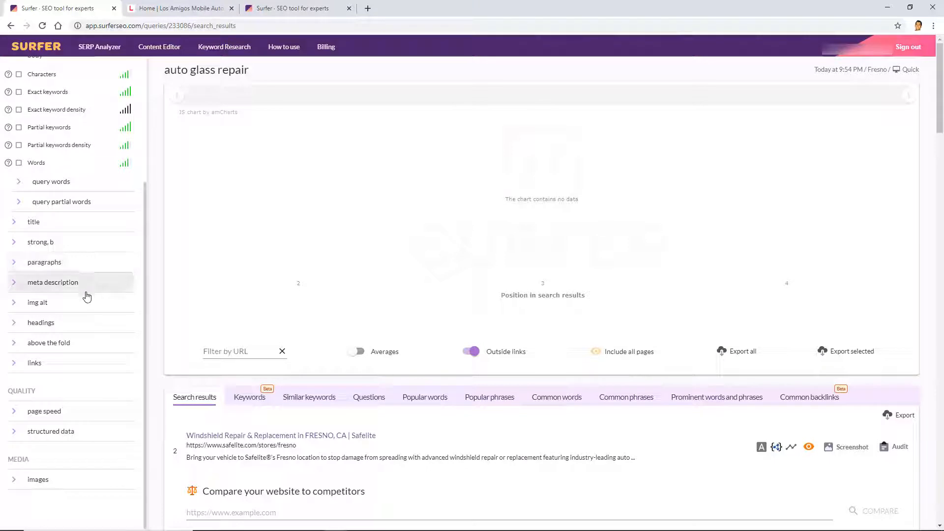
# Expand the img alt factors and chart partial keywords by ranking position.
pyautogui.click(37, 303)
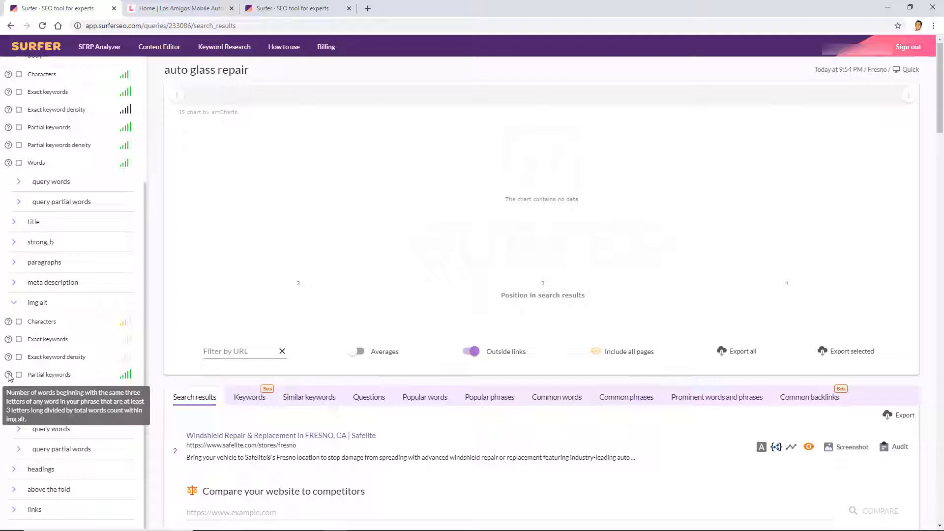
pyautogui.click(19, 374)
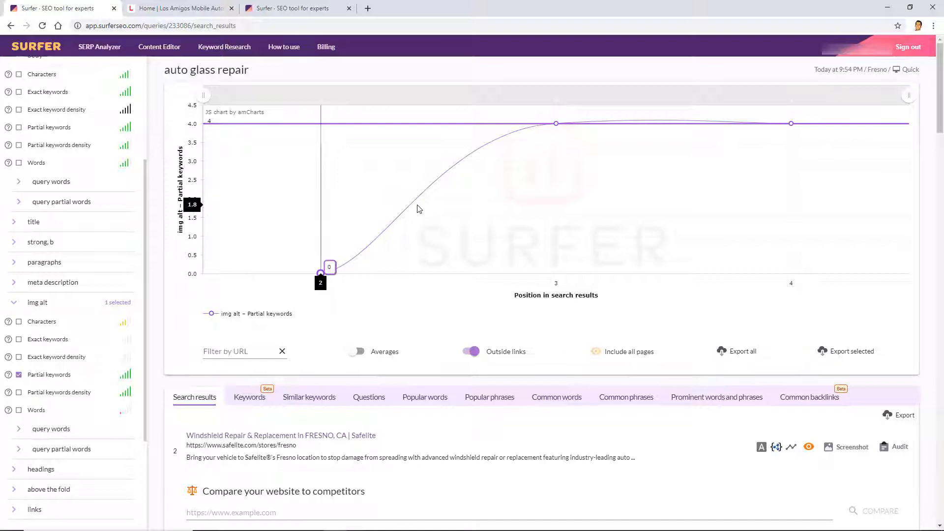
pyautogui.moveTo(415, 214)
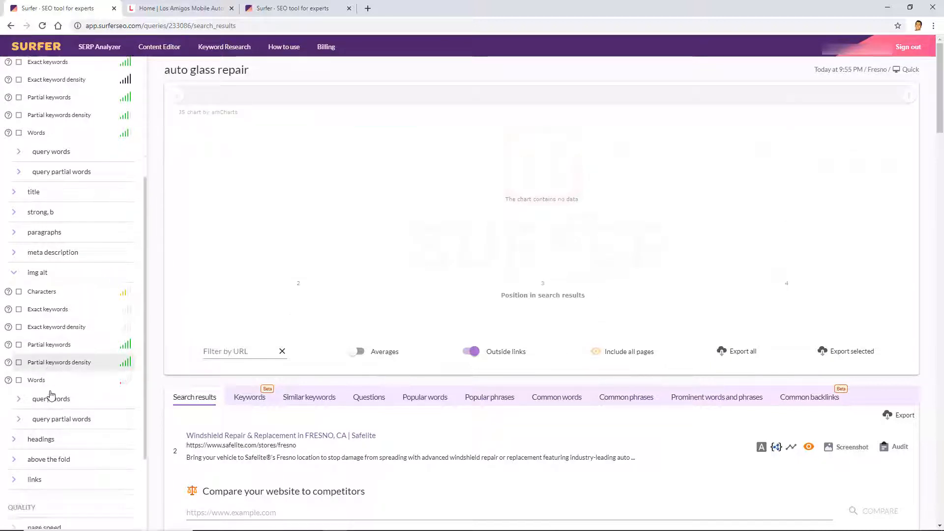
pyautogui.scroll(-3)
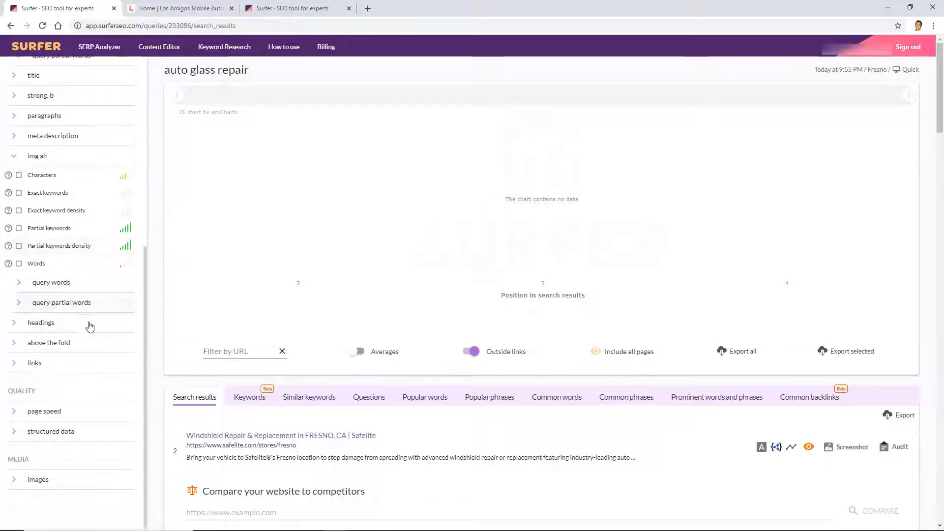
# Expand the headings and page speed factors and move down toward the search results list.
pyautogui.click(40, 323)
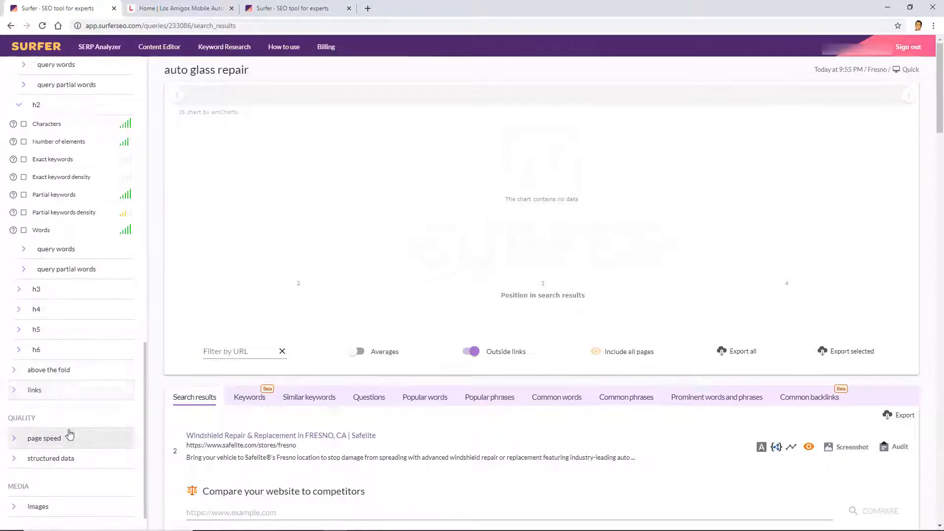
pyautogui.click(43, 439)
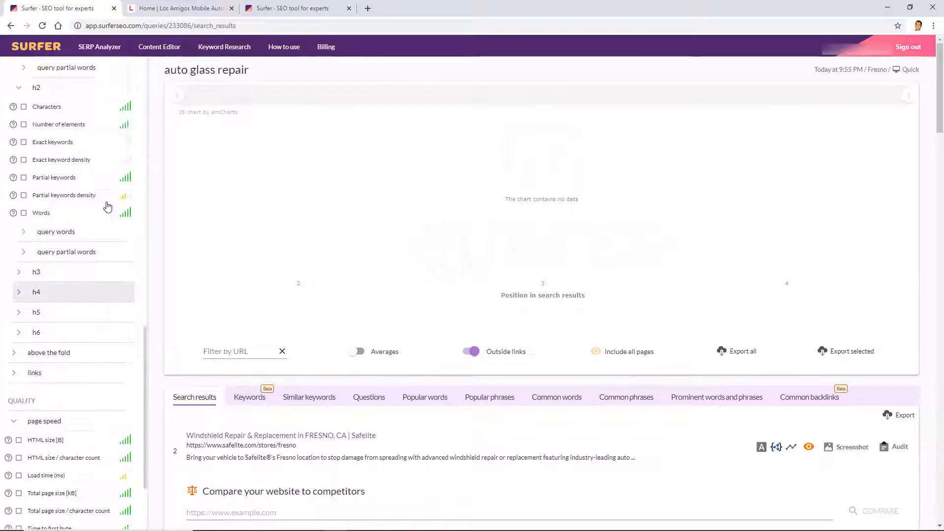
pyautogui.scroll(-3)
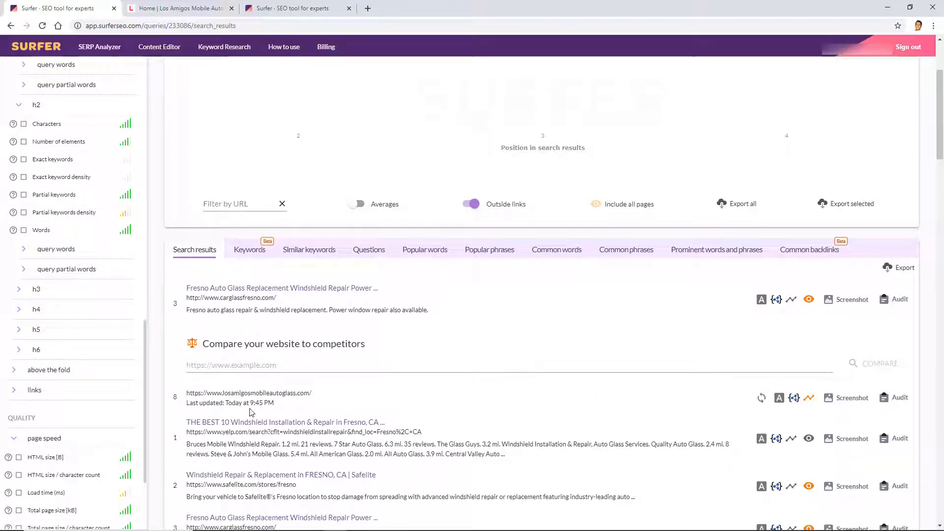
pyautogui.moveTo(297, 392)
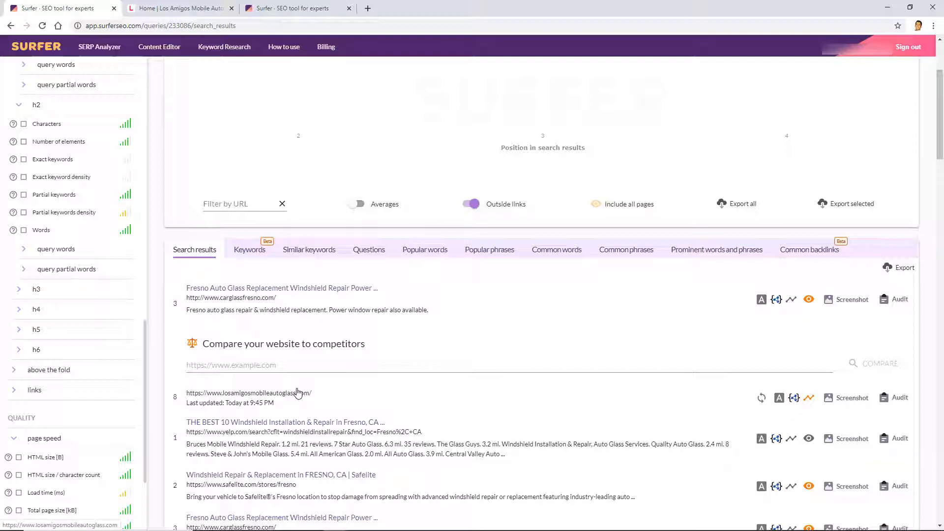
pyautogui.moveTo(265, 401)
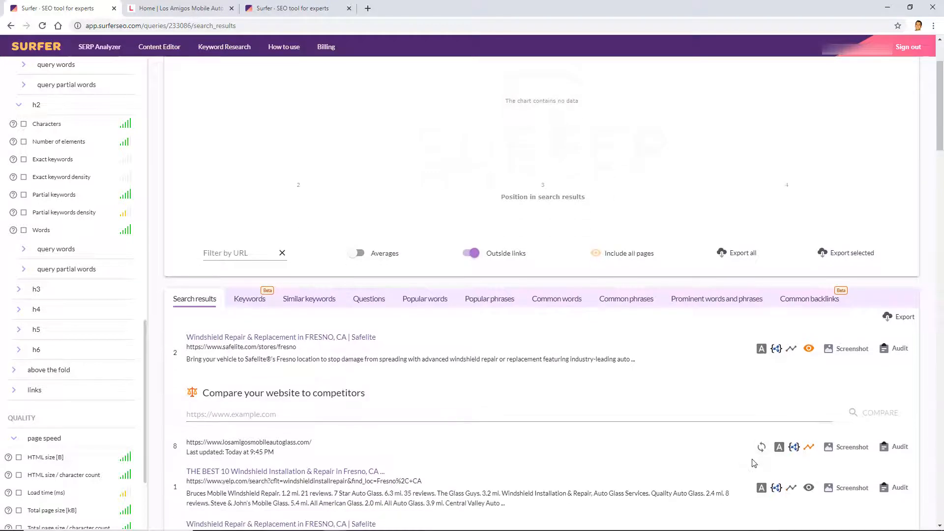
pyautogui.moveTo(101, 291)
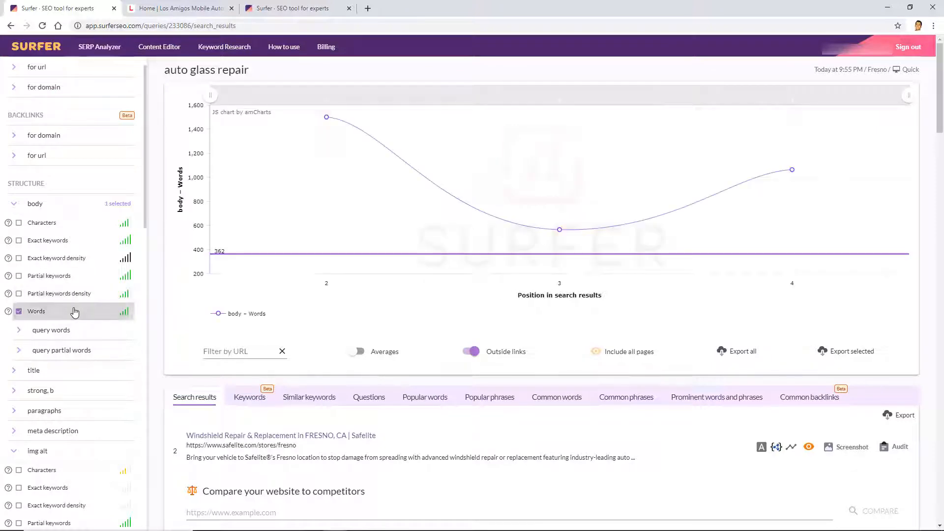
pyautogui.moveTo(326, 116)
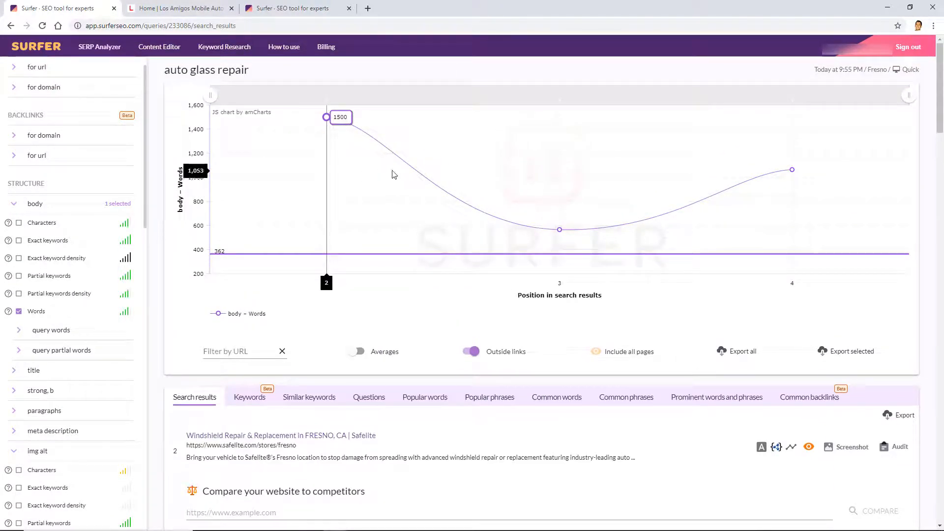
# Re-fetch the Los Amigos page's analysis data and scroll through the ranking competitor pages.
pyautogui.scroll(-3)
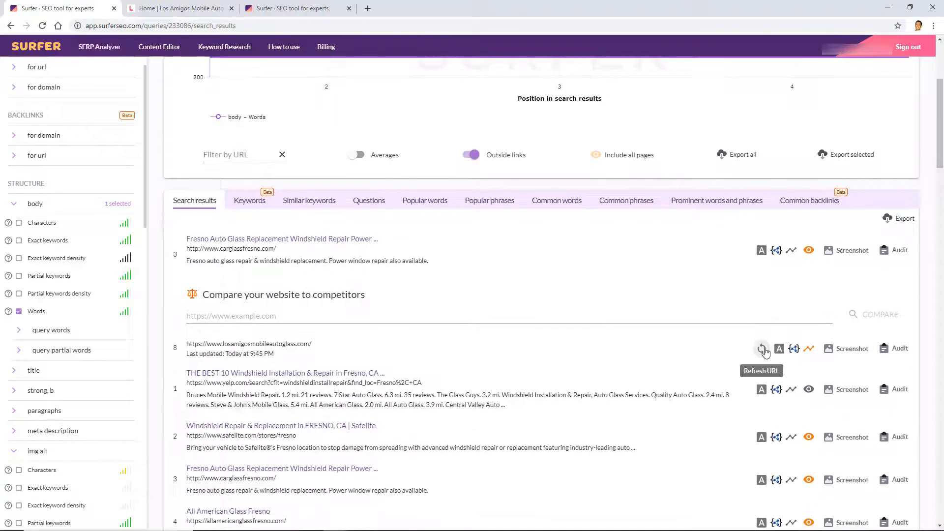
pyautogui.click(761, 348)
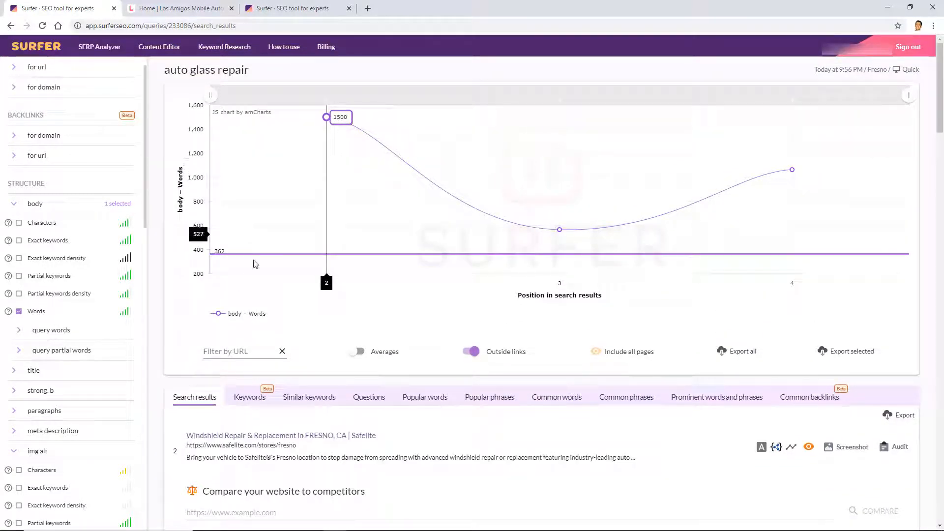
pyautogui.moveTo(272, 166)
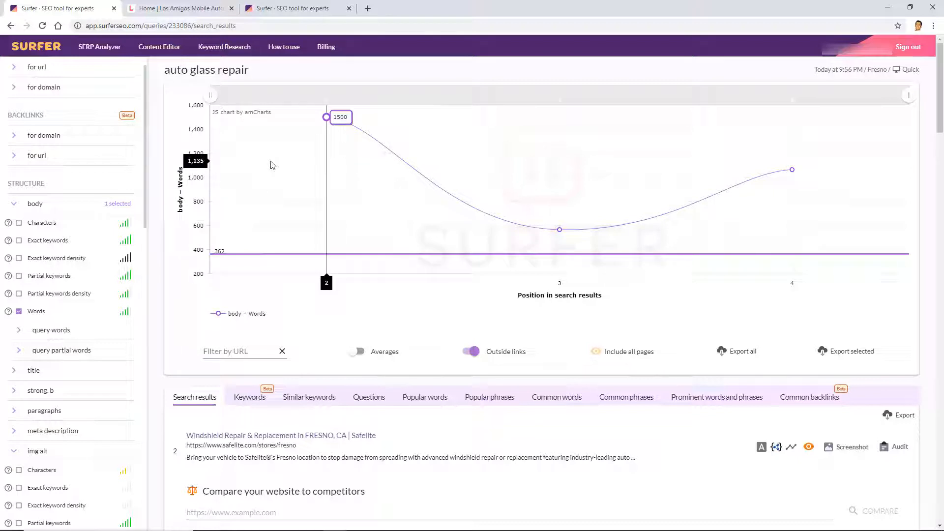
pyautogui.scroll(-3)
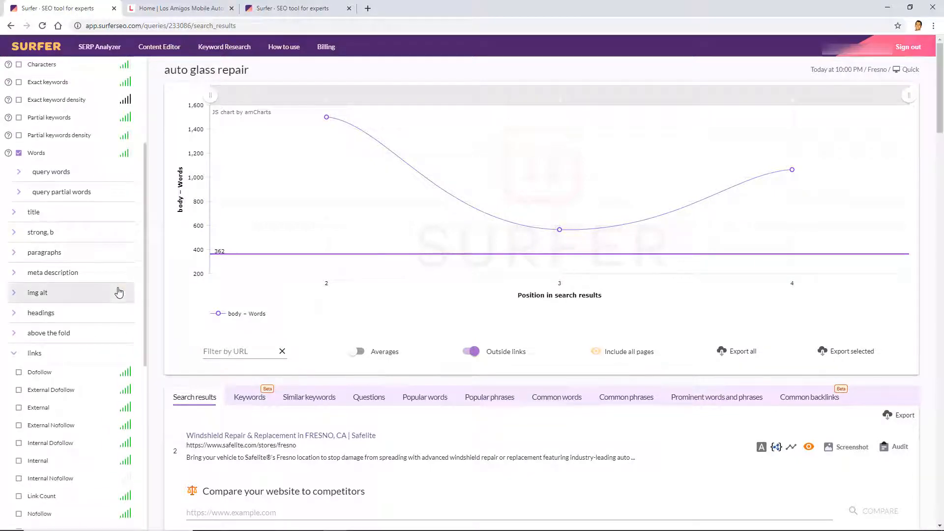
pyautogui.scroll(-3)
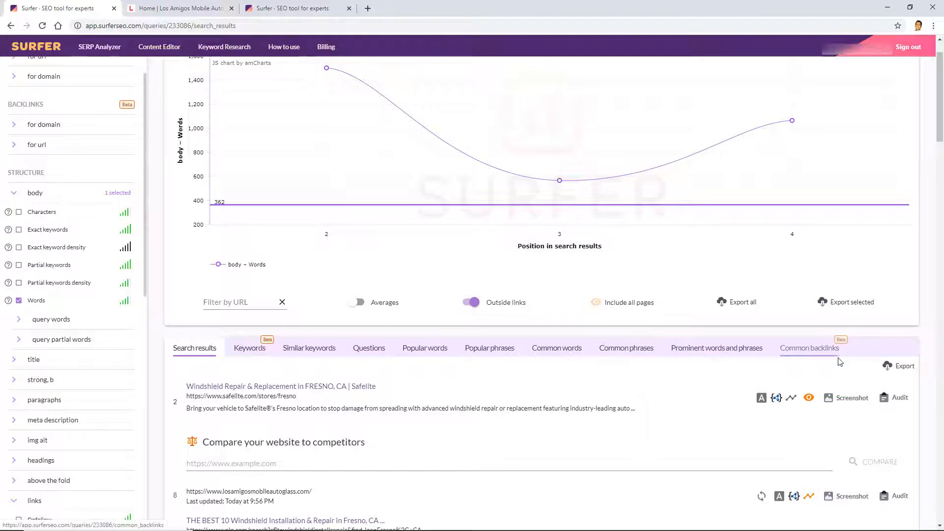
pyautogui.scroll(-3)
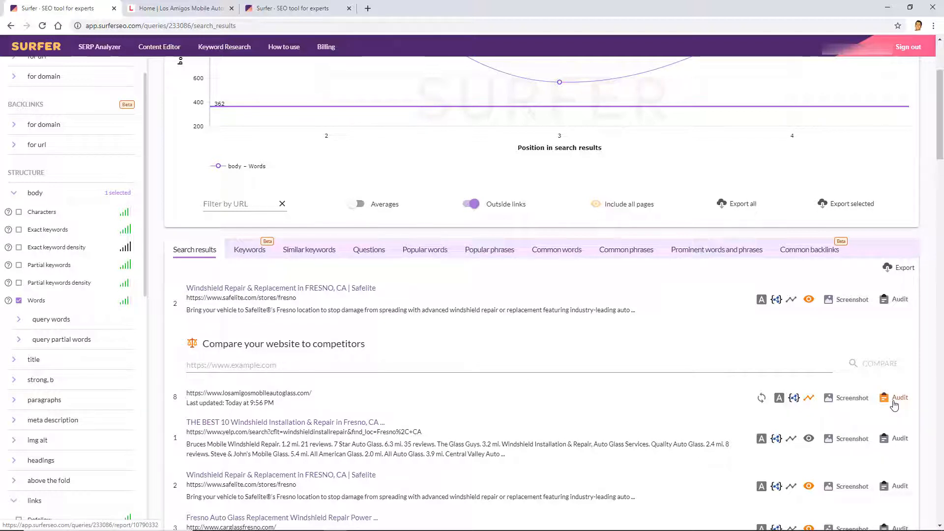
pyautogui.moveTo(243, 258)
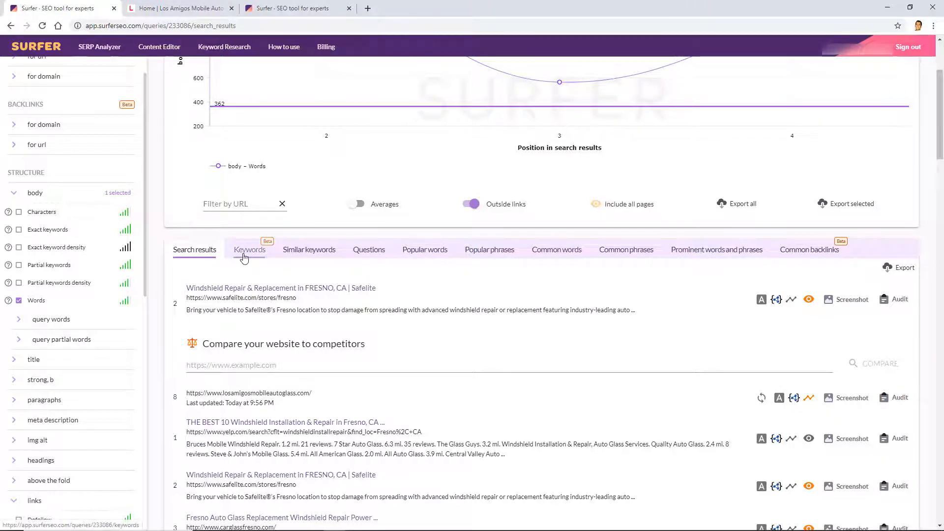
# Show the Keywords list with ranked-keyword counts and estimated traffic, Los Amigos showing 9.
pyautogui.click(250, 250)
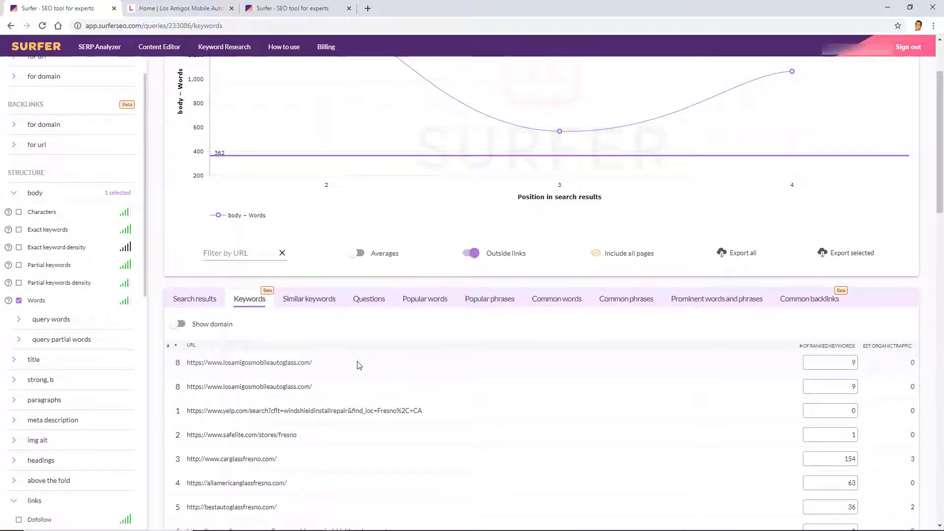
pyautogui.scroll(-3)
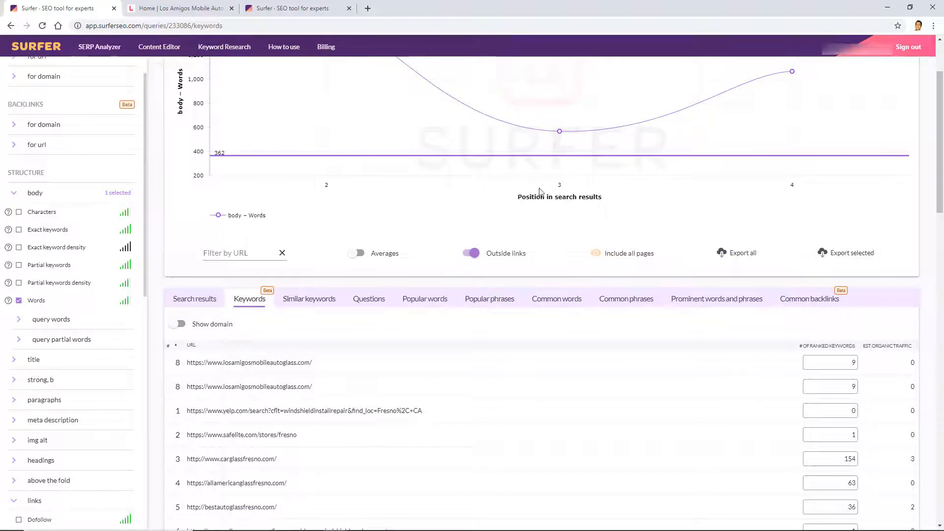
pyautogui.scroll(-3)
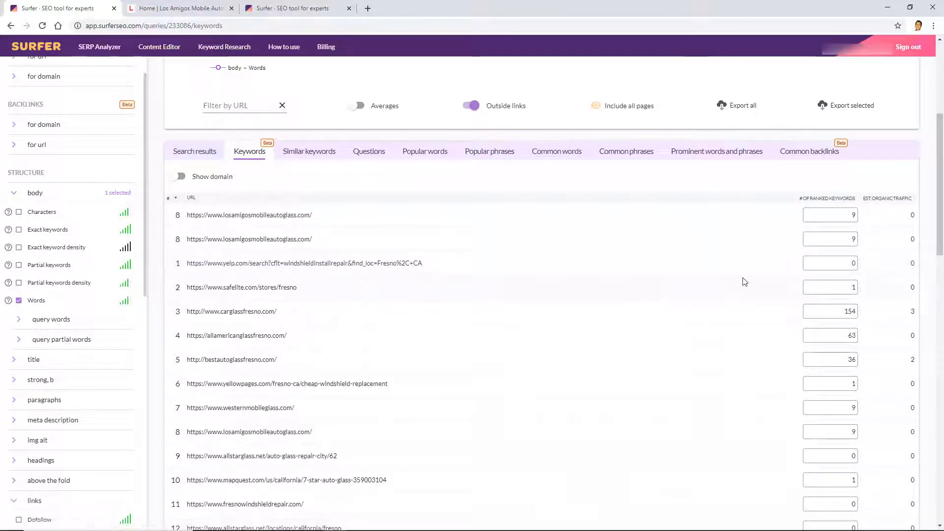
pyautogui.moveTo(263, 148)
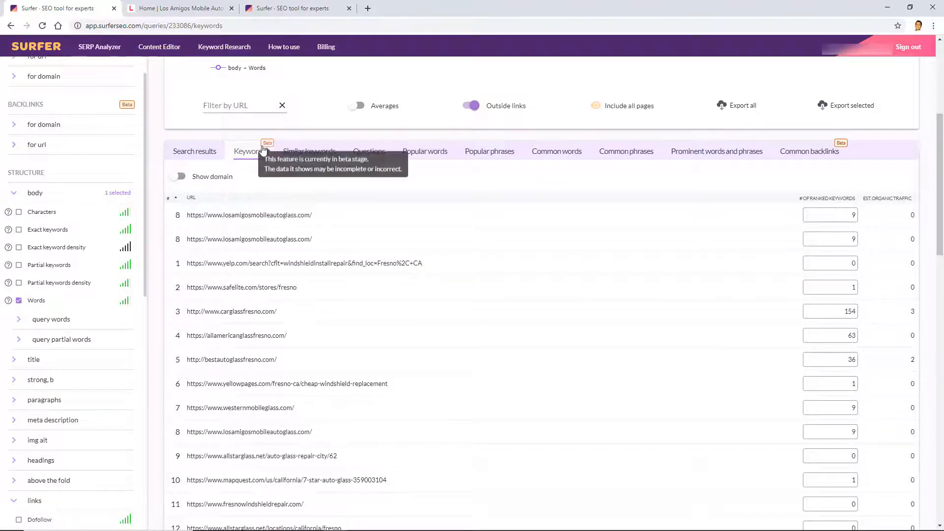
pyautogui.moveTo(834, 303)
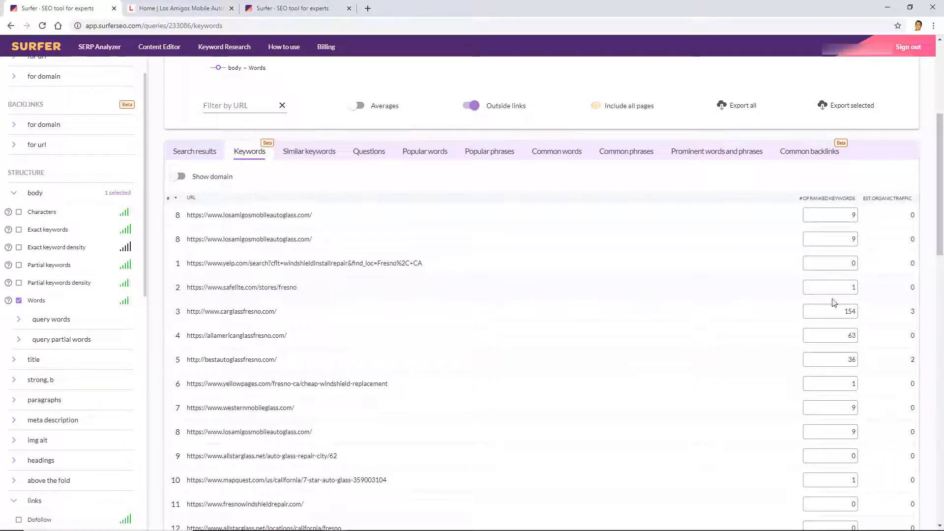
pyautogui.moveTo(843, 313)
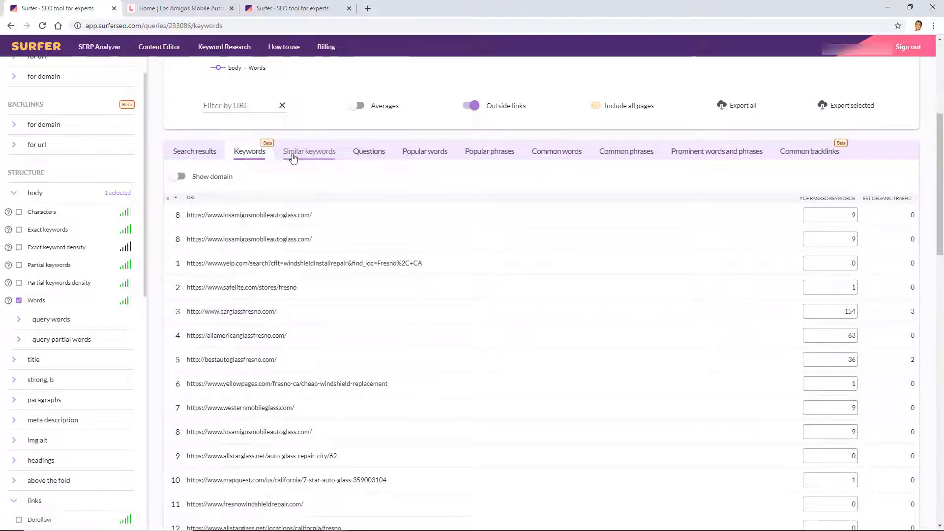
# Show the Similar keywords list for auto glass repair, topped by auto glass repairs.
pyautogui.click(309, 152)
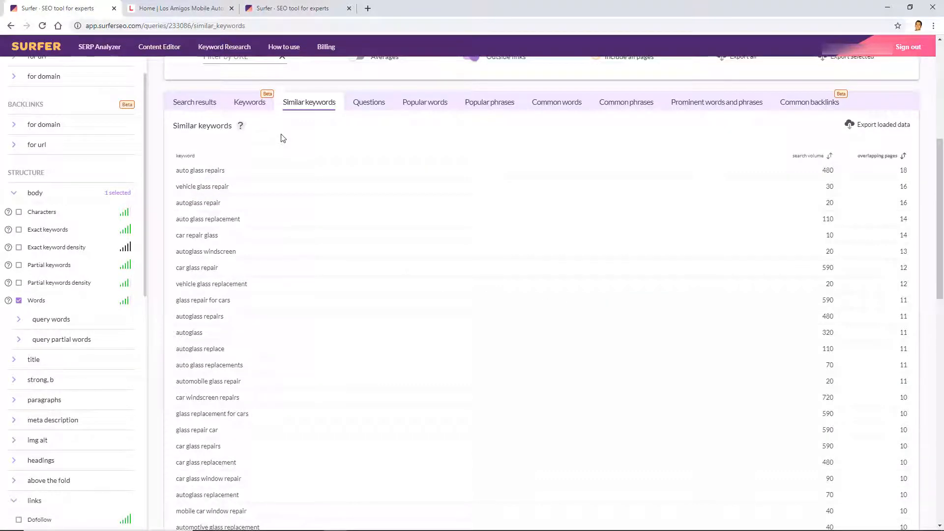
pyautogui.moveTo(240, 127)
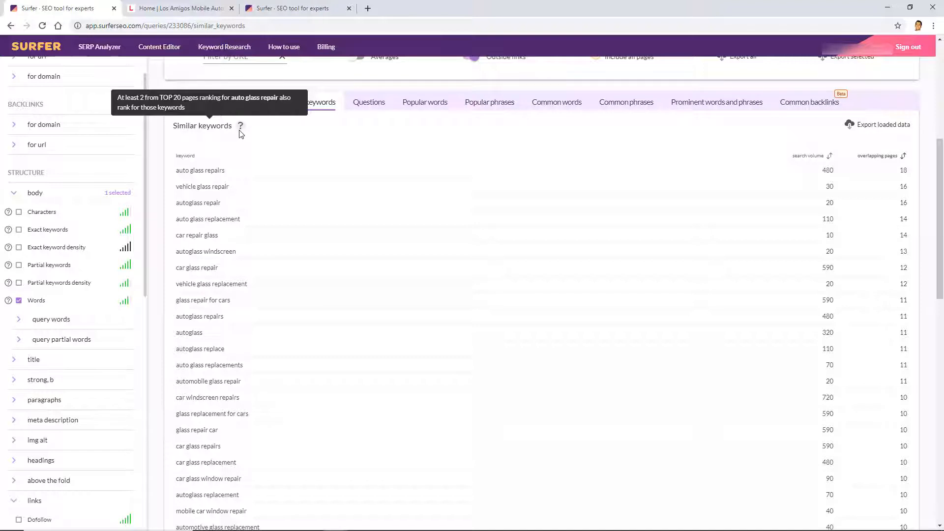
pyautogui.moveTo(465, 227)
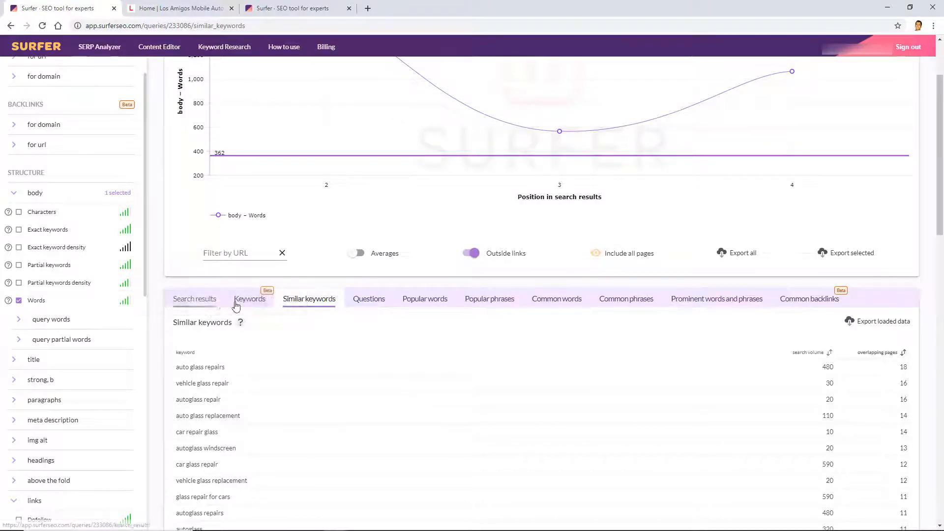
pyautogui.scroll(3)
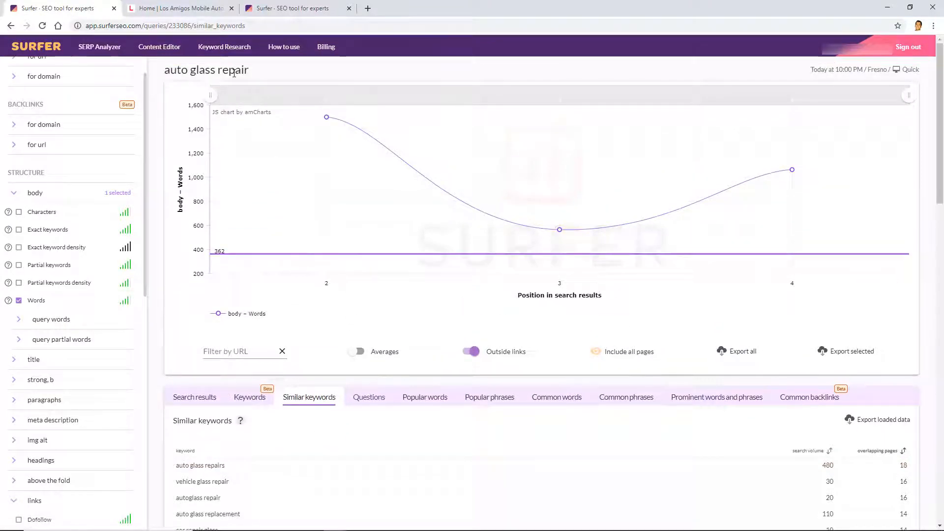
pyautogui.moveTo(537, 193)
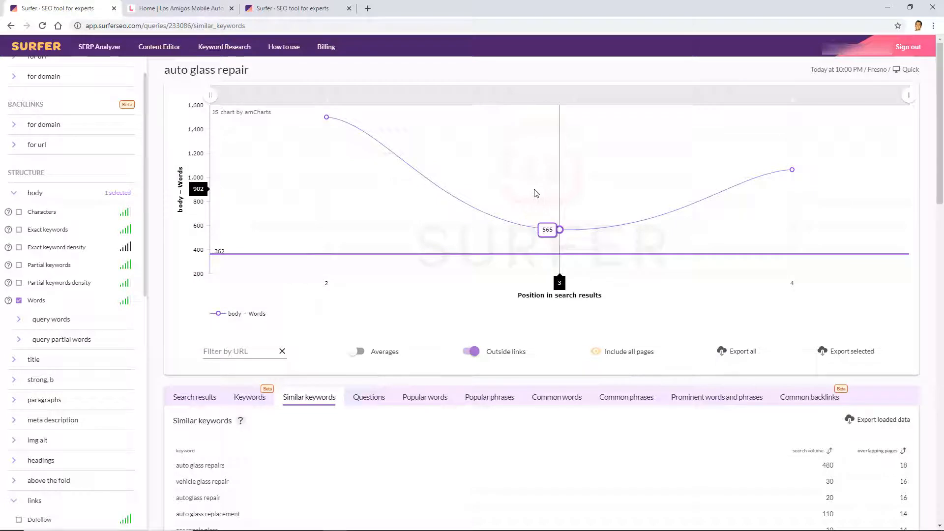
pyautogui.moveTo(552, 206)
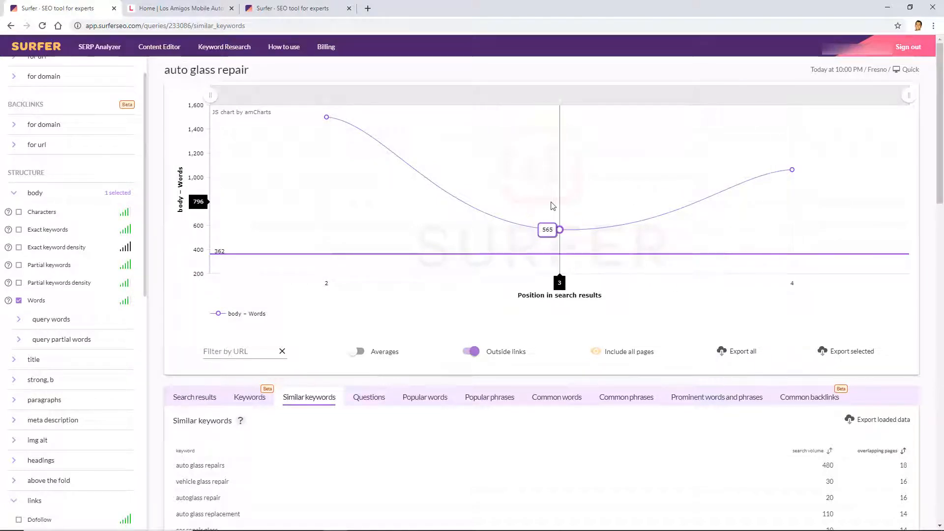
# Show the five similar questions people search, such as how much auto glass repair costs.
pyautogui.scroll(-3)
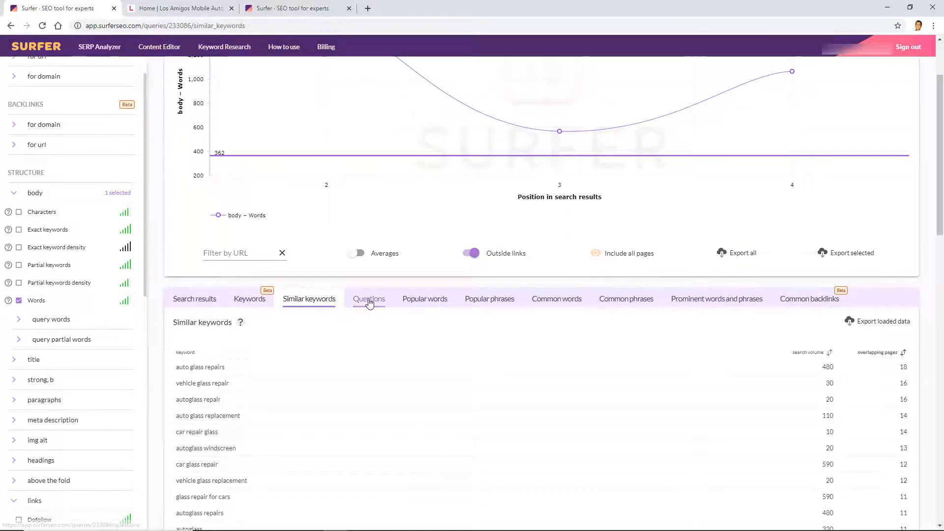
pyautogui.click(369, 299)
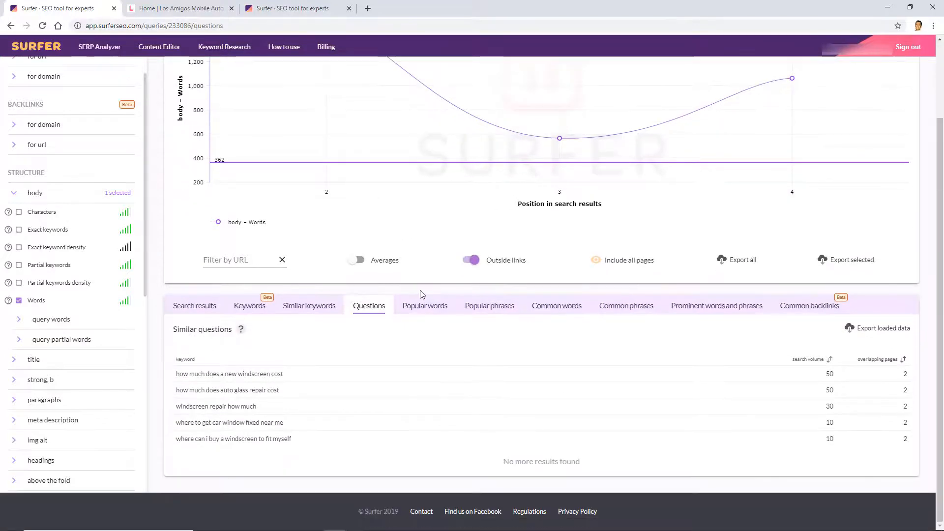
pyautogui.moveTo(241, 329)
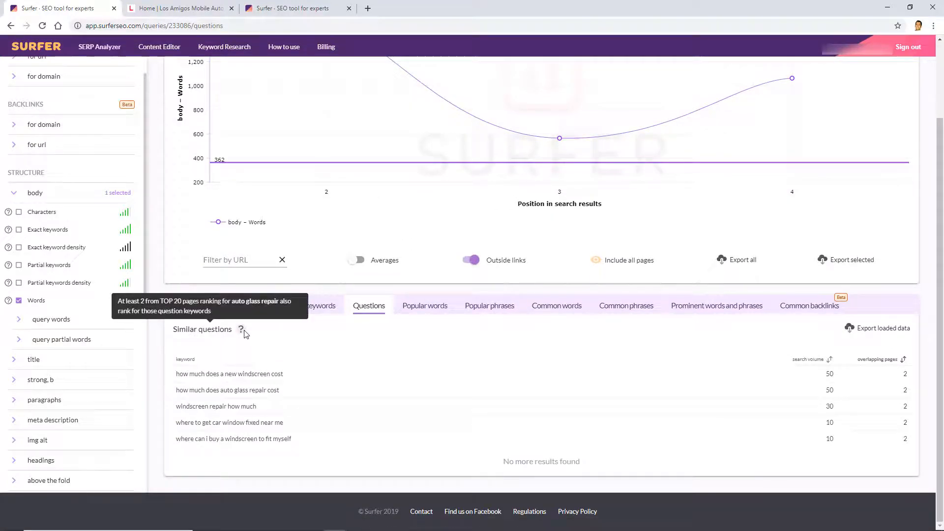
pyautogui.moveTo(683, 382)
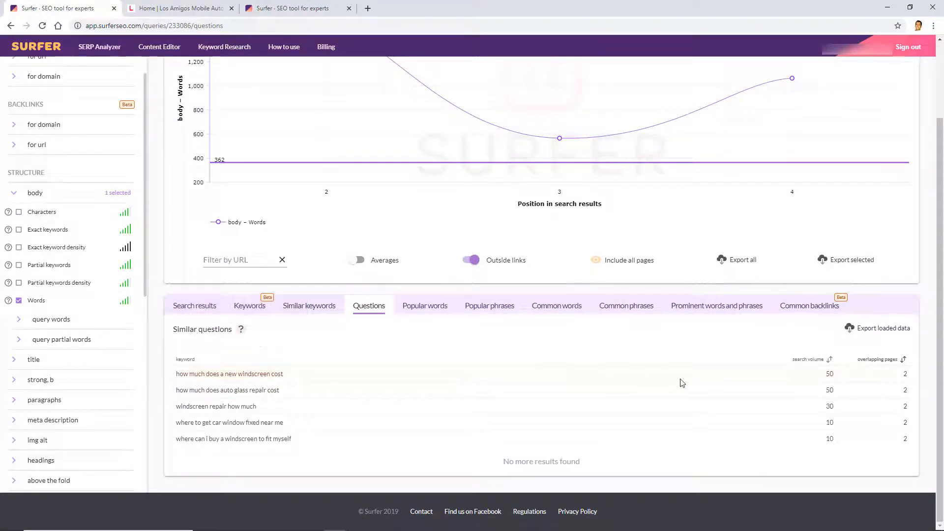
# Show Popular words per competitor page with counts and densities, scrolling to later competitors.
pyautogui.click(425, 305)
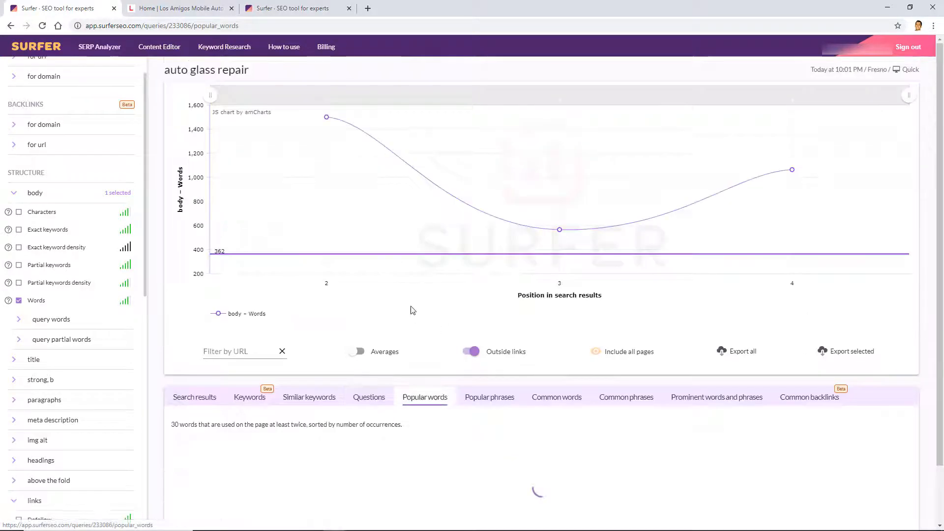
pyautogui.scroll(-3)
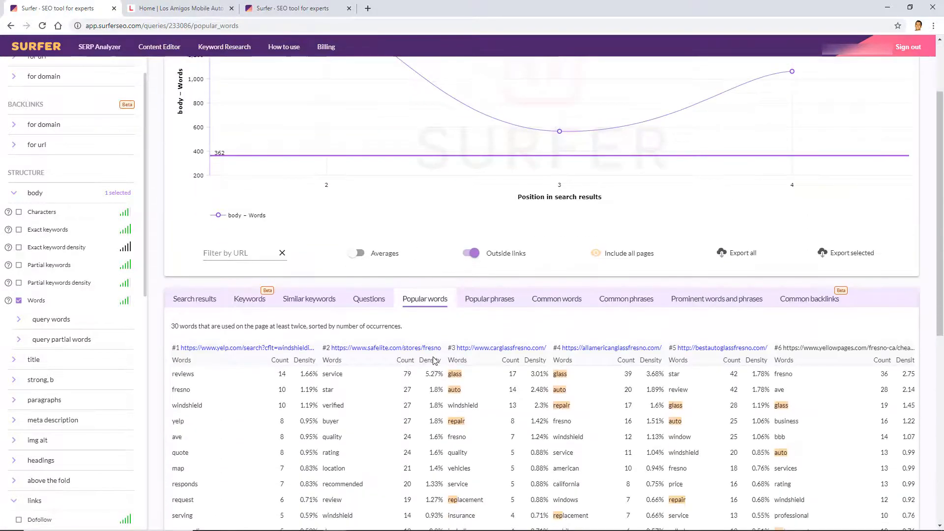
pyautogui.moveTo(262, 335)
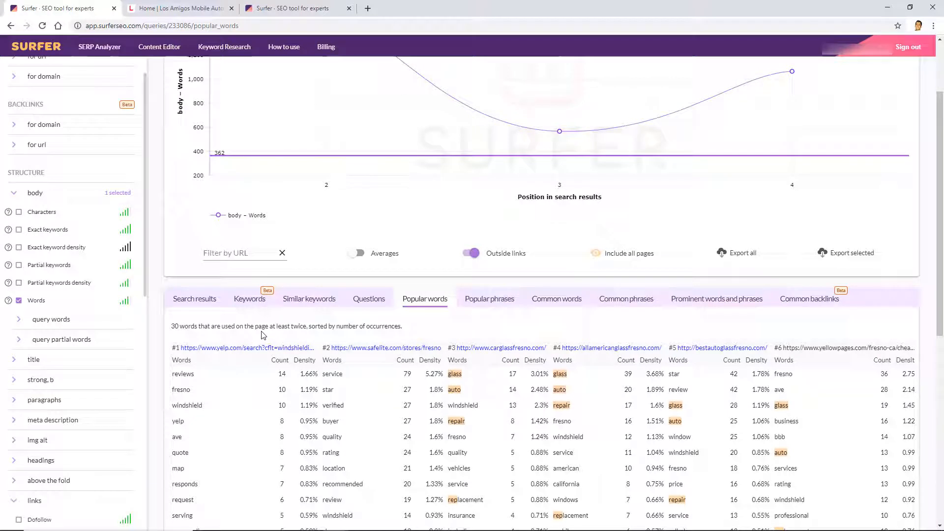
pyautogui.moveTo(307, 334)
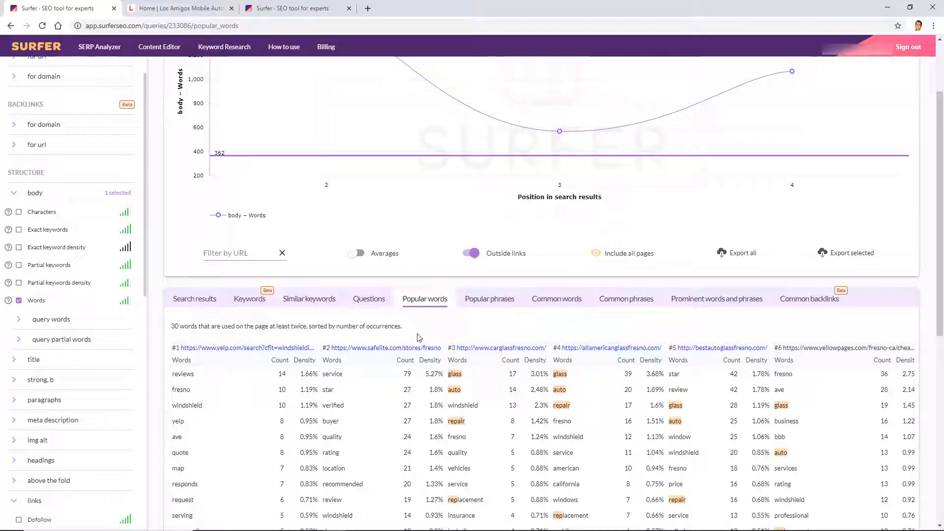
pyautogui.scroll(-3)
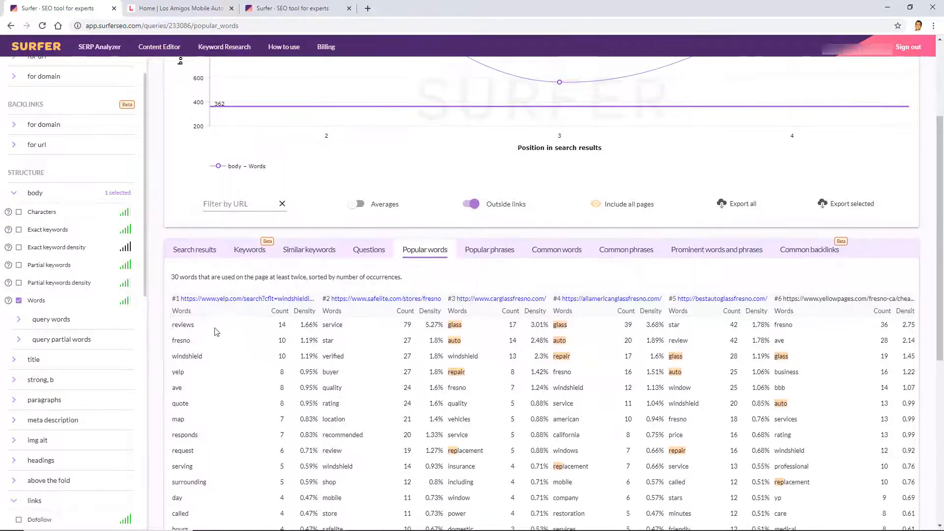
pyautogui.moveTo(238, 324)
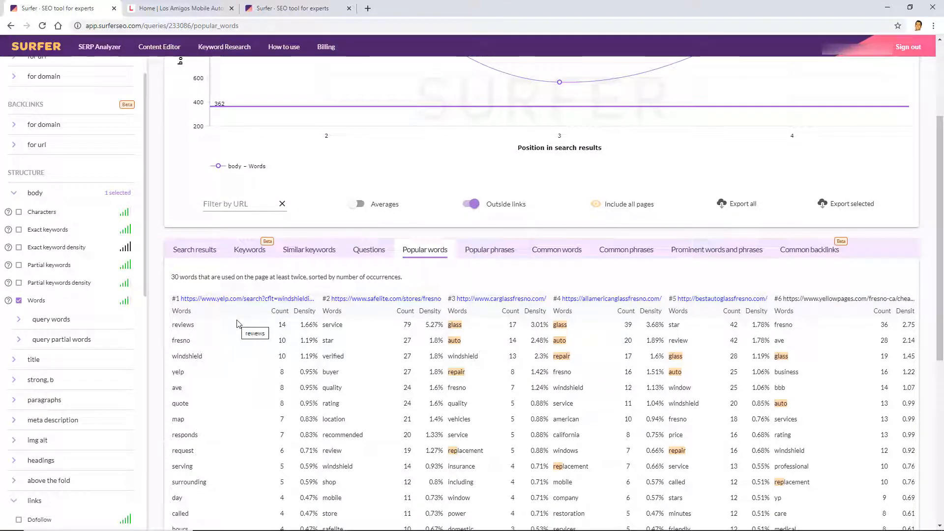
pyautogui.moveTo(378, 332)
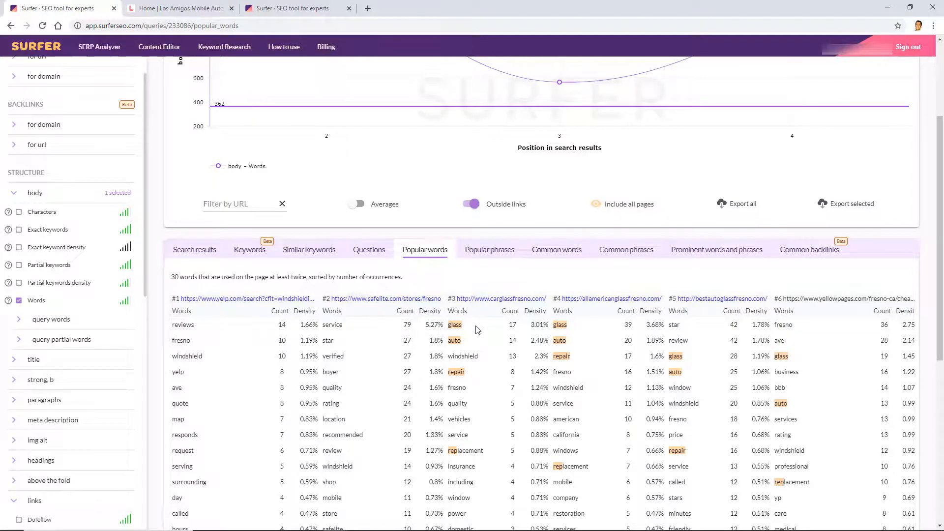
pyautogui.hscroll(3)
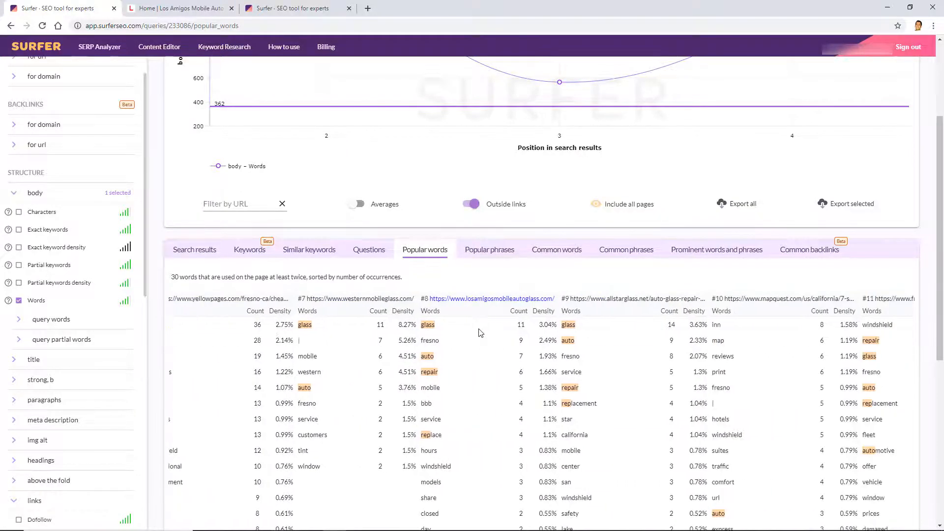
pyautogui.click(489, 250)
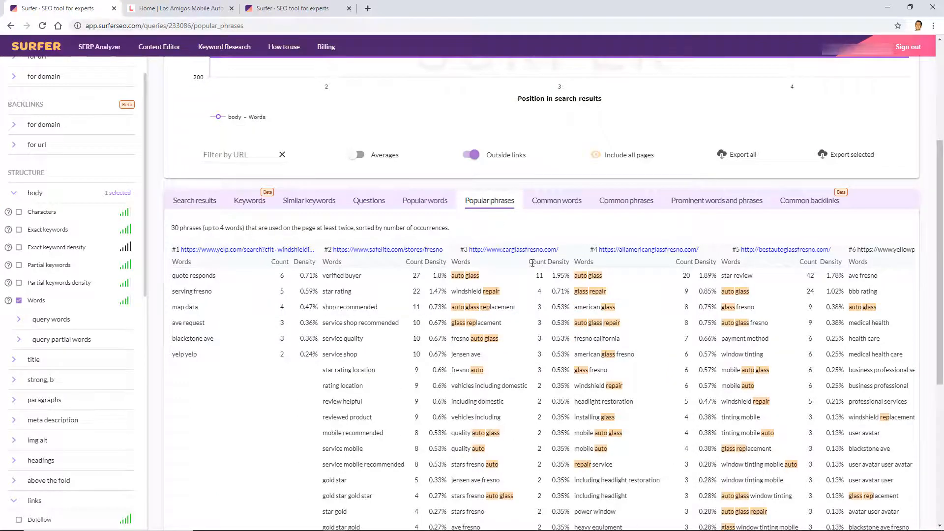
pyautogui.moveTo(539, 270)
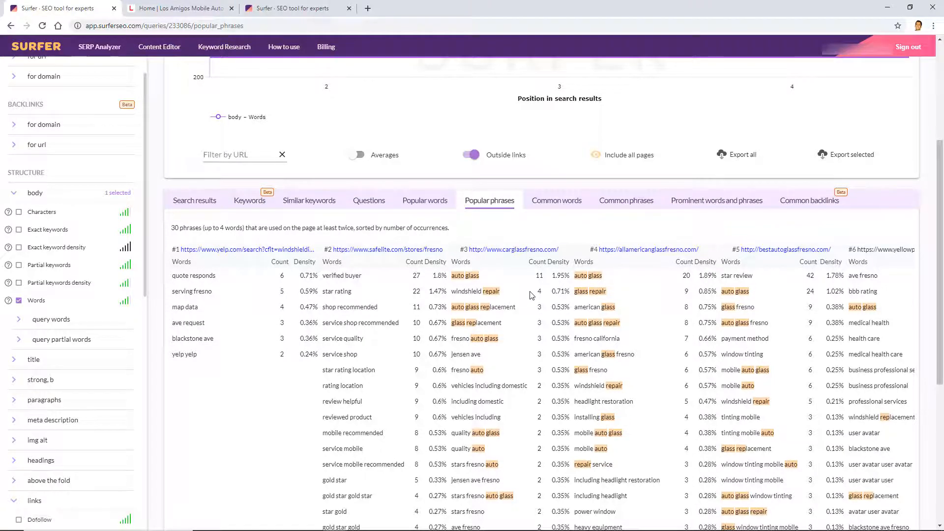
pyautogui.scroll(-3)
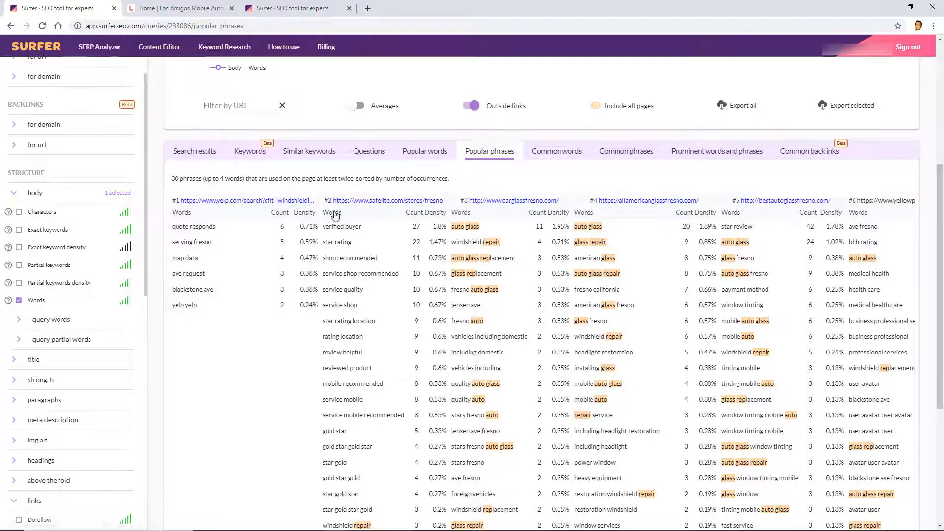
# Show the Common words shared by the top 10 pages and highlight their explanation.
pyautogui.click(555, 151)
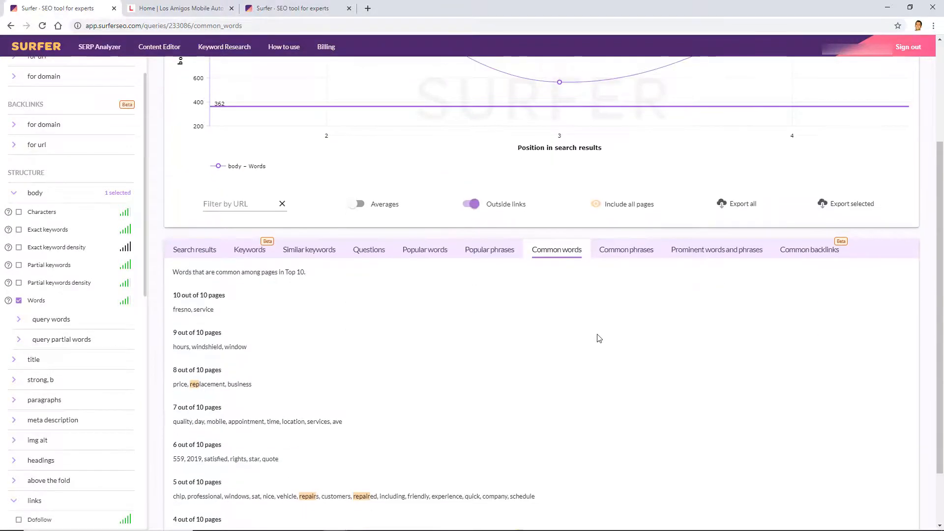
pyautogui.scroll(-3)
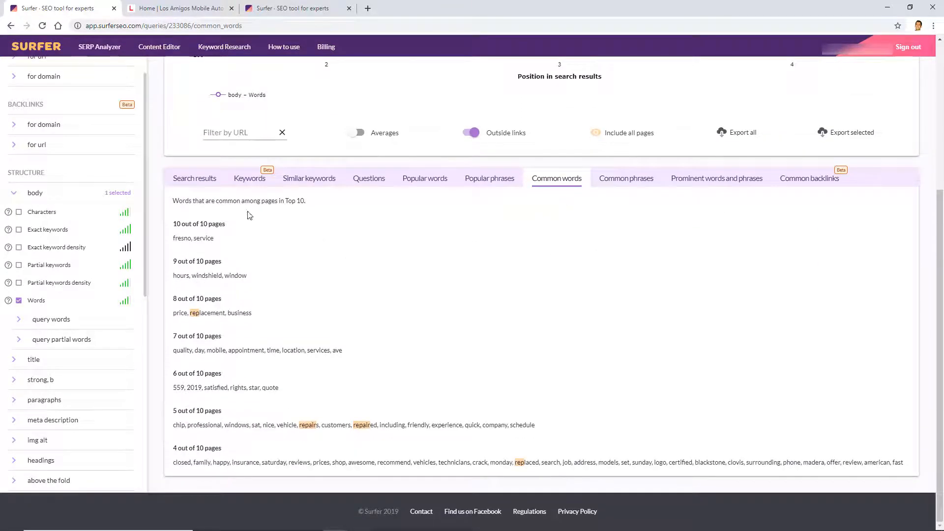
pyautogui.moveTo(222, 201); pyautogui.dragTo(305, 201)
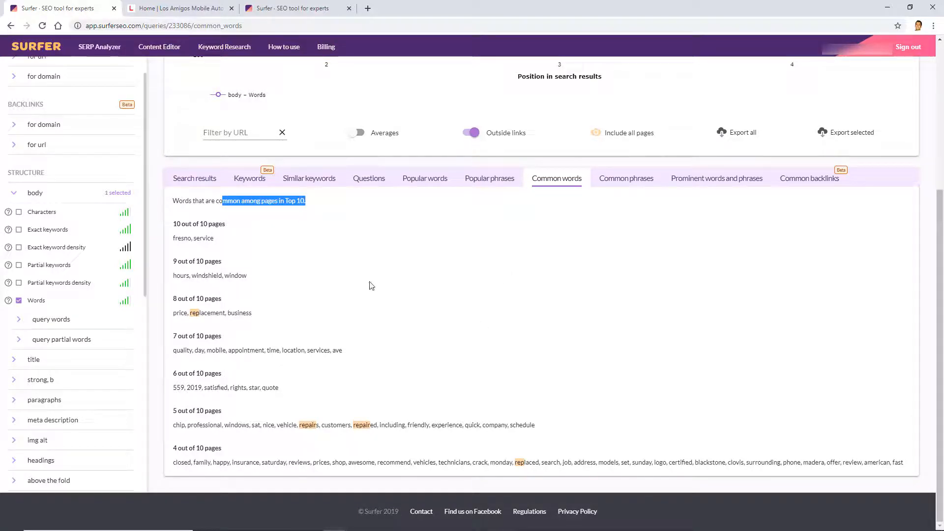
# Show the Common phrases, led by windshield repair on 8 of 10 pages.
pyautogui.click(625, 178)
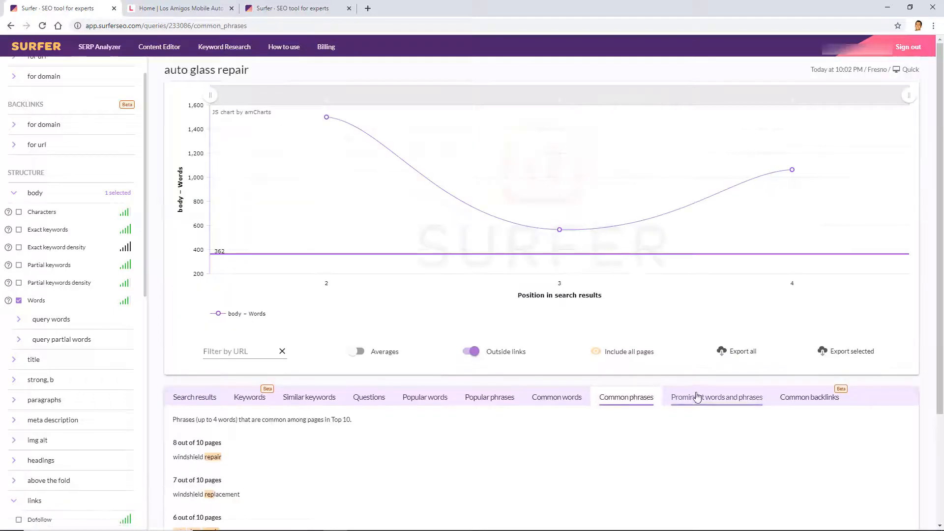
pyautogui.scroll(-3)
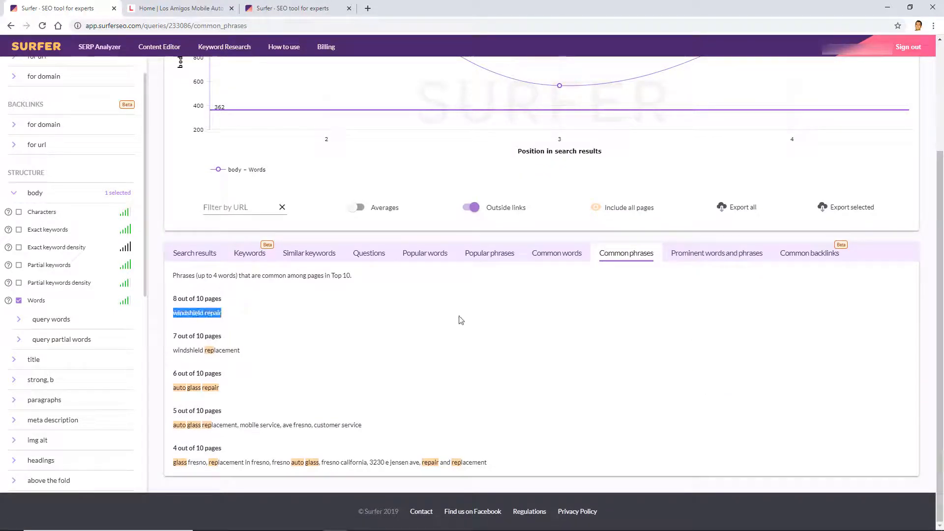
# Review Prominent words and phrases and Common backlinks, ending on fresno and service on 10 of 10.
pyautogui.click(716, 252)
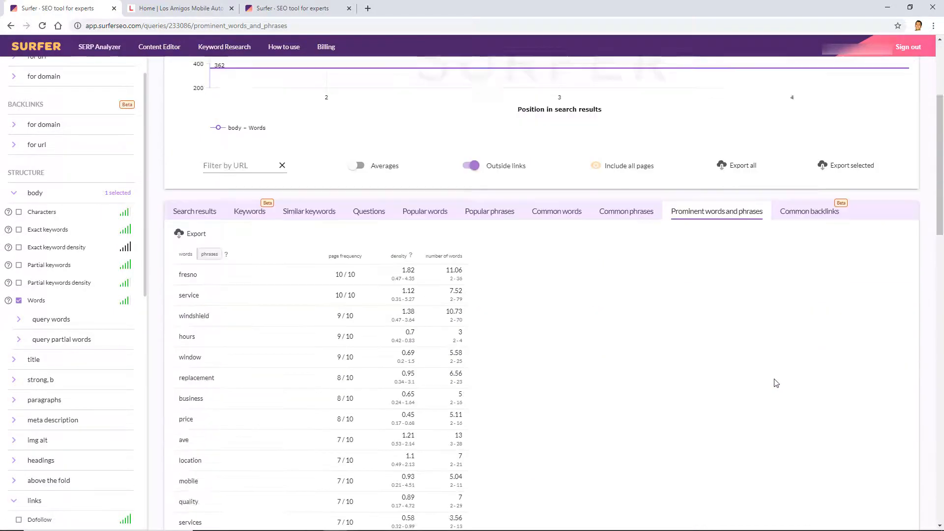
pyautogui.scroll(-3)
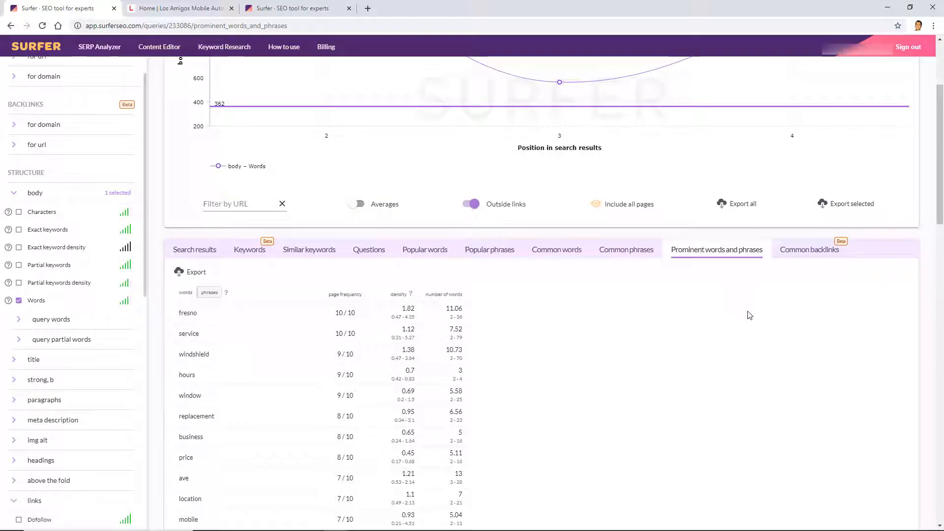
pyautogui.moveTo(669, 303)
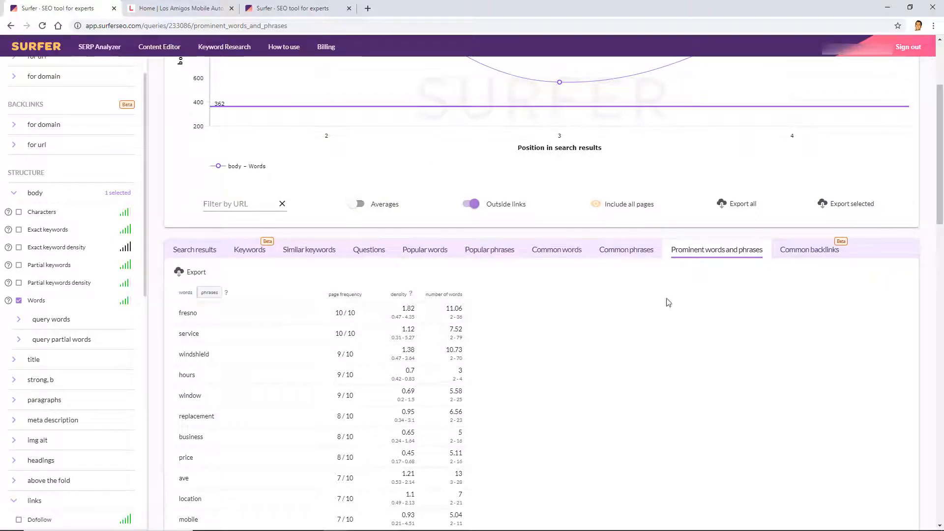
pyautogui.moveTo(792, 255)
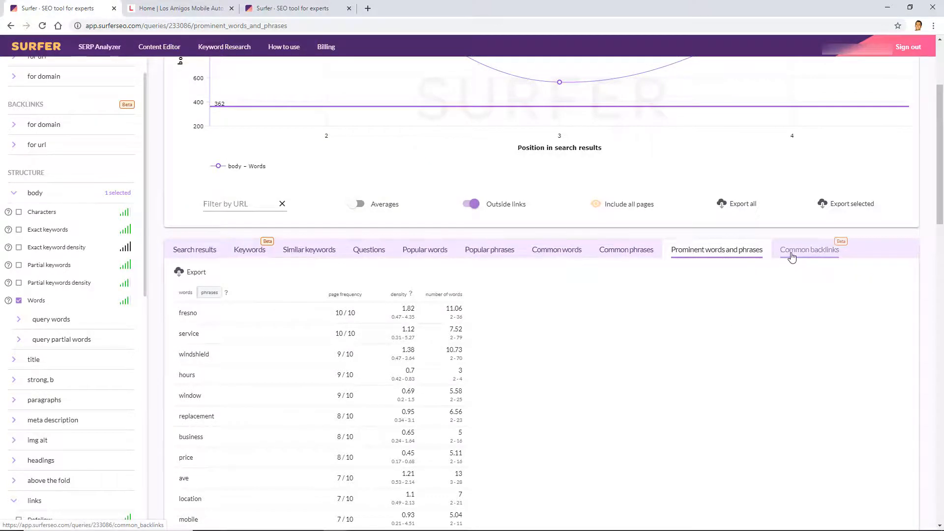
pyautogui.click(808, 250)
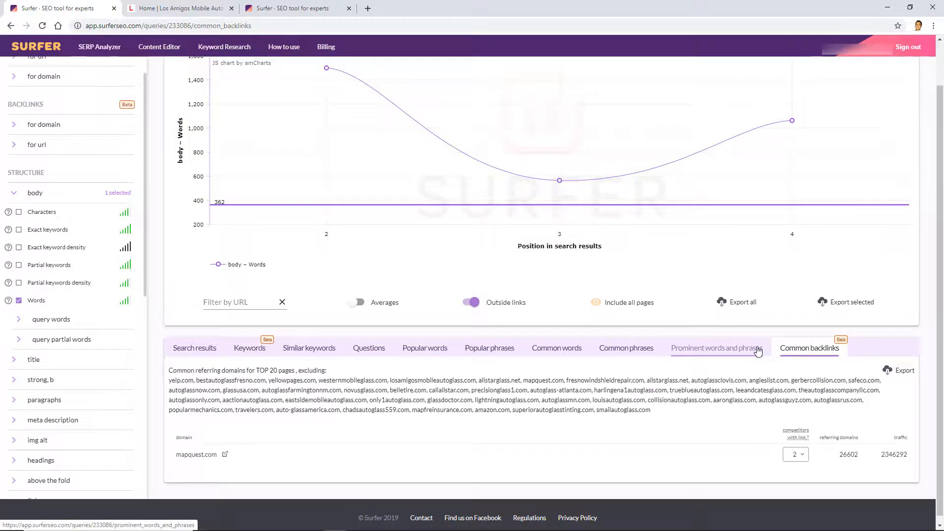
pyautogui.click(716, 348)
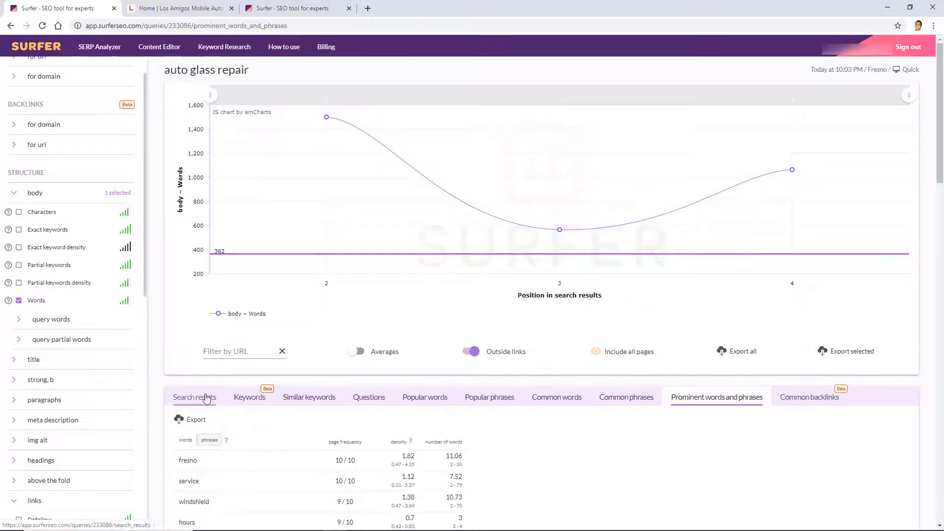
# Return to the Search results list showing All American Glass Fresno at position 4.
pyautogui.click(195, 396)
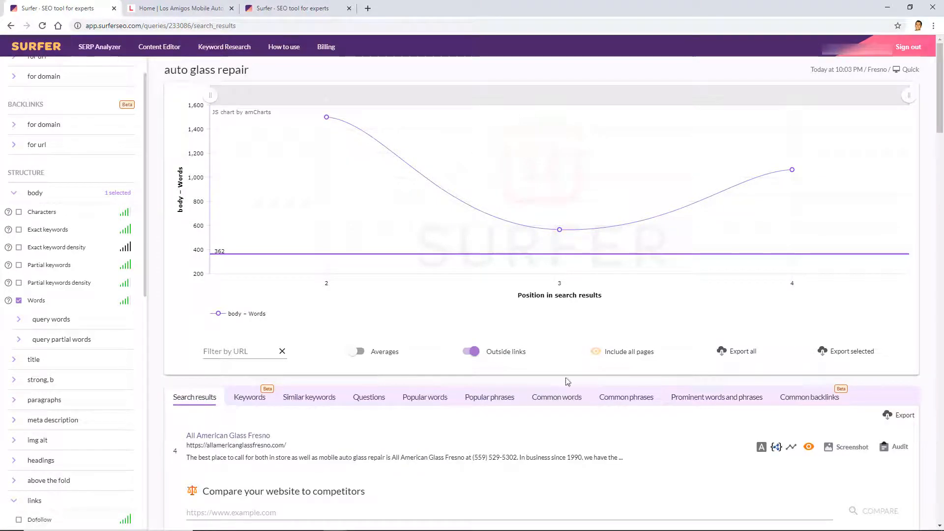
pyautogui.moveTo(706, 393)
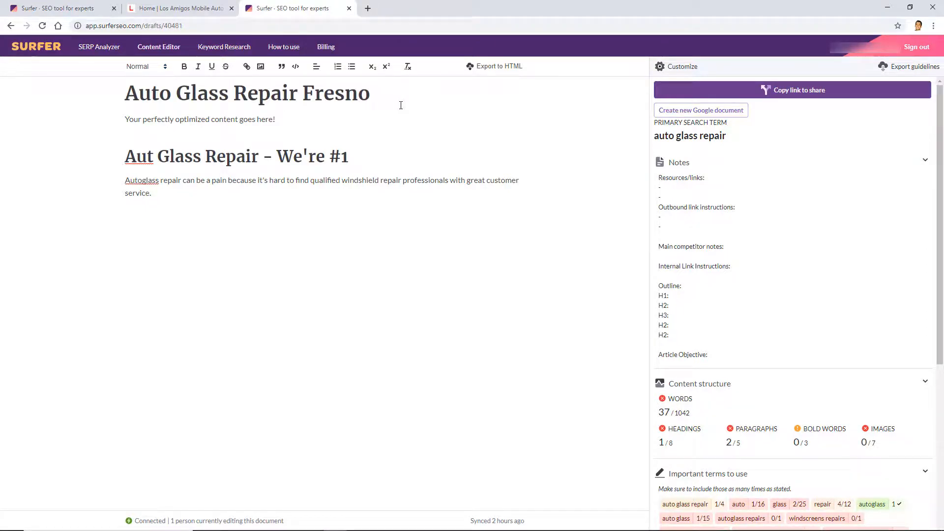
pyautogui.click(275, 119)
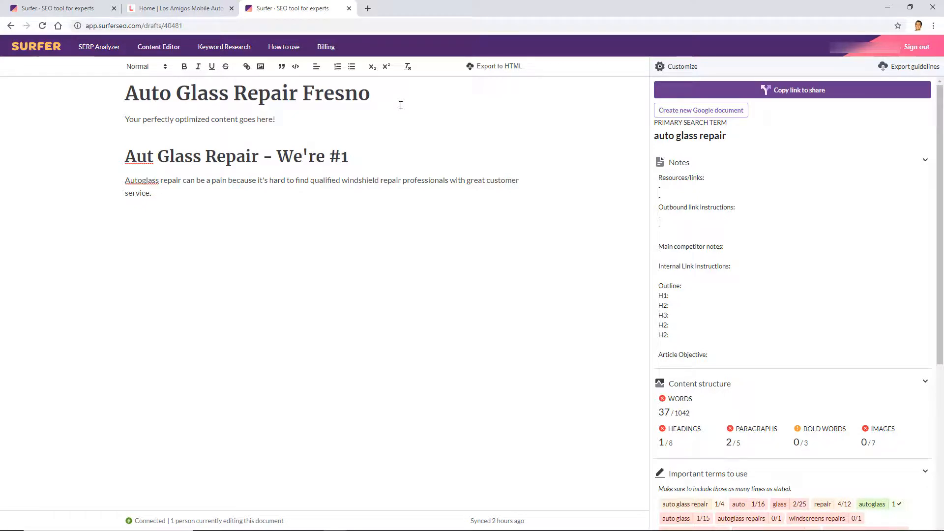
pyautogui.click(276, 119)
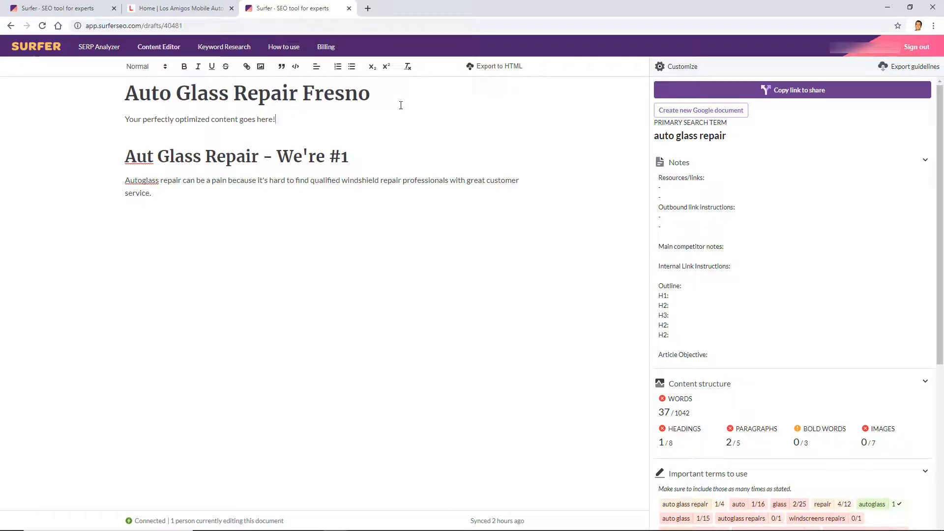
pyautogui.moveTo(722, 289)
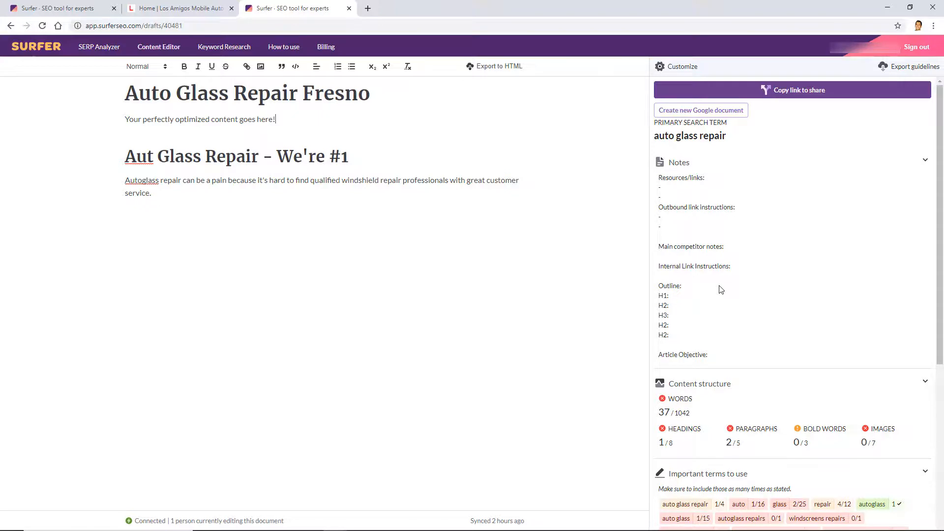
pyautogui.scroll(-3)
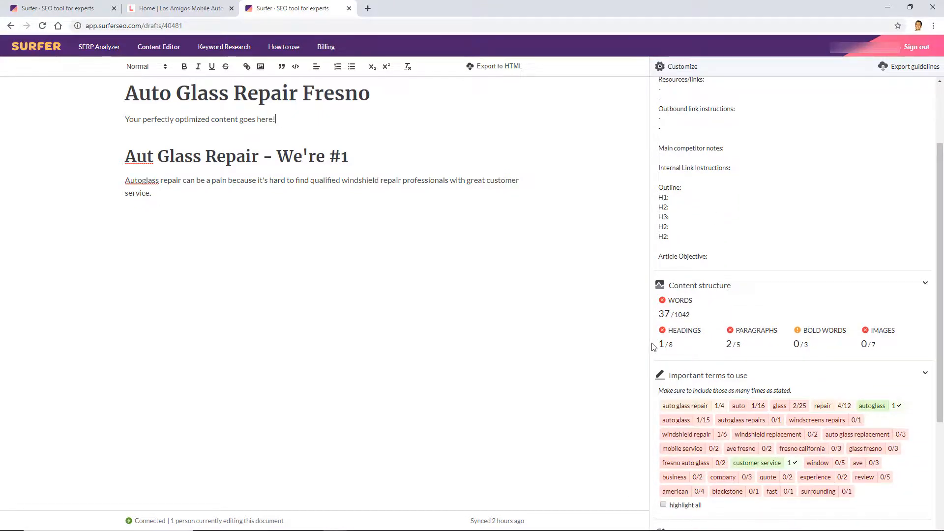
pyautogui.scroll(-3)
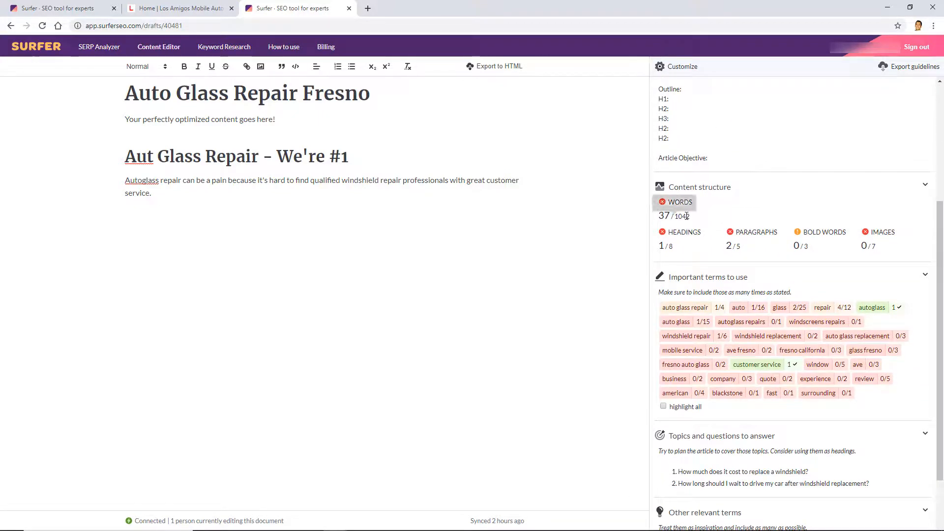
pyautogui.scroll(-3)
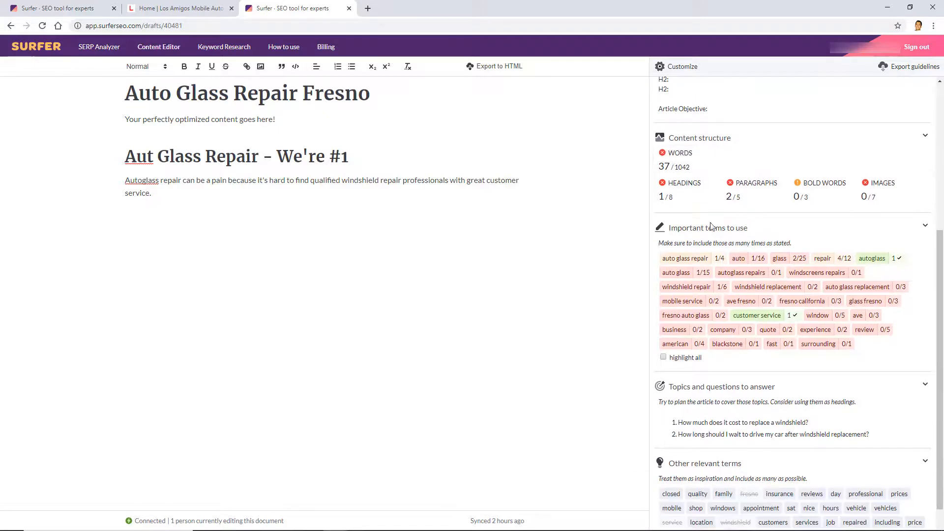
pyautogui.moveTo(744, 262)
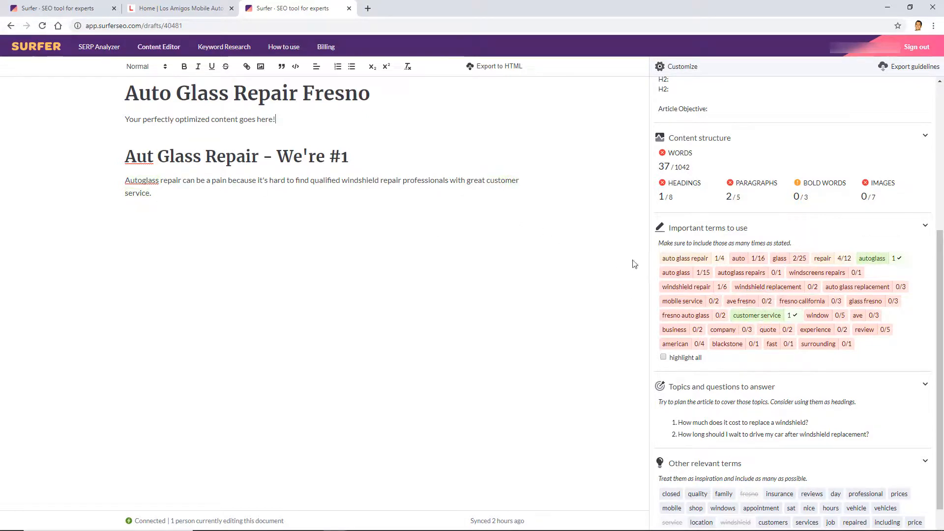
pyautogui.scroll(-3)
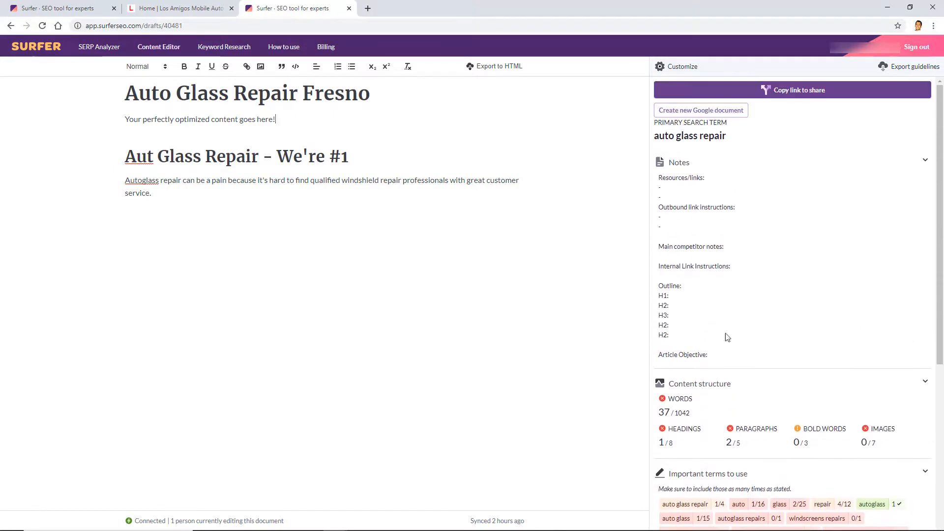
pyautogui.moveTo(682, 114)
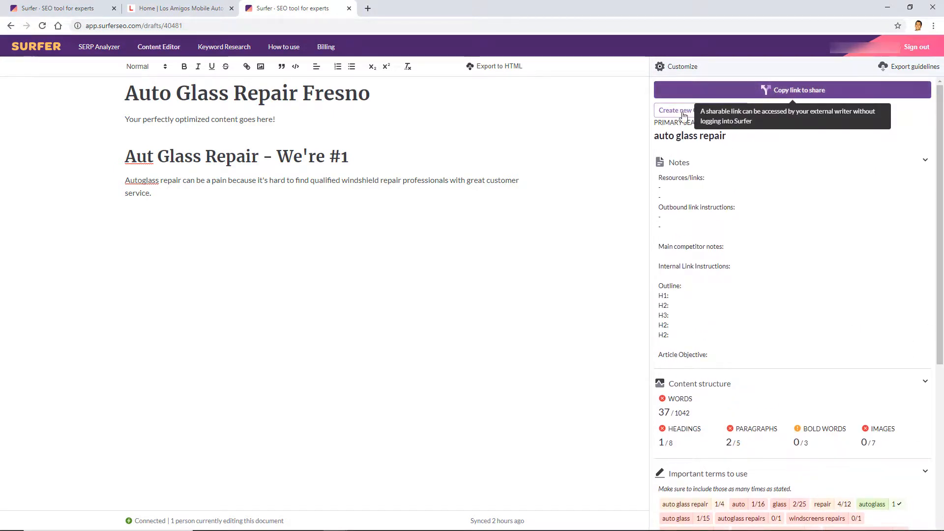
pyautogui.moveTo(624, 167)
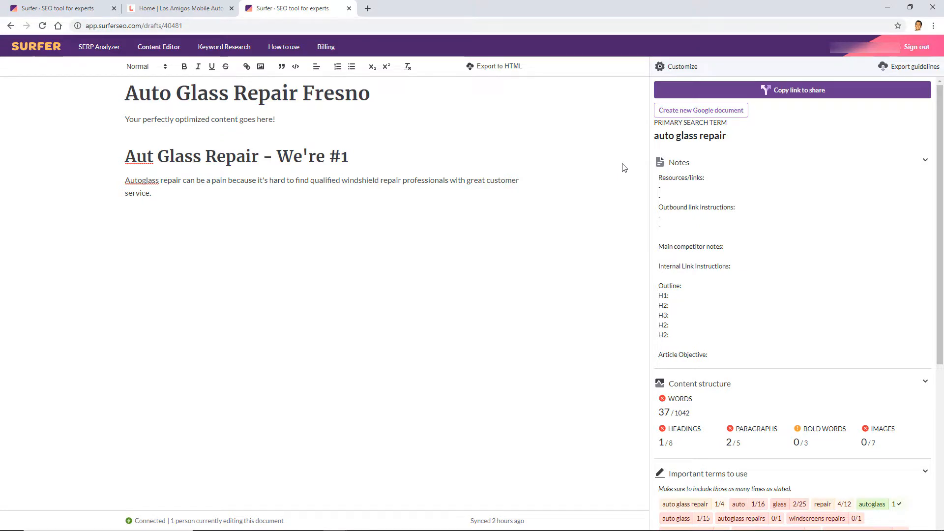
pyautogui.click(275, 119)
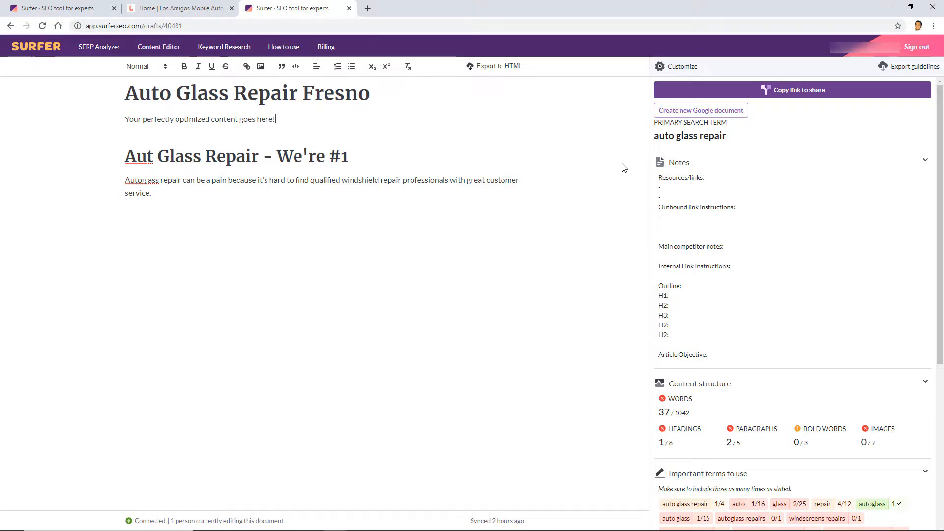